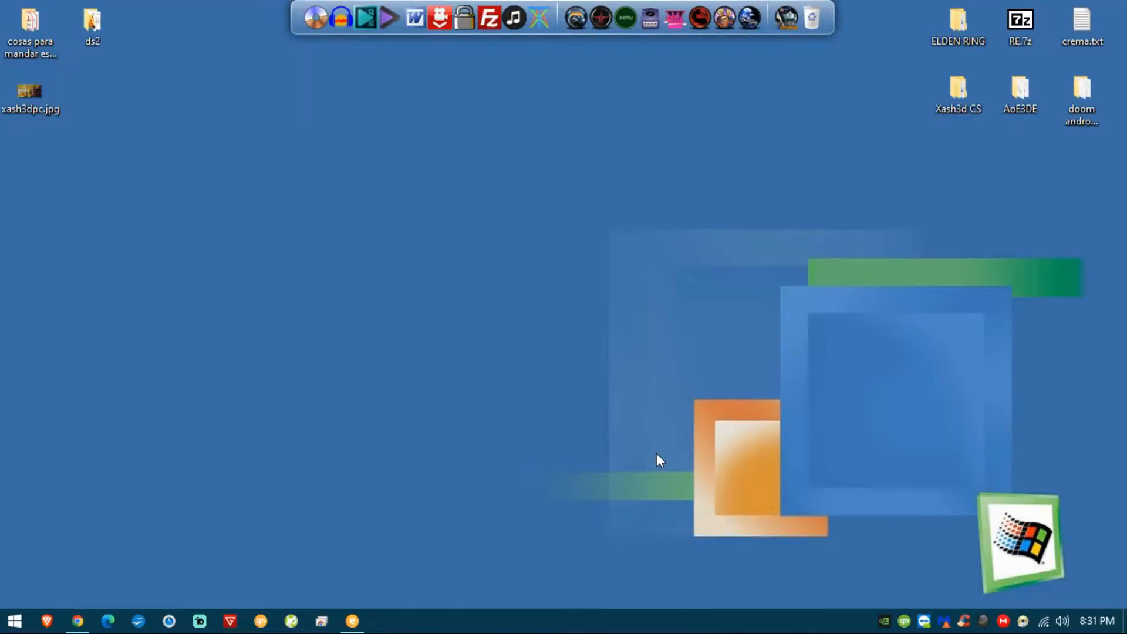
pyautogui.moveTo(630, 363)
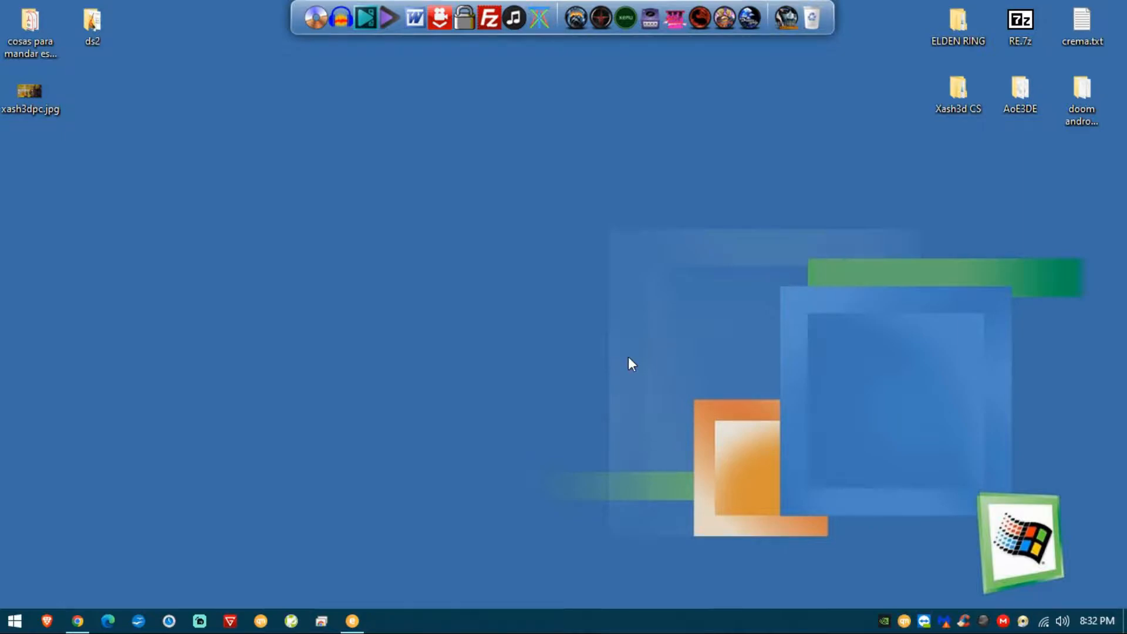
pyautogui.moveTo(834, 112)
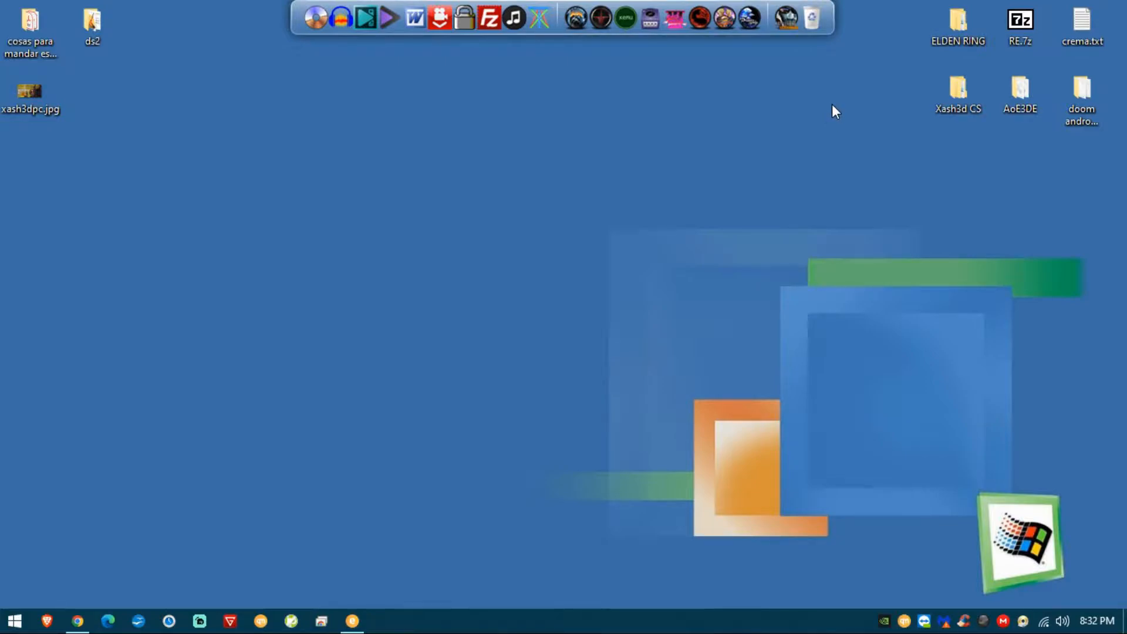
pyautogui.moveTo(474, 337)
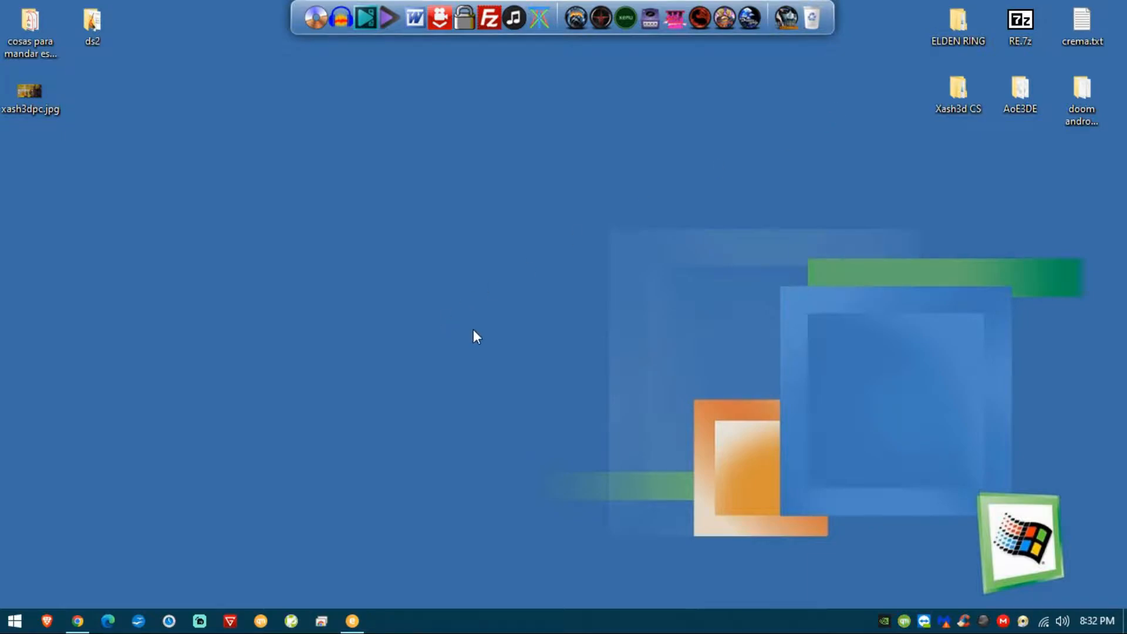
# - Open the Xash3d CS folder and select the xash3d 49 0.20 build 2495 folder
pyautogui.doubleClick(958, 90)
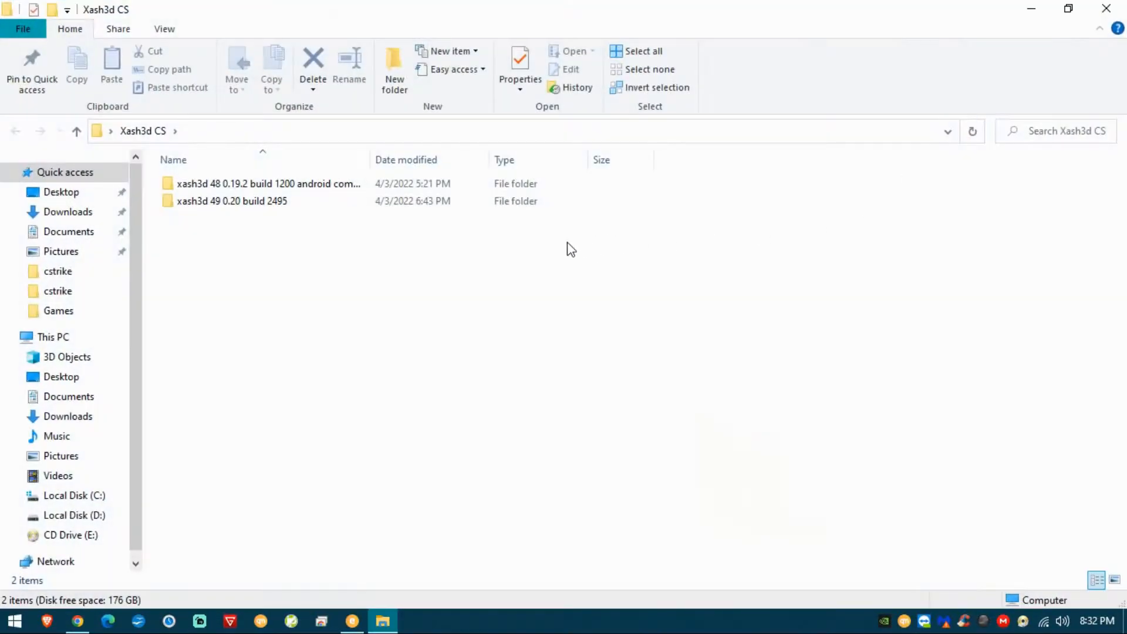
pyautogui.moveTo(563, 235)
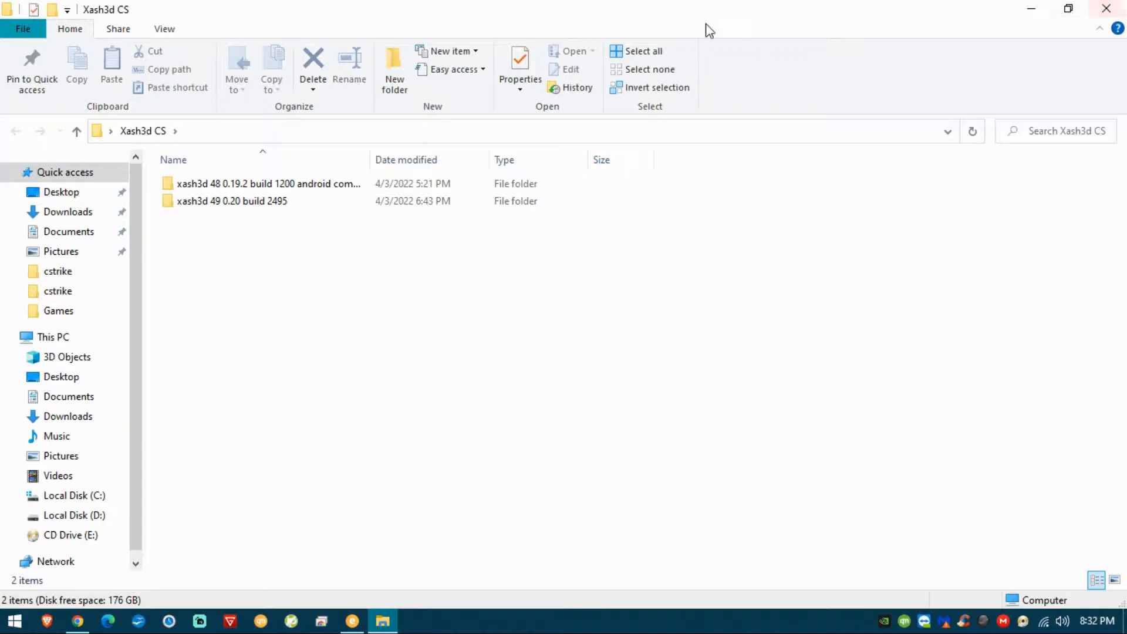
pyautogui.moveTo(453, 531)
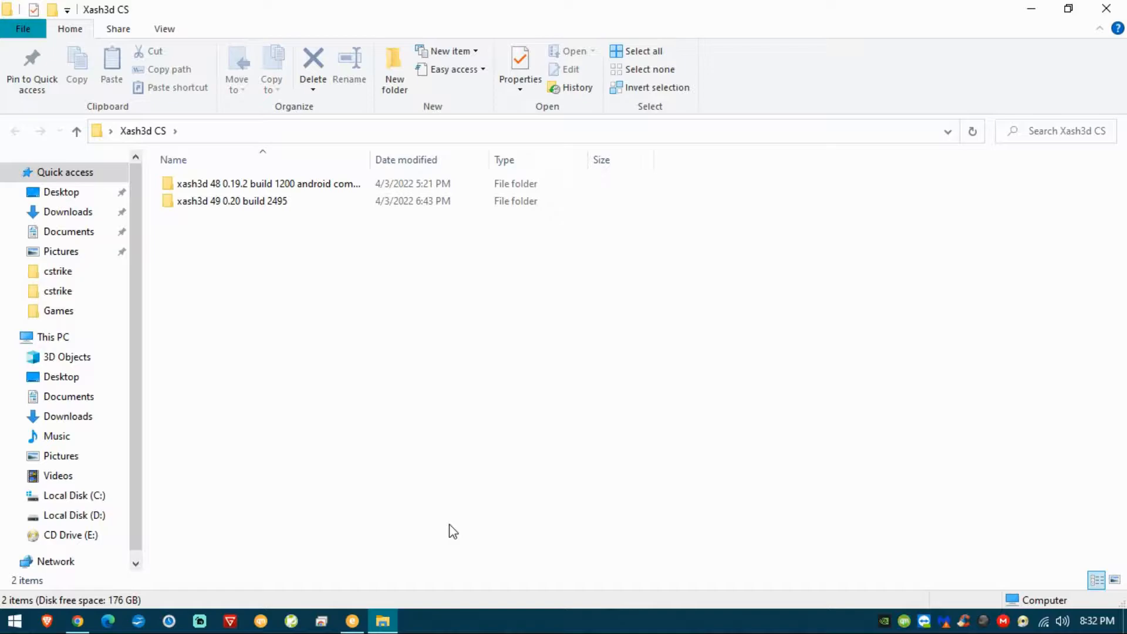
pyautogui.moveTo(368, 415)
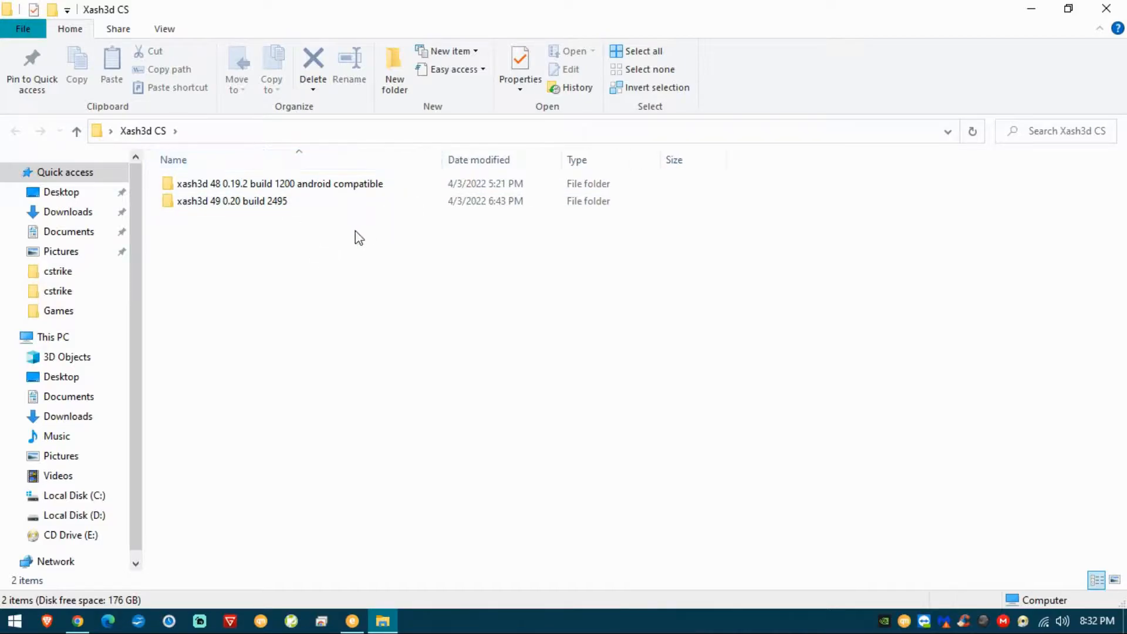
pyautogui.click(280, 183)
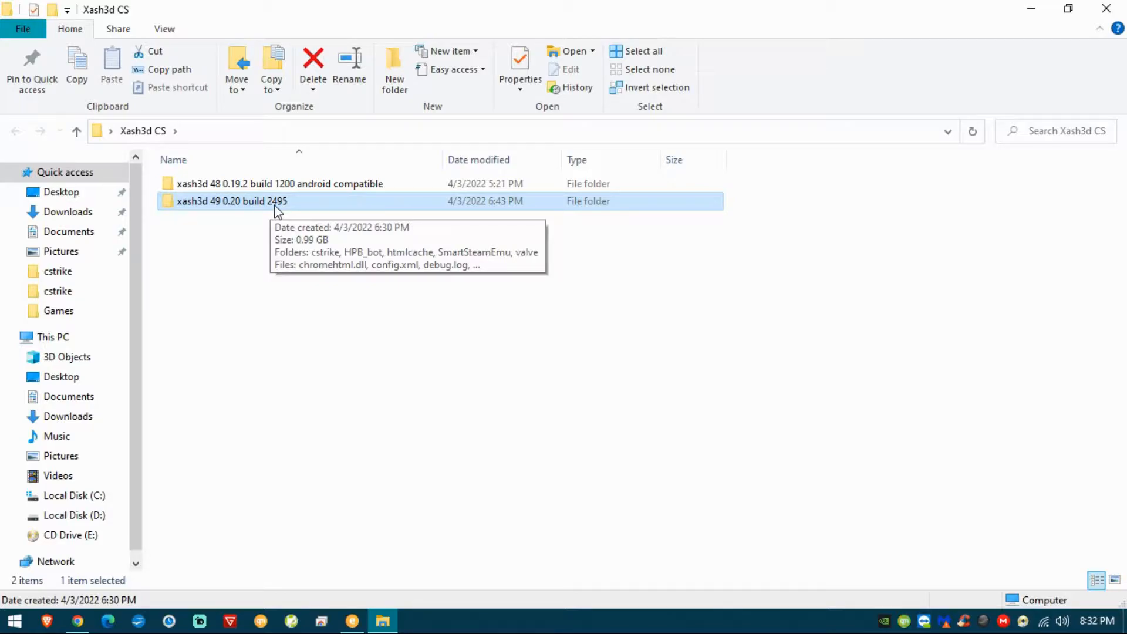
pyautogui.moveTo(309, 228)
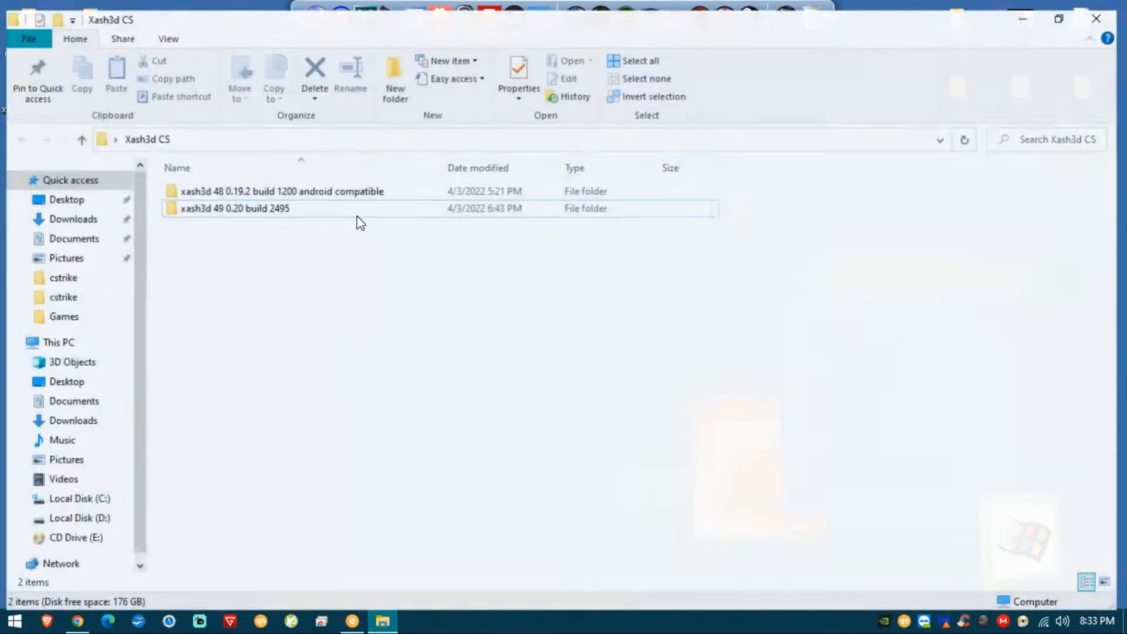
# - Bring up Grabisoftnet, leave the home page and view the Xash3d Counter Strike 1.6 thread's download post
pyautogui.click(78, 620)
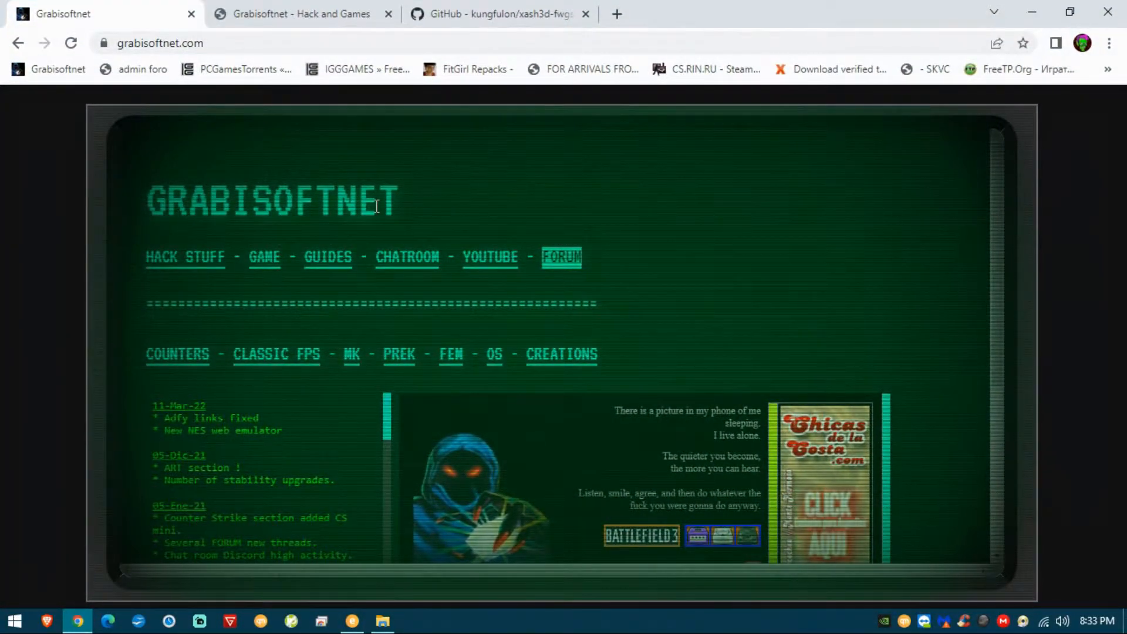
pyautogui.moveTo(563, 273)
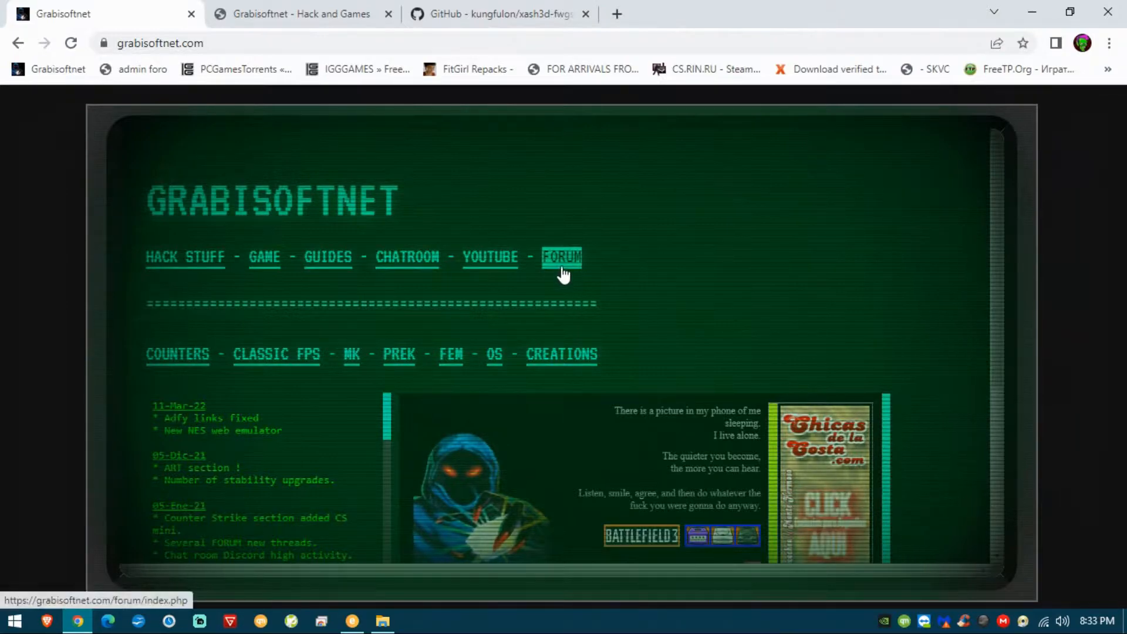
pyautogui.moveTo(197, 36)
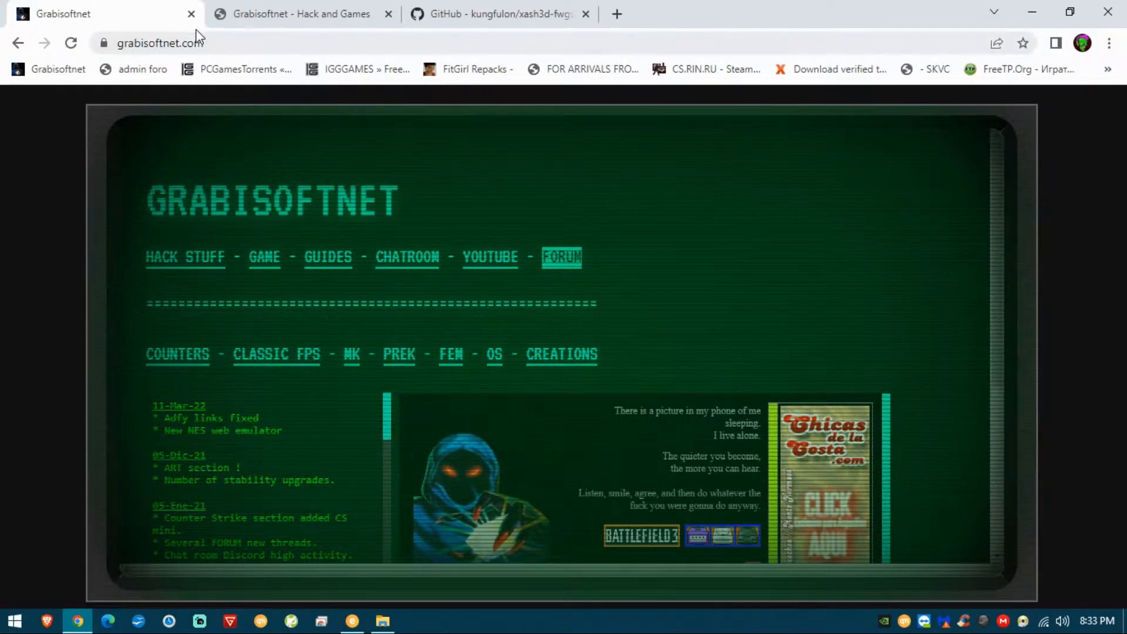
pyautogui.click(561, 257)
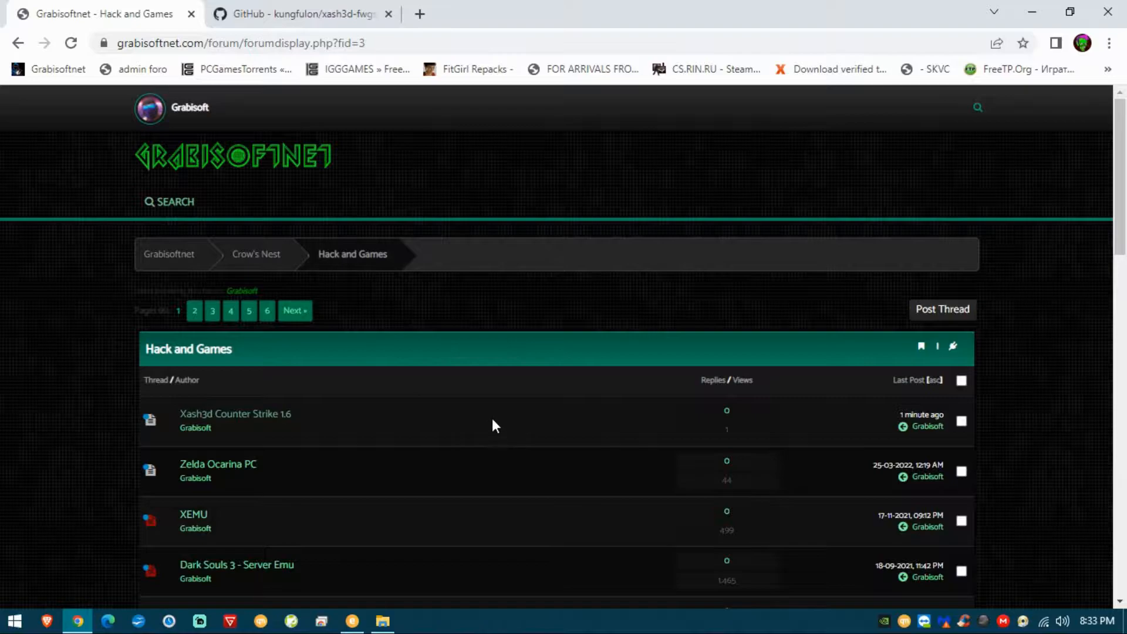
pyautogui.scroll(-3)
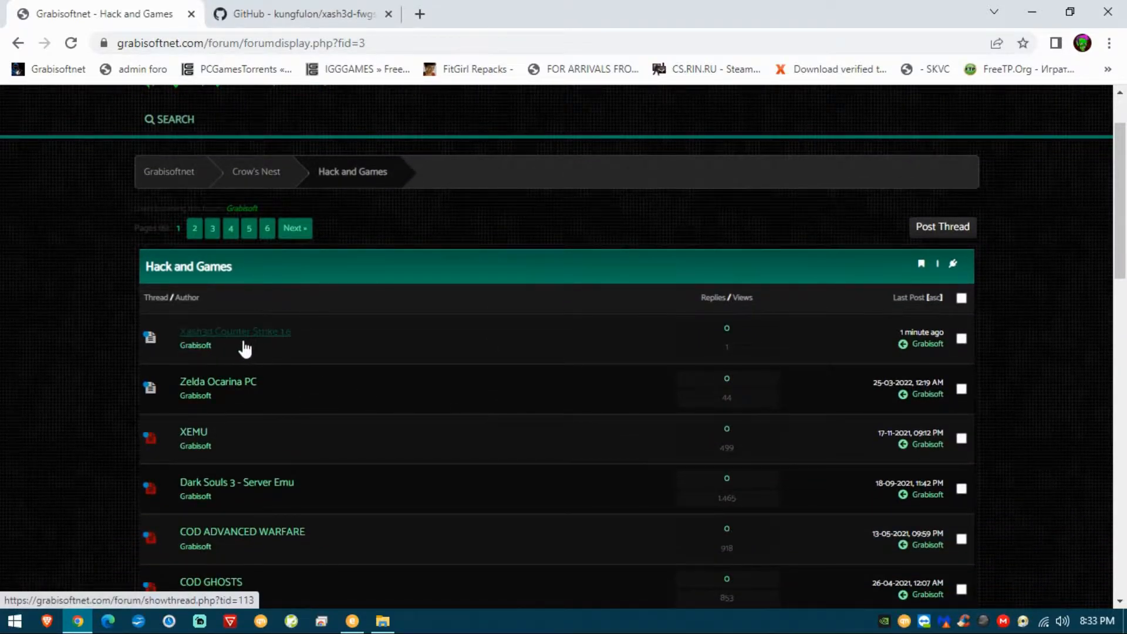
pyautogui.click(235, 332)
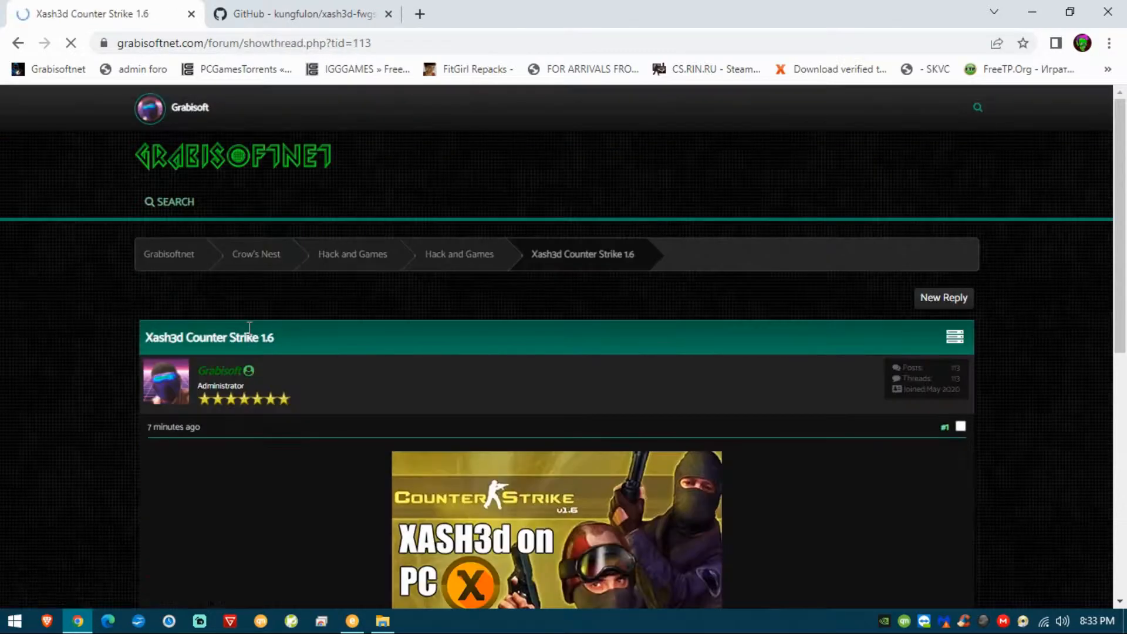
pyautogui.scroll(-3)
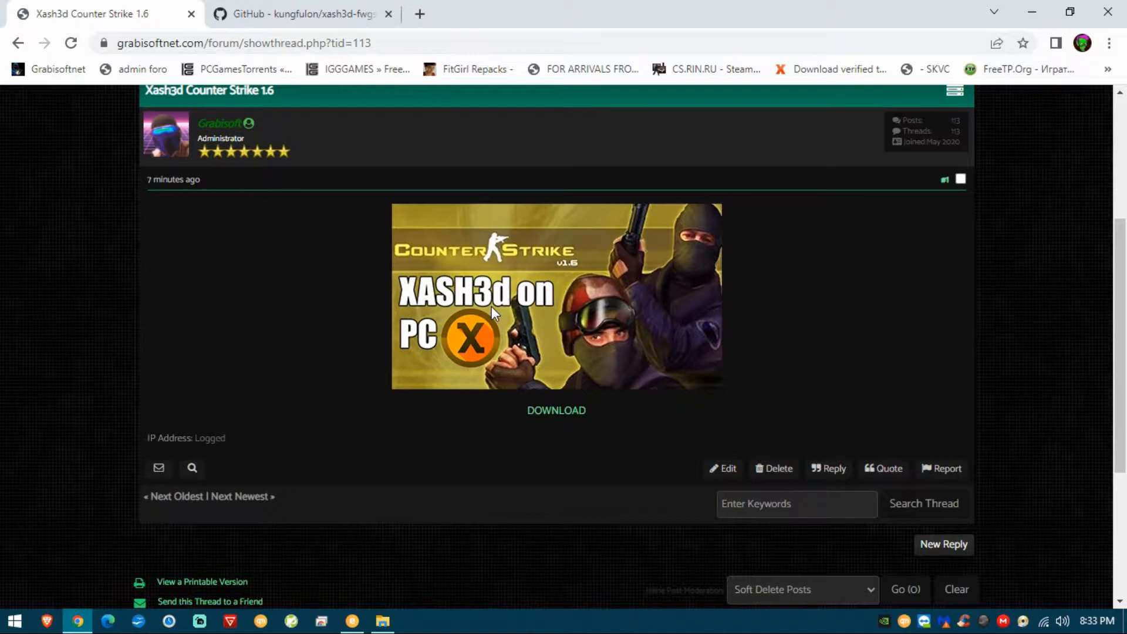
pyautogui.moveTo(230, 128)
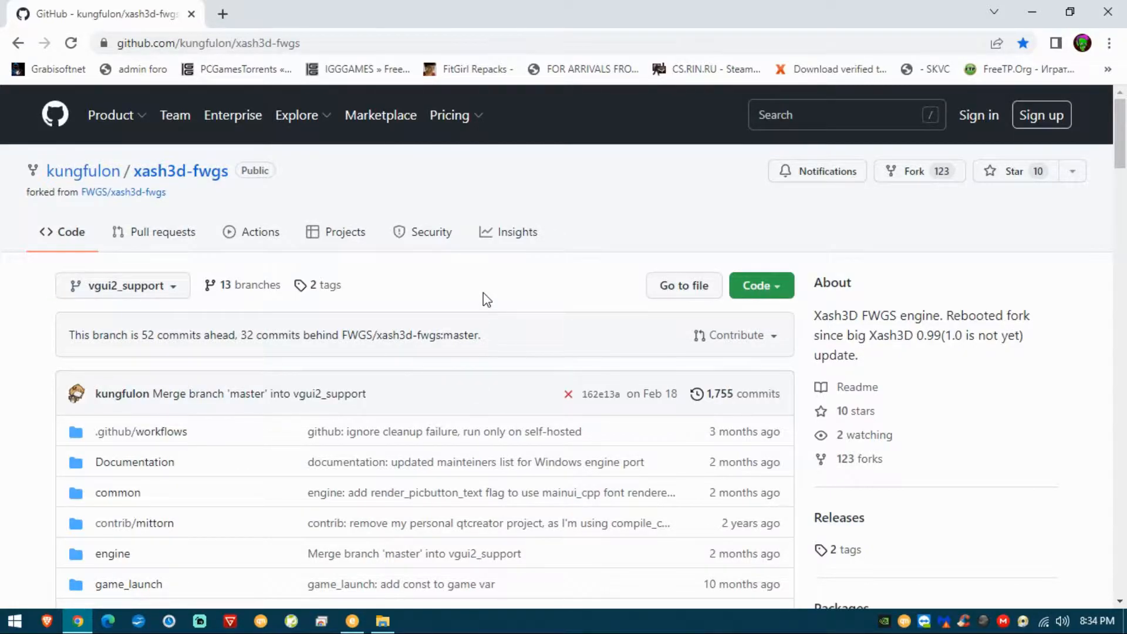
# - Open README-cs.md in the xash3d-fwgs repository and read through its CS 1.6 run instructions
pyautogui.scroll(-3)
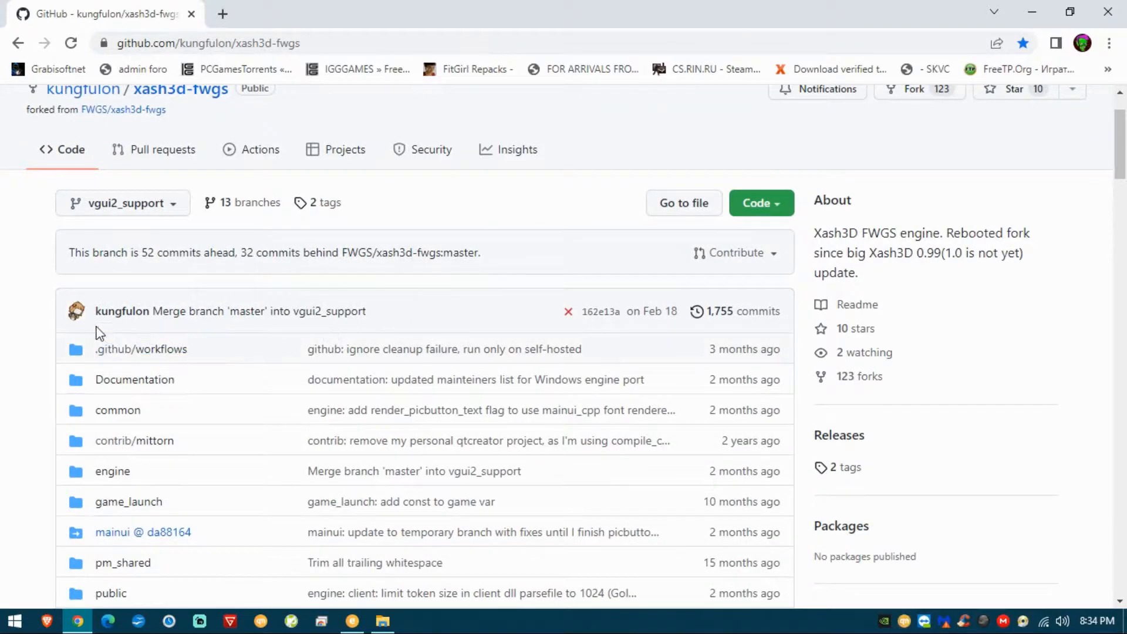
pyautogui.moveTo(122, 310)
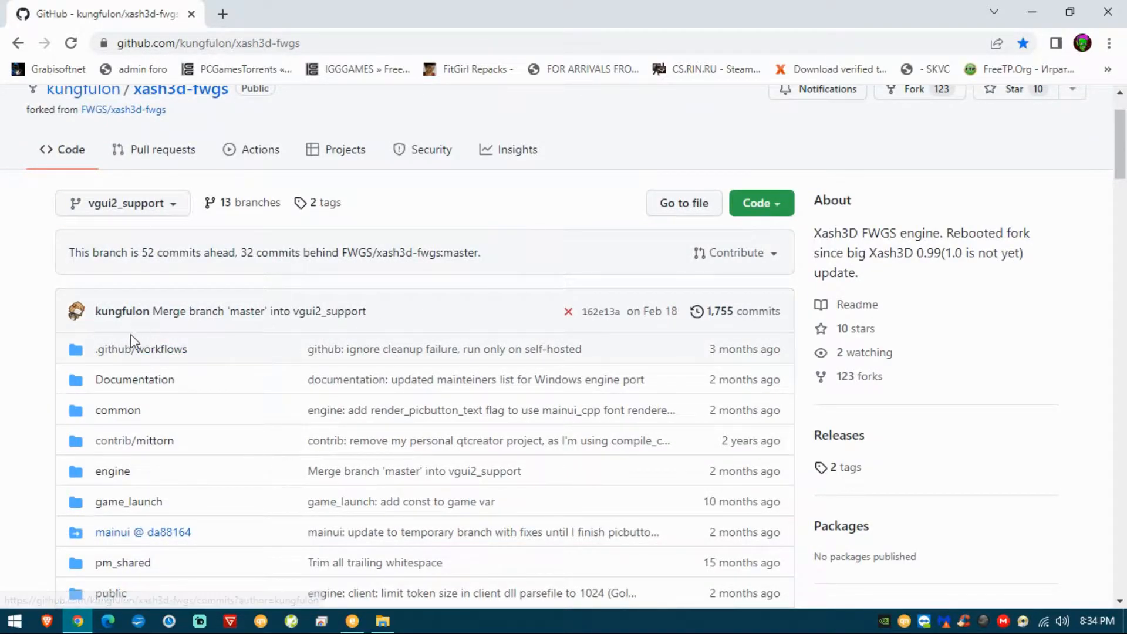
pyautogui.moveTo(241, 328)
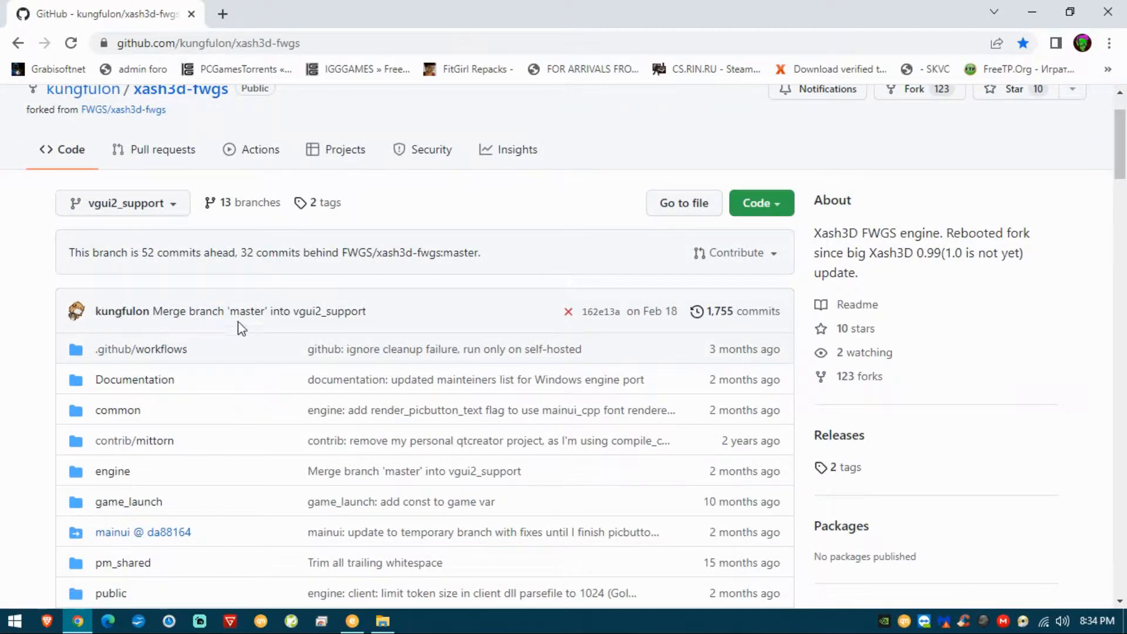
pyautogui.scroll(-3)
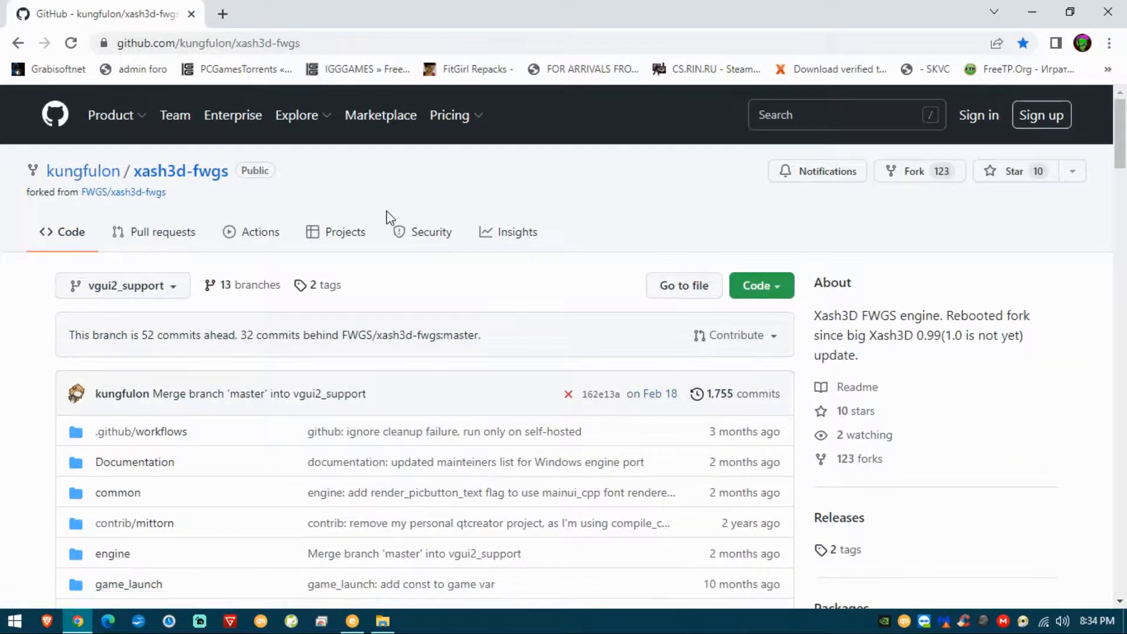
pyautogui.click(450, 115)
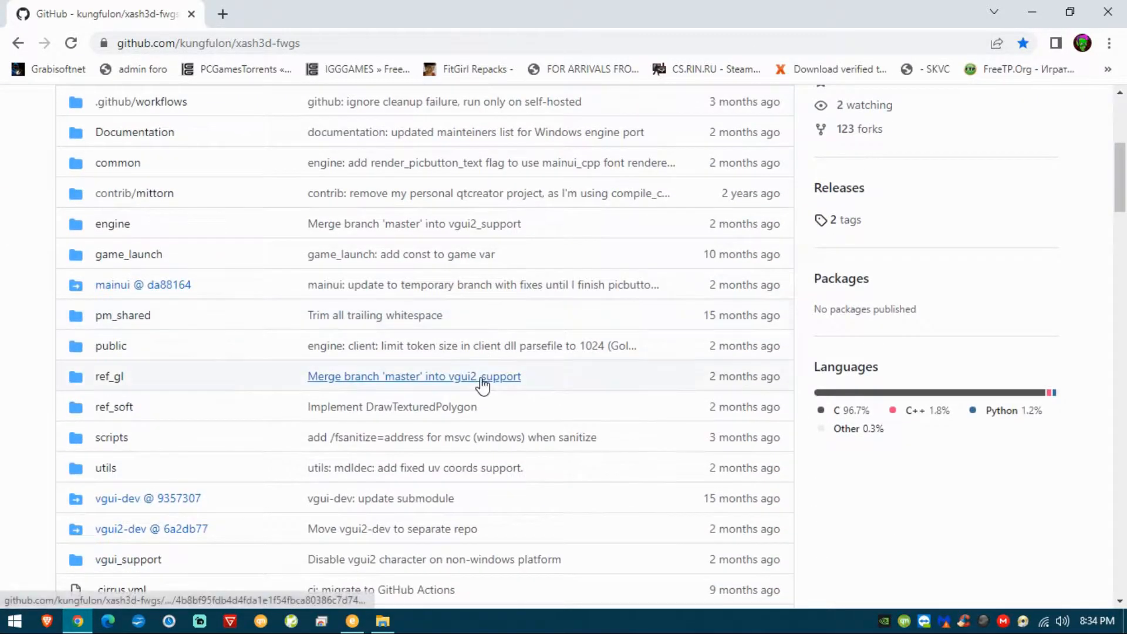
pyautogui.scroll(-3)
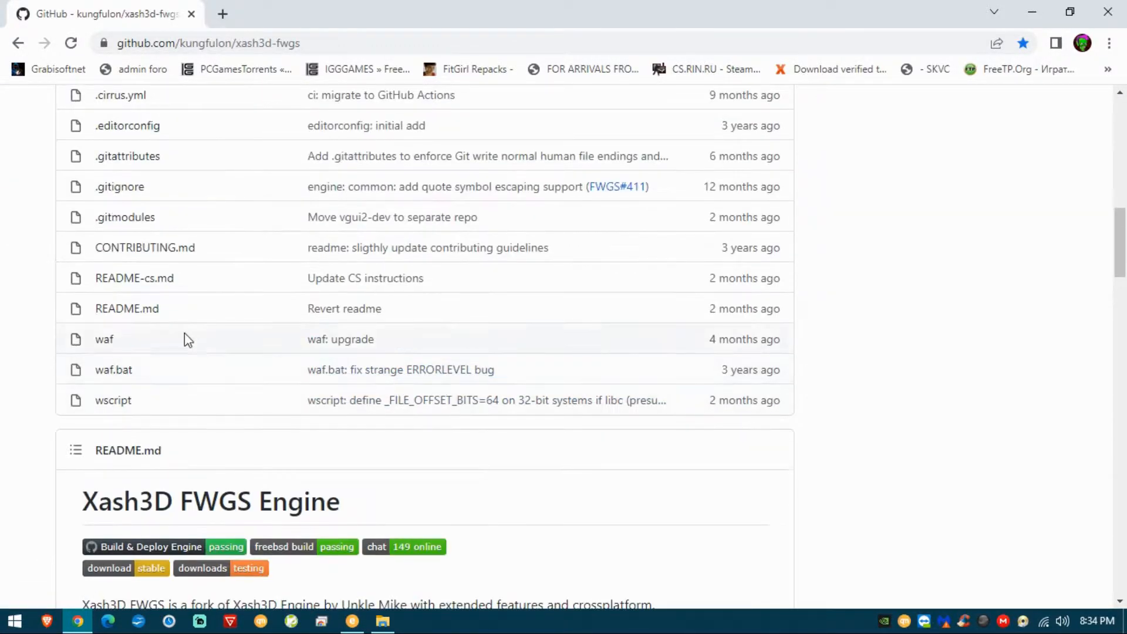
pyautogui.moveTo(220, 280)
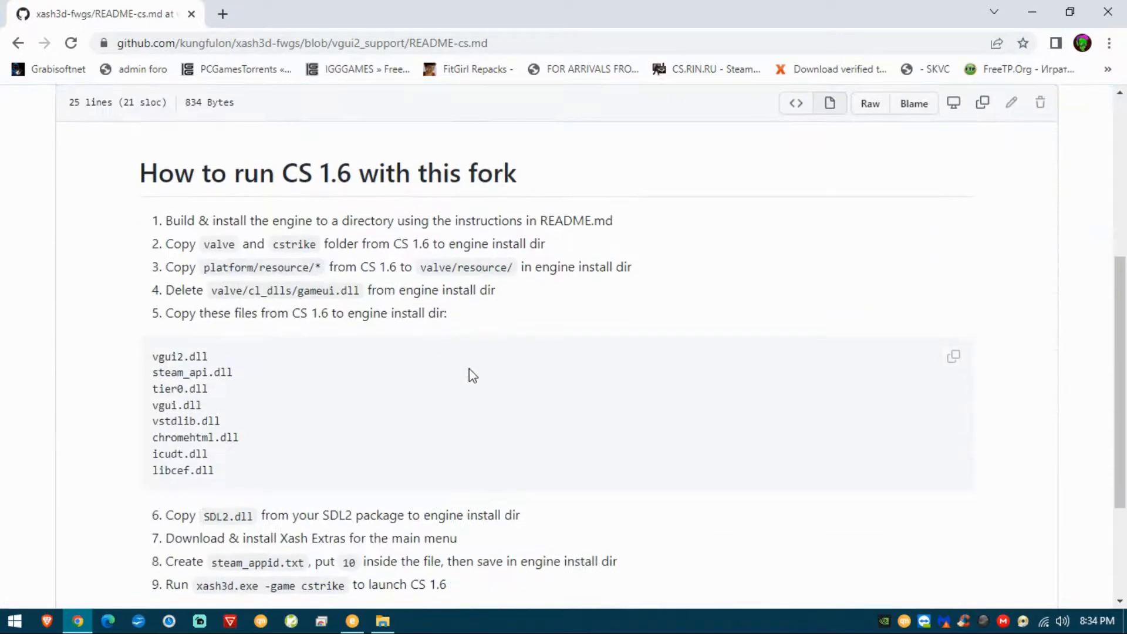
pyautogui.scroll(-3)
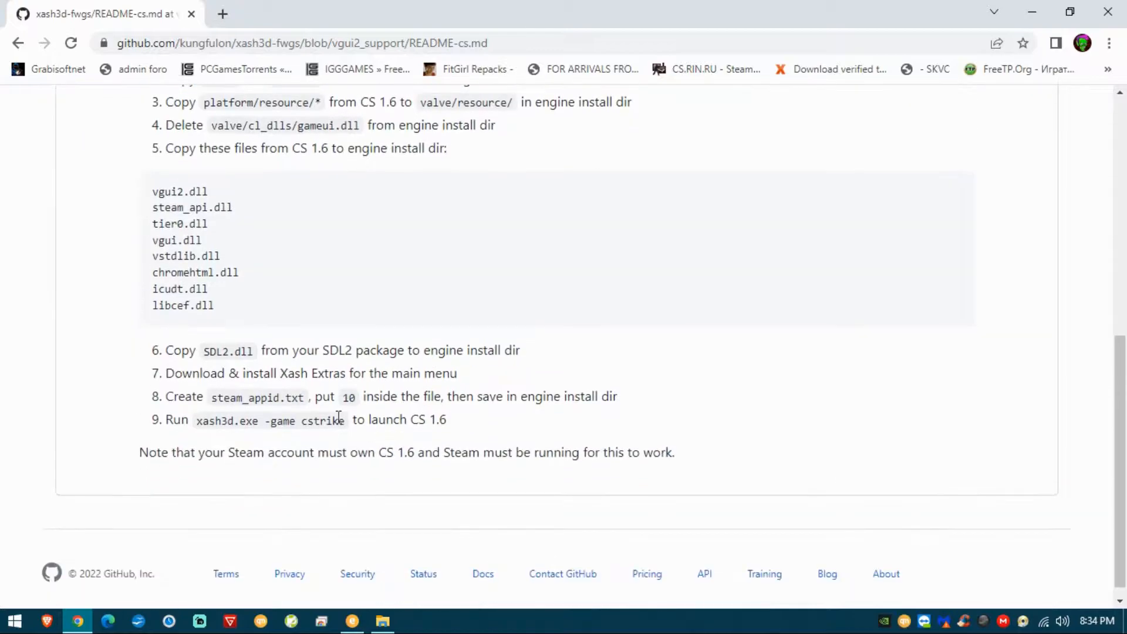
pyautogui.scroll(3)
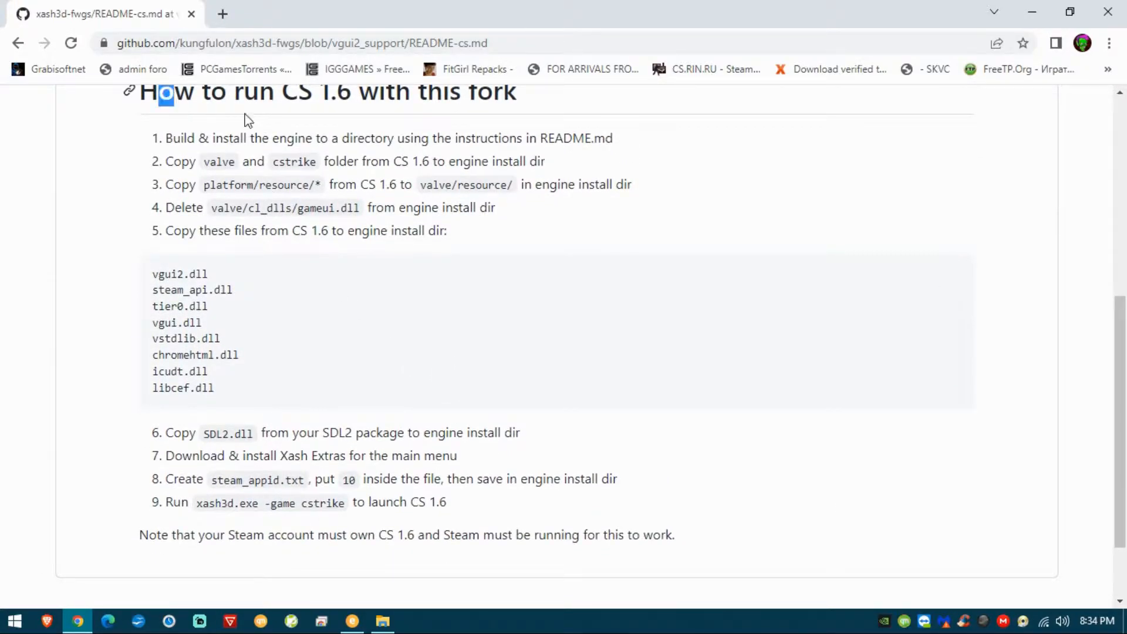
pyautogui.moveTo(643, 472)
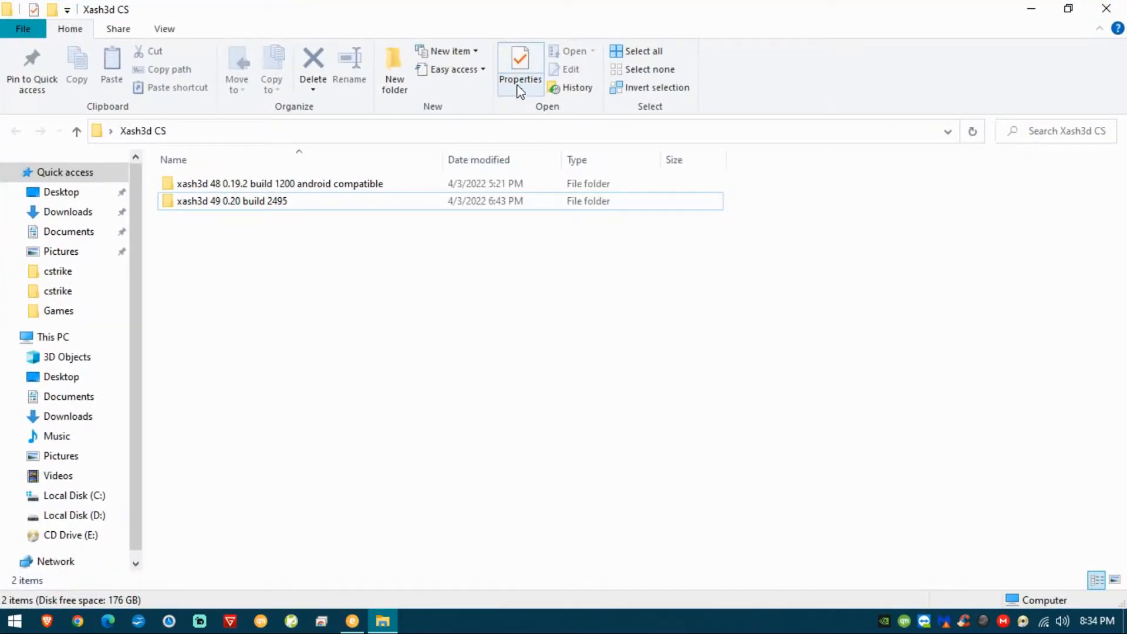
# - Select the xash3d 48 0.19.2 build 1200 android compatible folder, abandon a rename, and open it
pyautogui.click(280, 183)
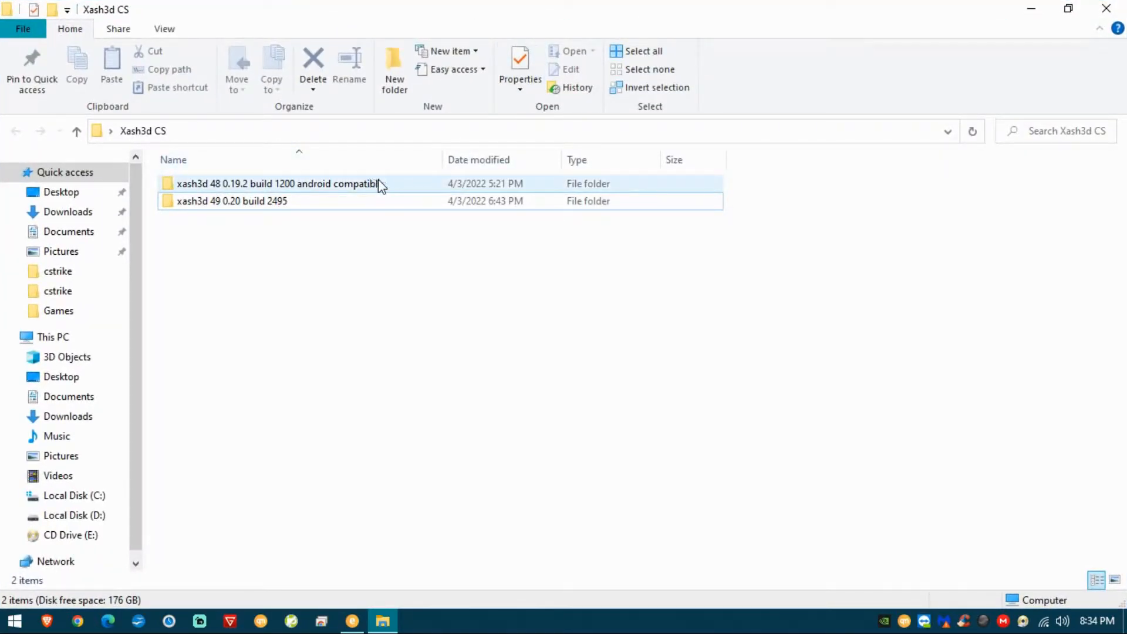
pyautogui.click(280, 183)
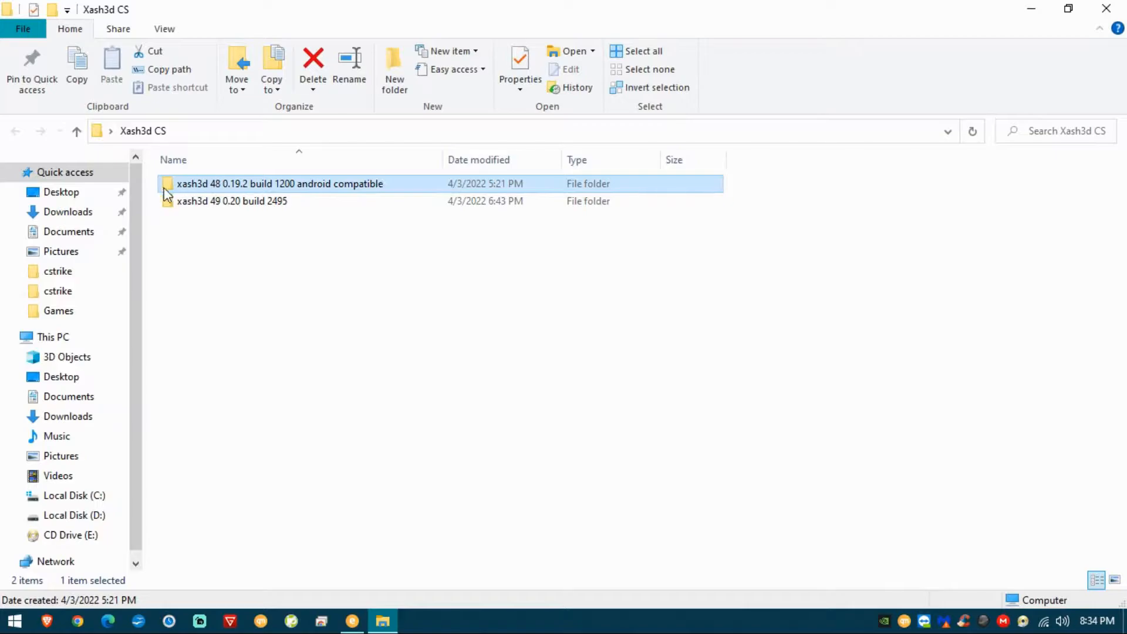
pyautogui.moveTo(308, 201)
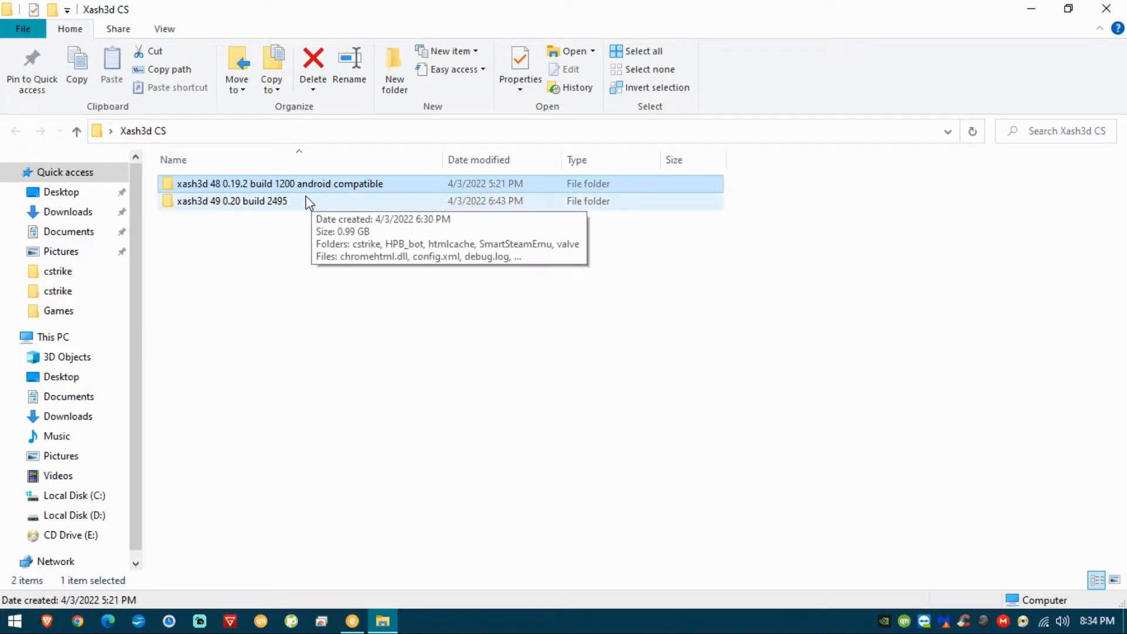
pyautogui.click(279, 183)
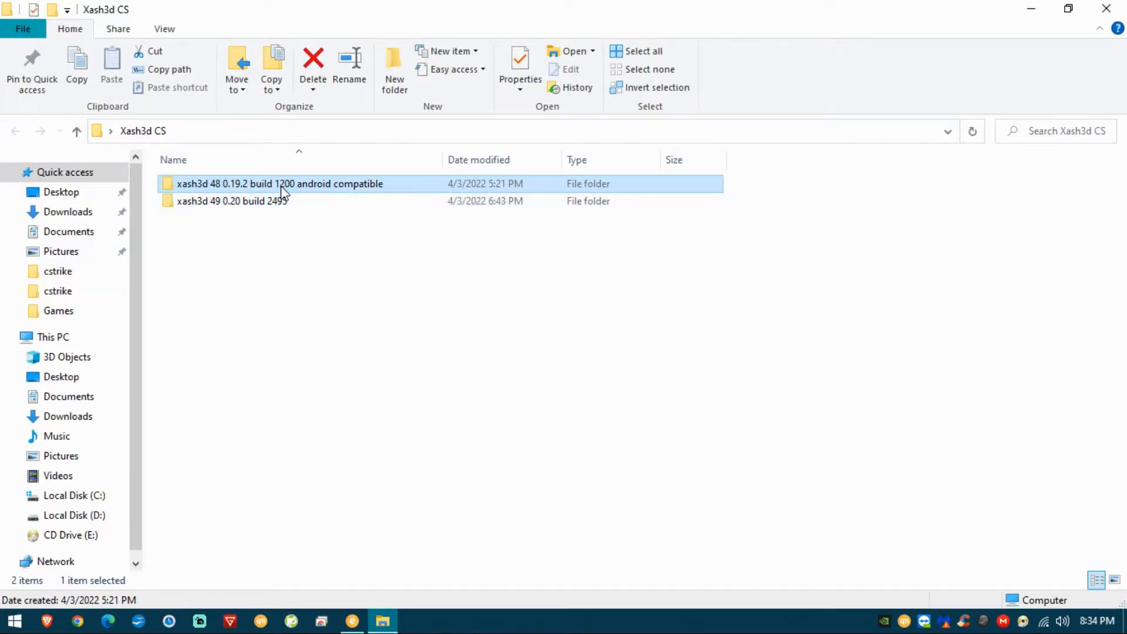
pyautogui.moveTo(280, 183)
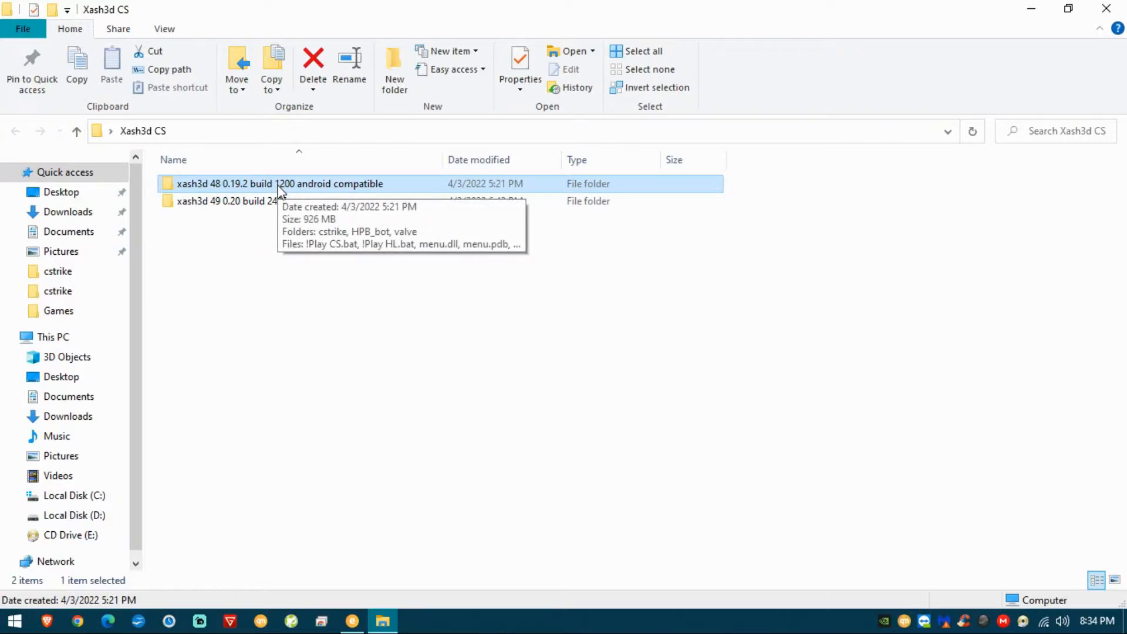
pyautogui.moveTo(289, 190)
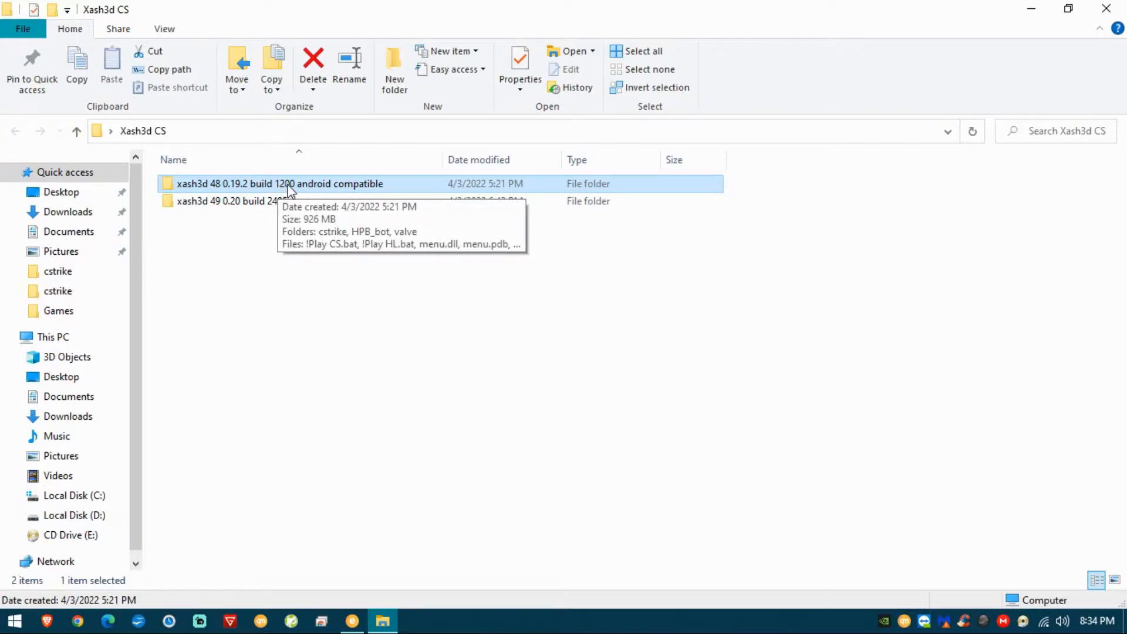
pyautogui.click(279, 183)
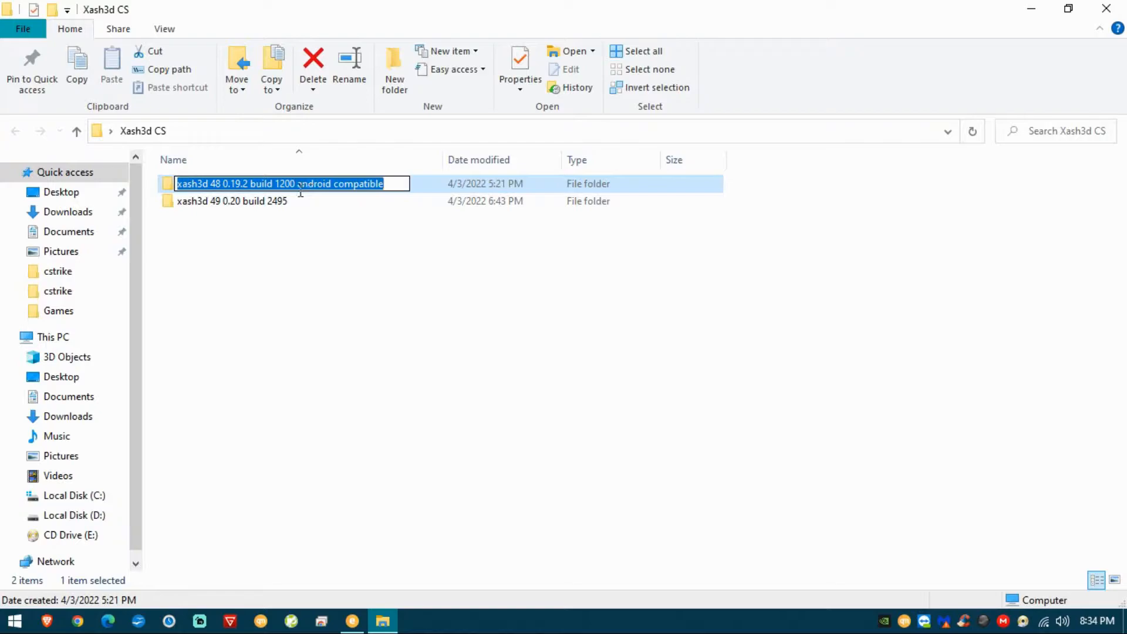
pyautogui.click(324, 183)
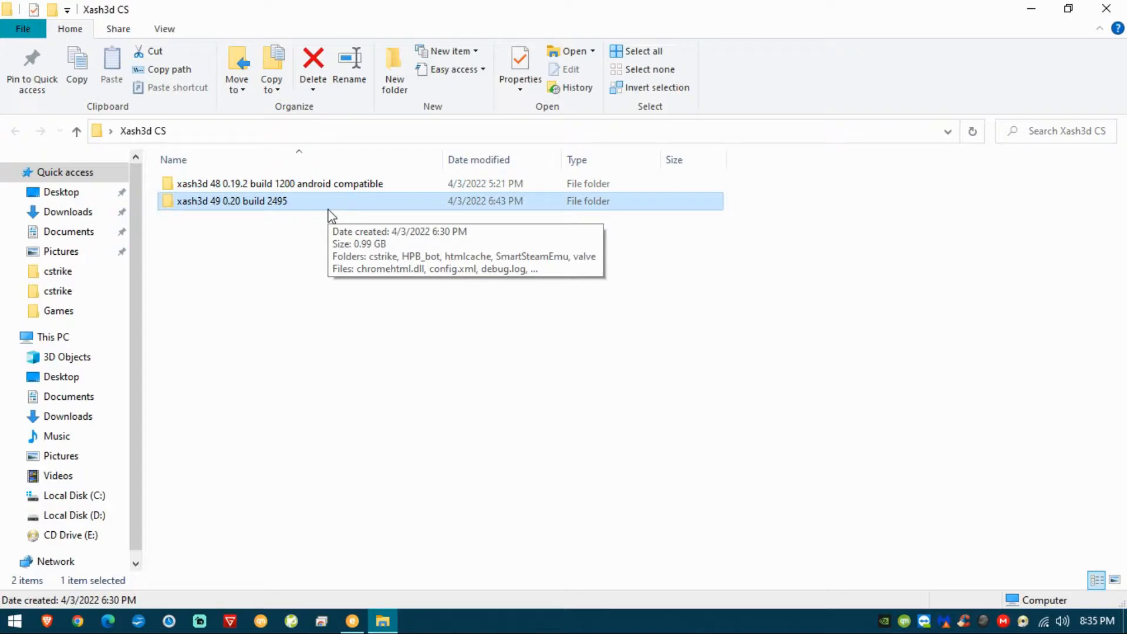
pyautogui.moveTo(301, 206)
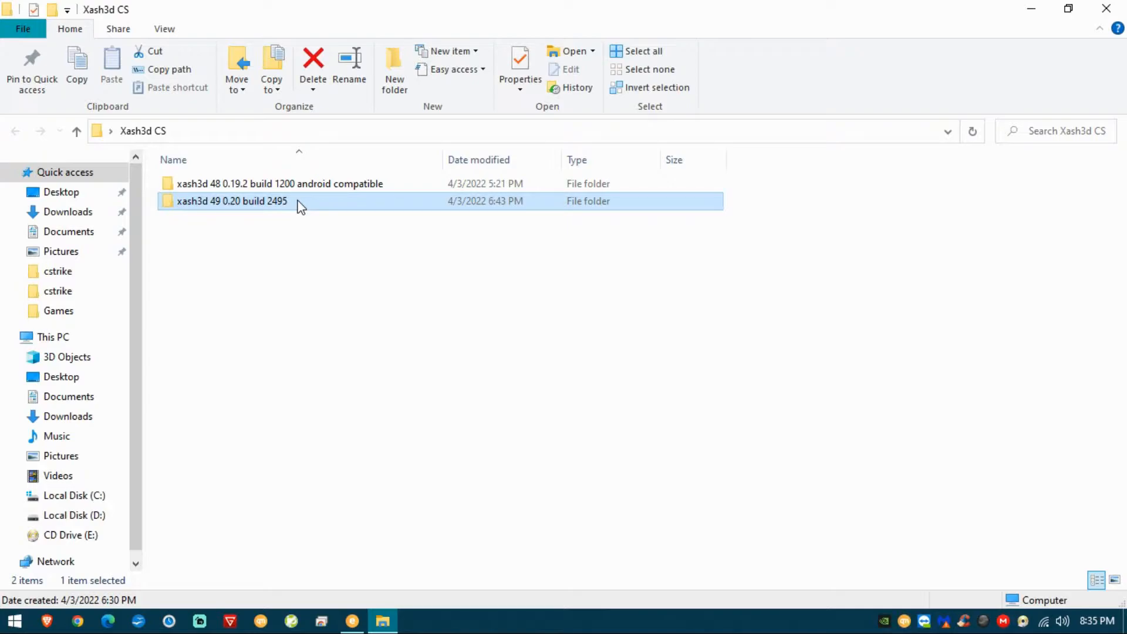
pyautogui.click(281, 184)
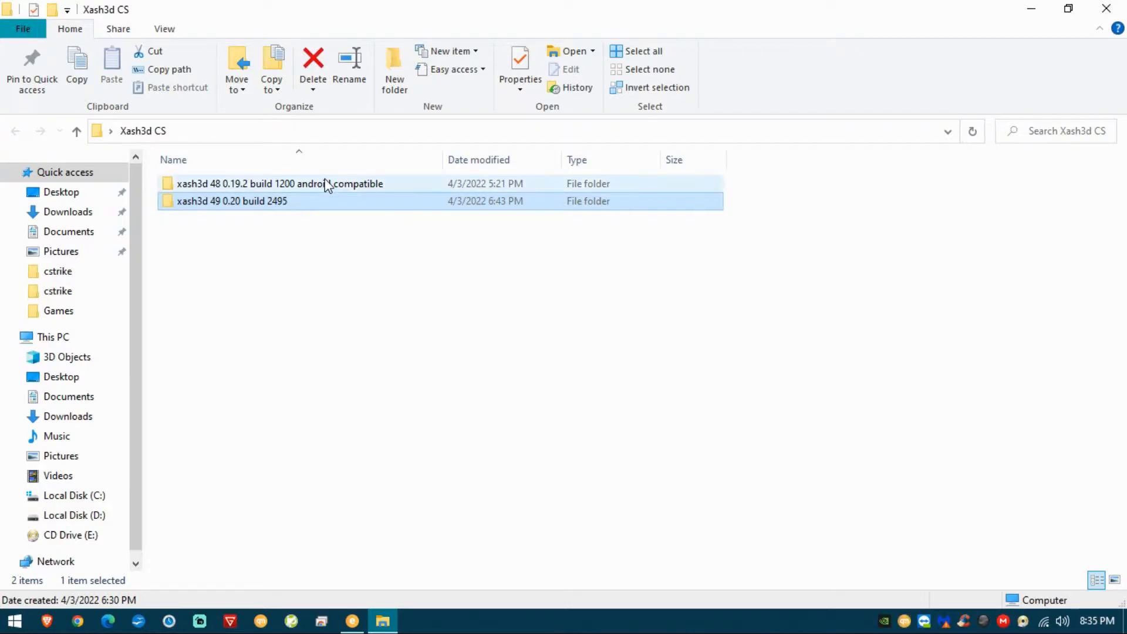
pyautogui.doubleClick(281, 183)
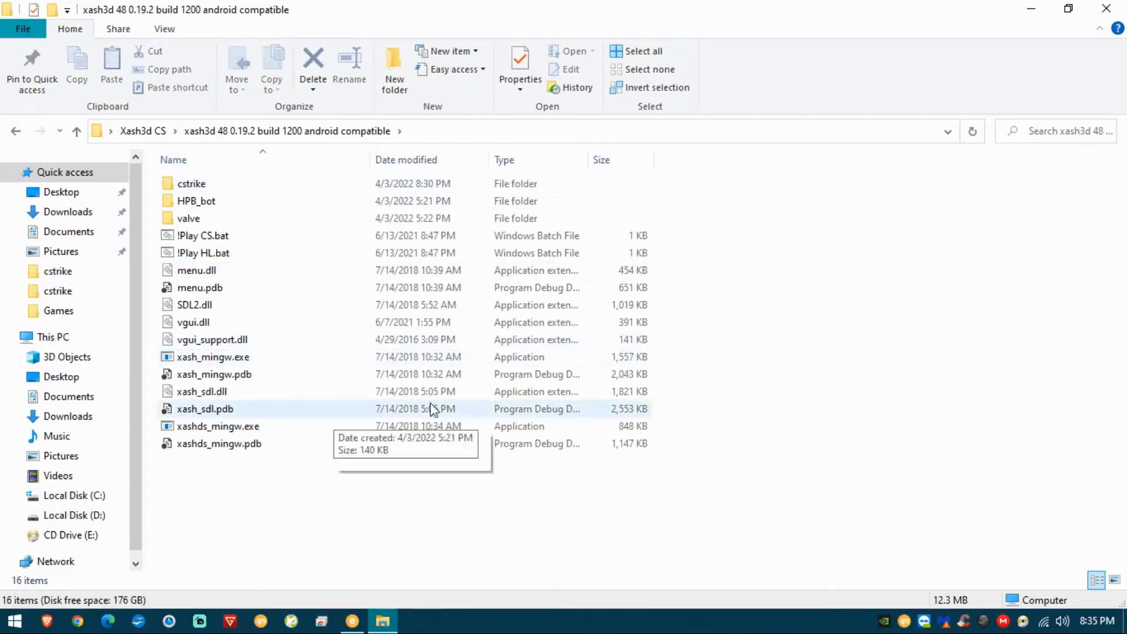
# - Browse the build's cstrike and addons folders, selecting podbot among amx, metamod and yapb
pyautogui.press('ctrl+a')
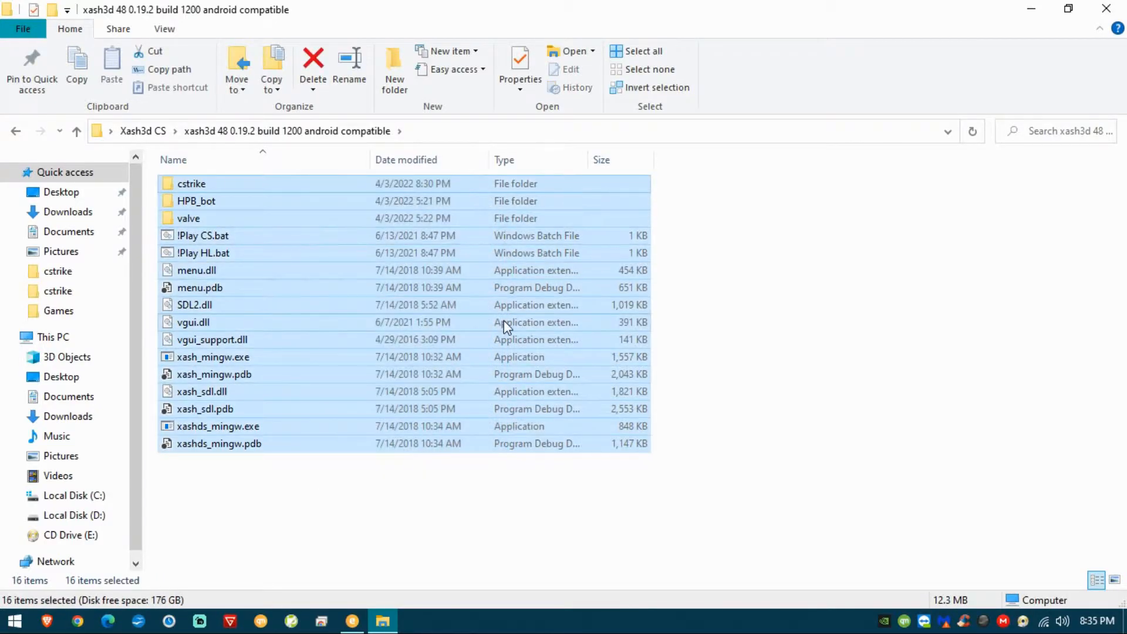
pyautogui.click(435, 507)
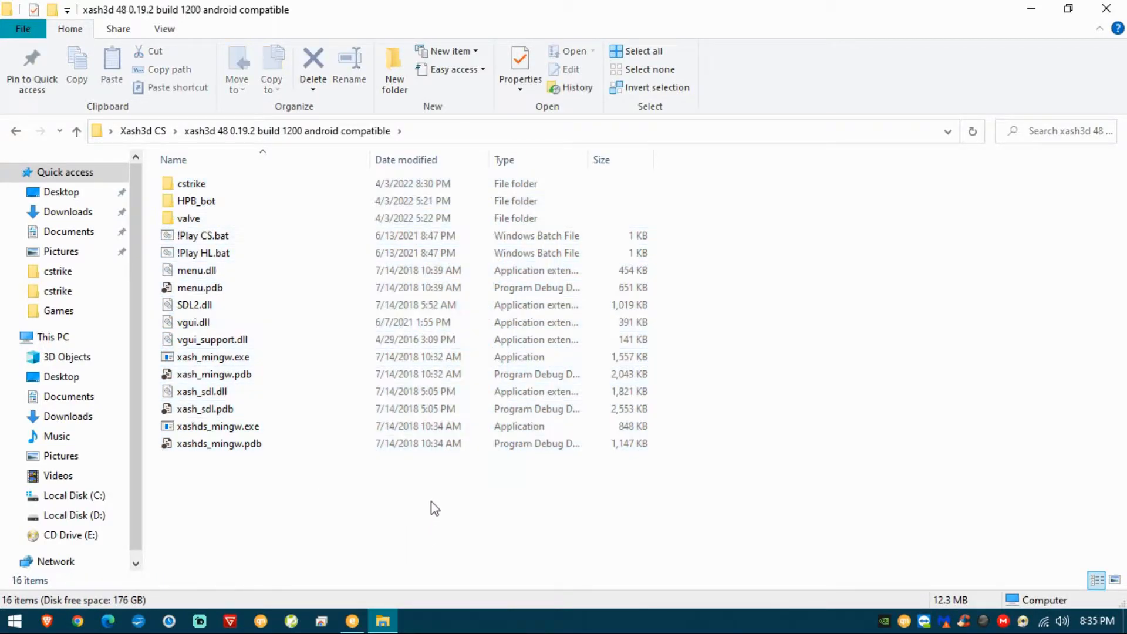
pyautogui.click(191, 183)
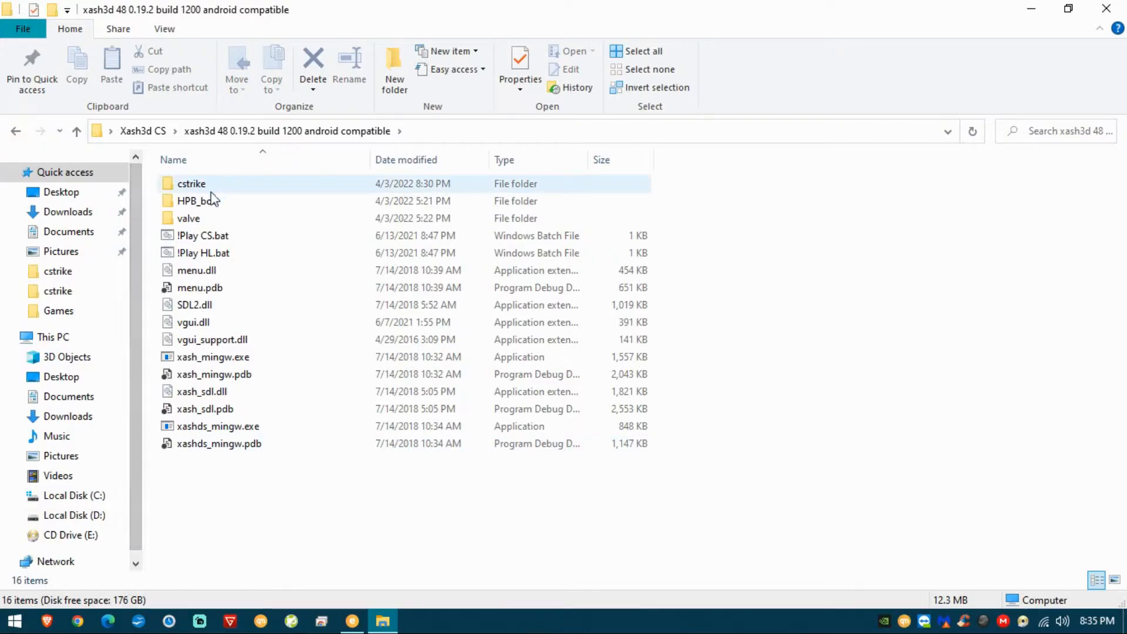
pyautogui.doubleClick(192, 183)
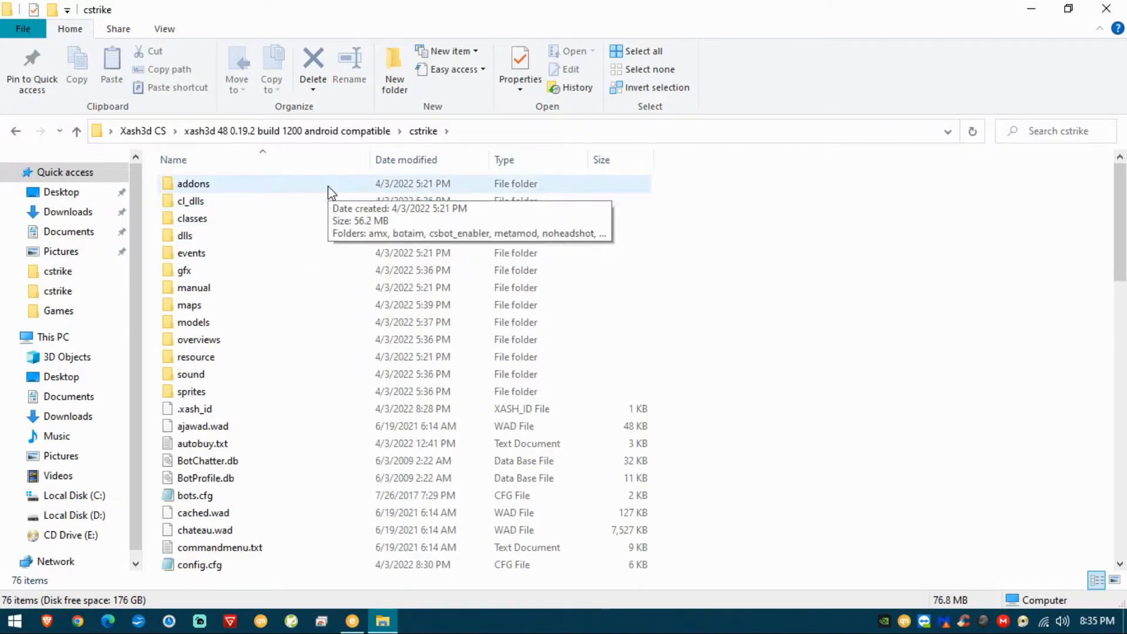
pyautogui.doubleClick(193, 183)
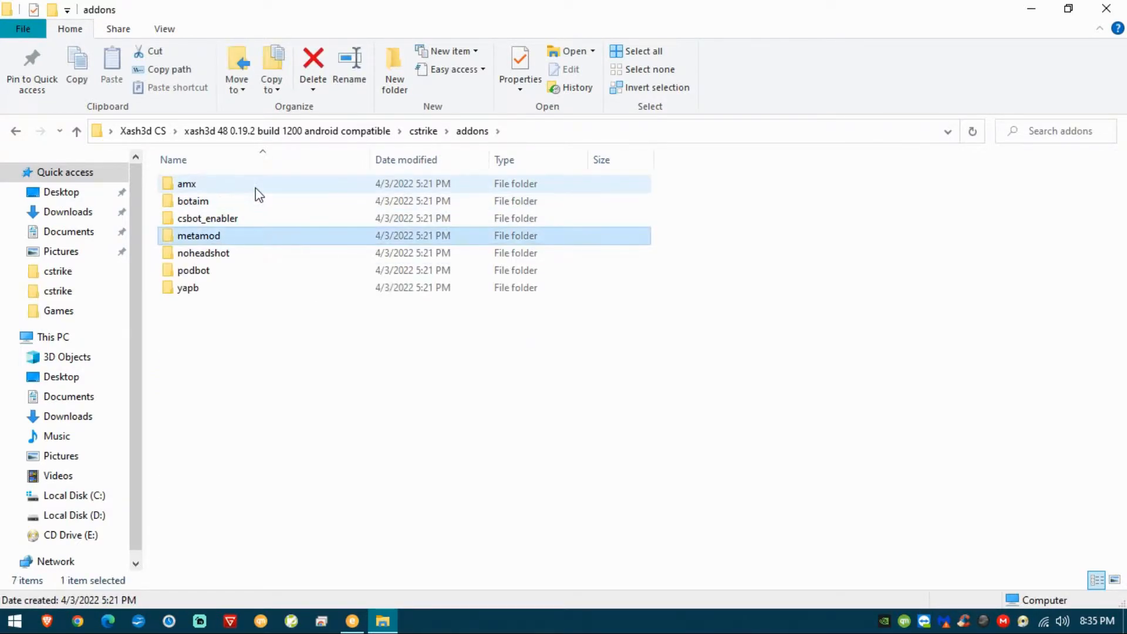
pyautogui.click(194, 270)
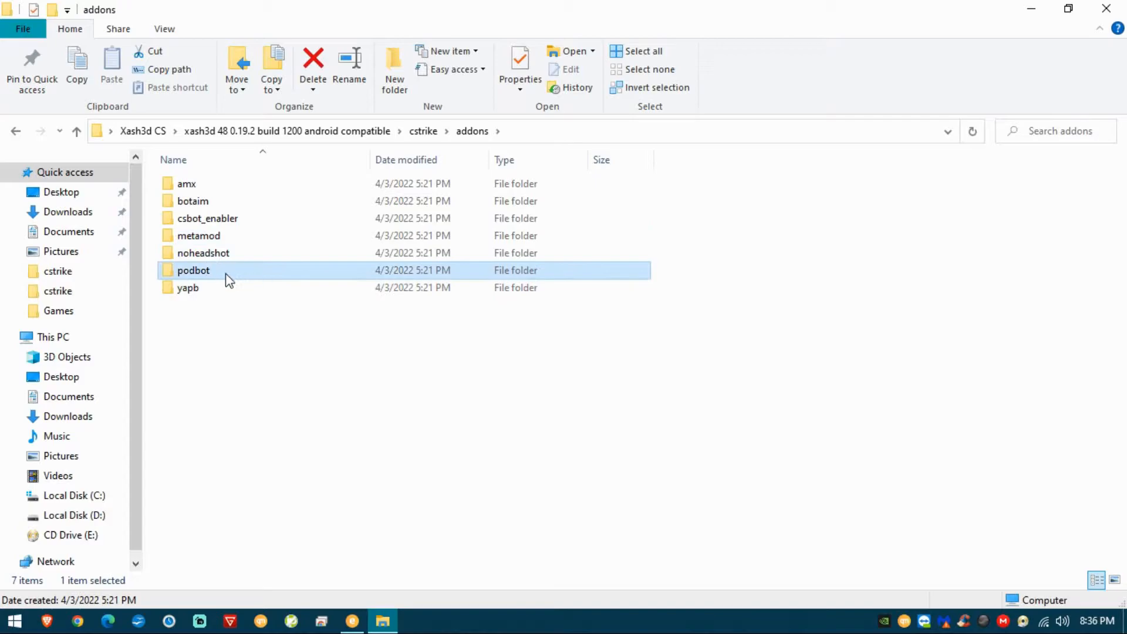
pyautogui.moveTo(165, 274)
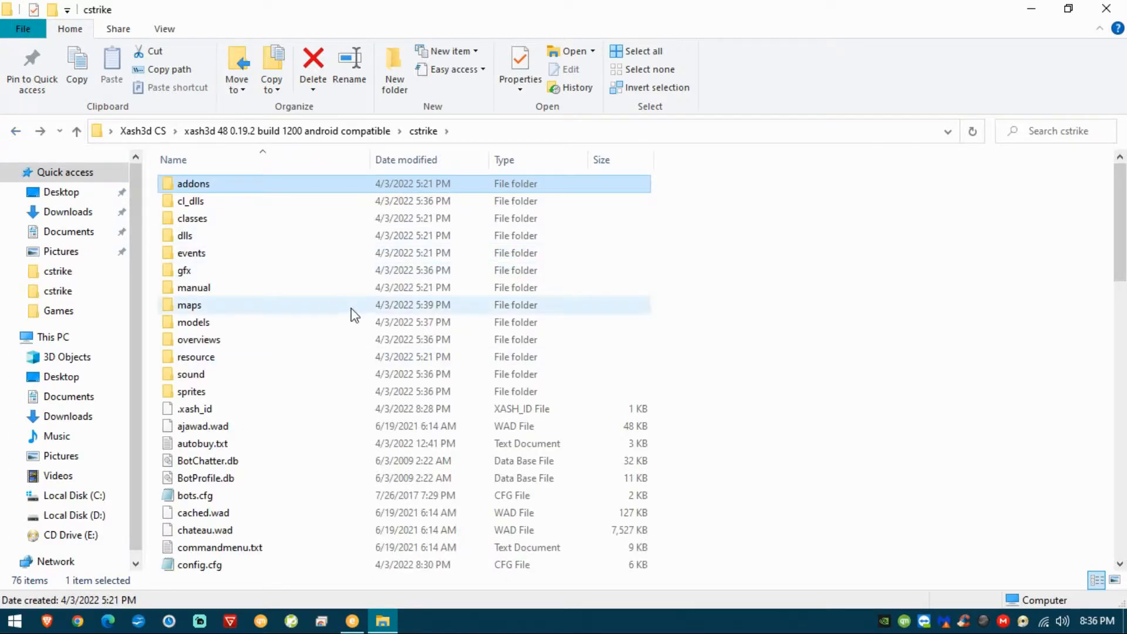
pyautogui.scroll(-3)
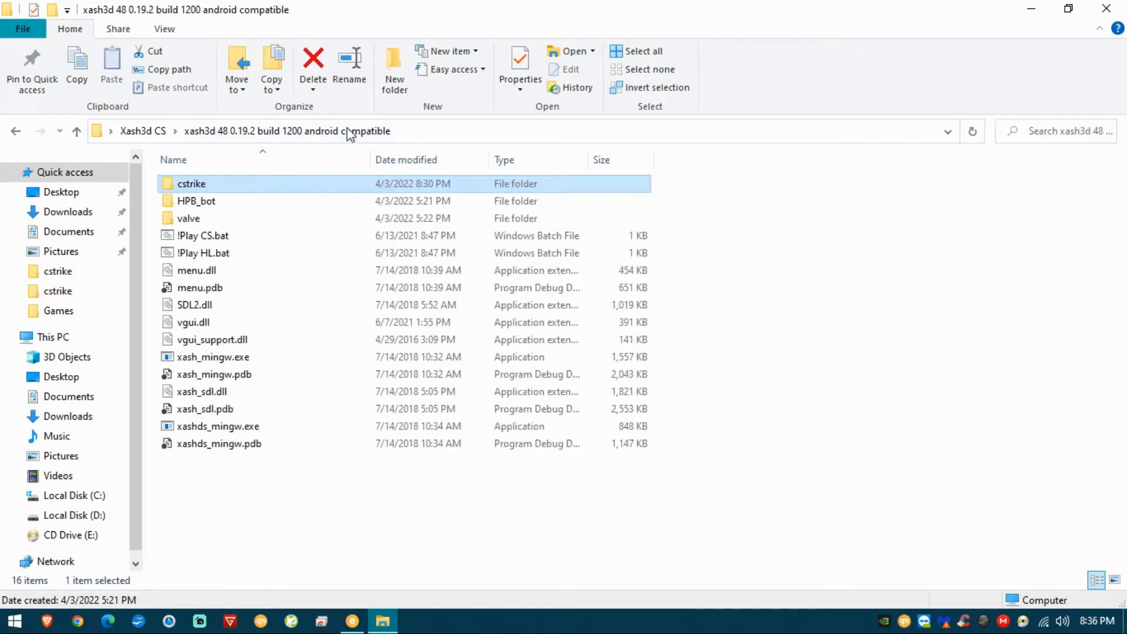
pyautogui.moveTo(316, 248)
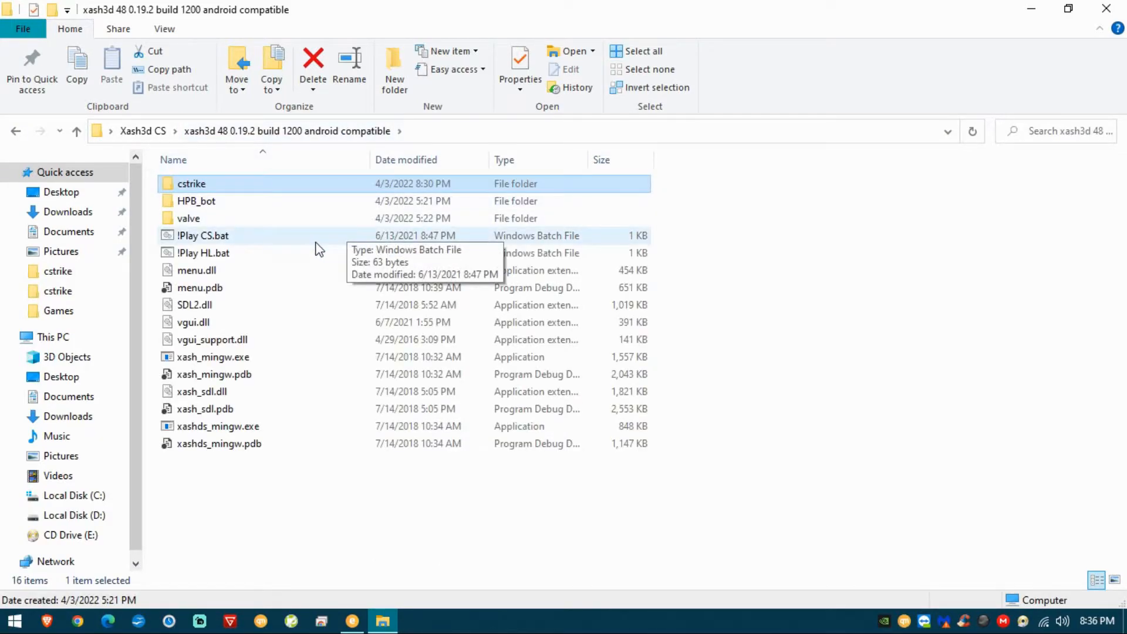
pyautogui.rightClick(204, 235)
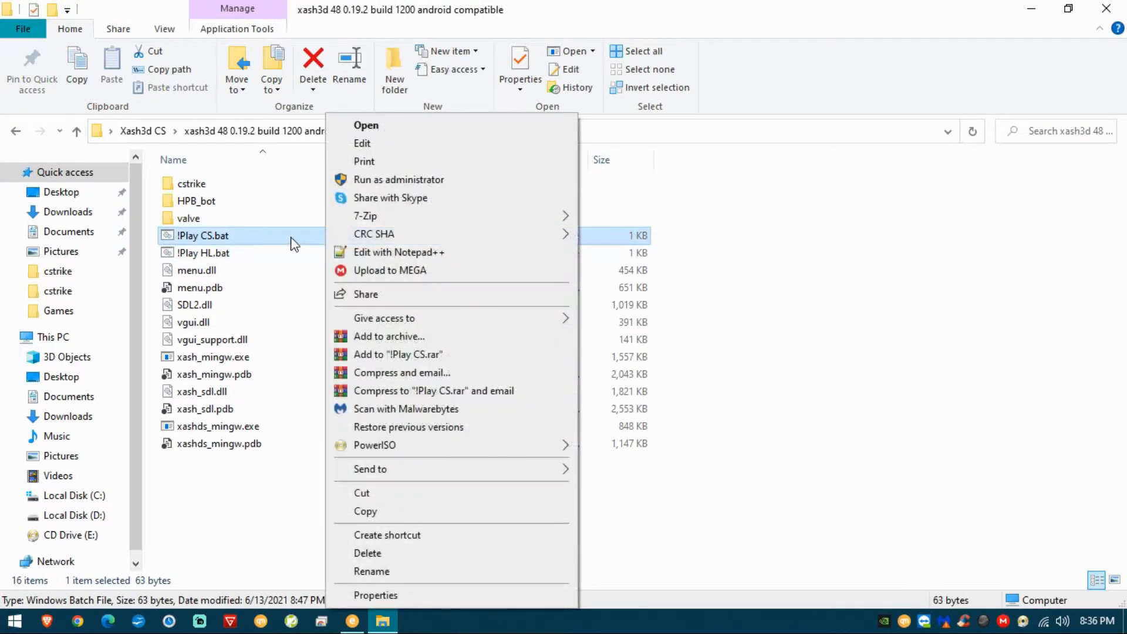
pyautogui.moveTo(394, 161)
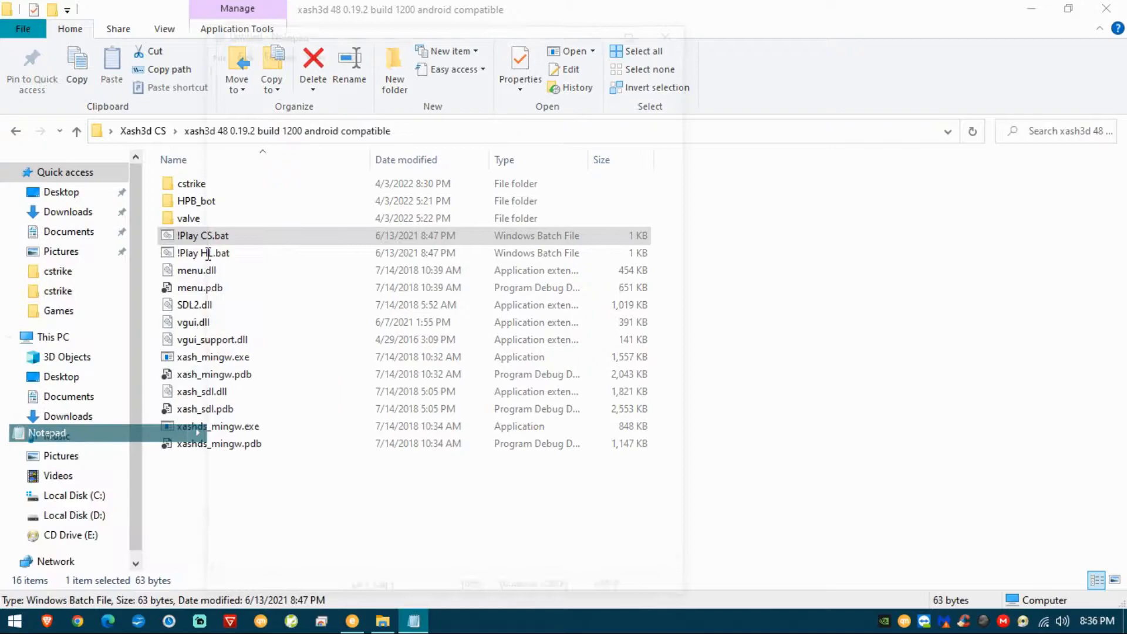
pyautogui.doubleClick(203, 235)
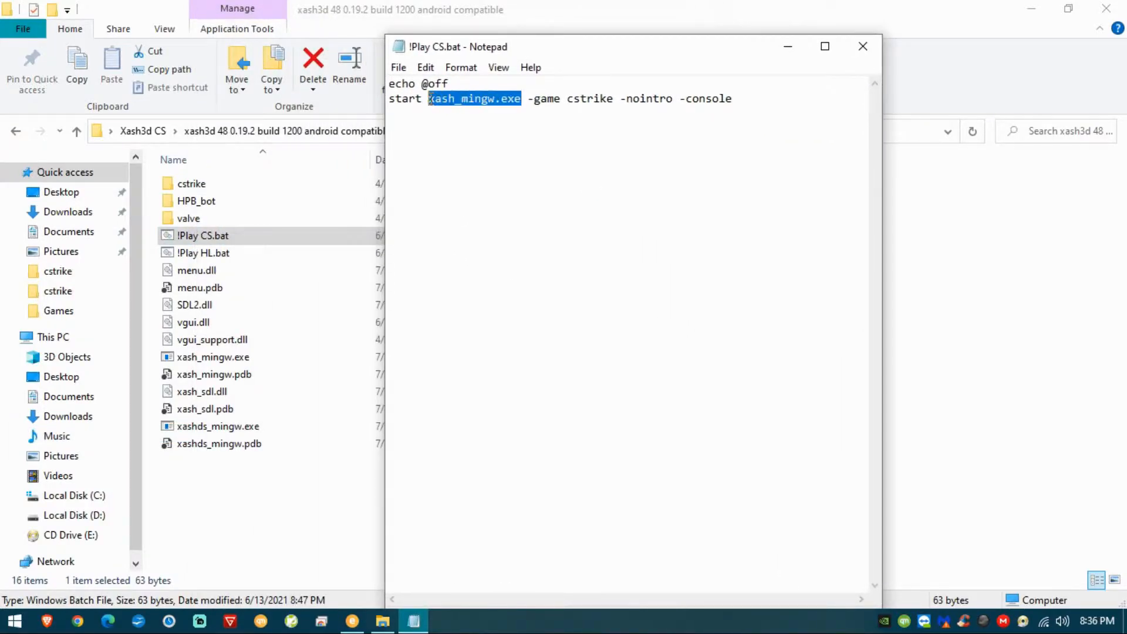
pyautogui.moveTo(546, 98)
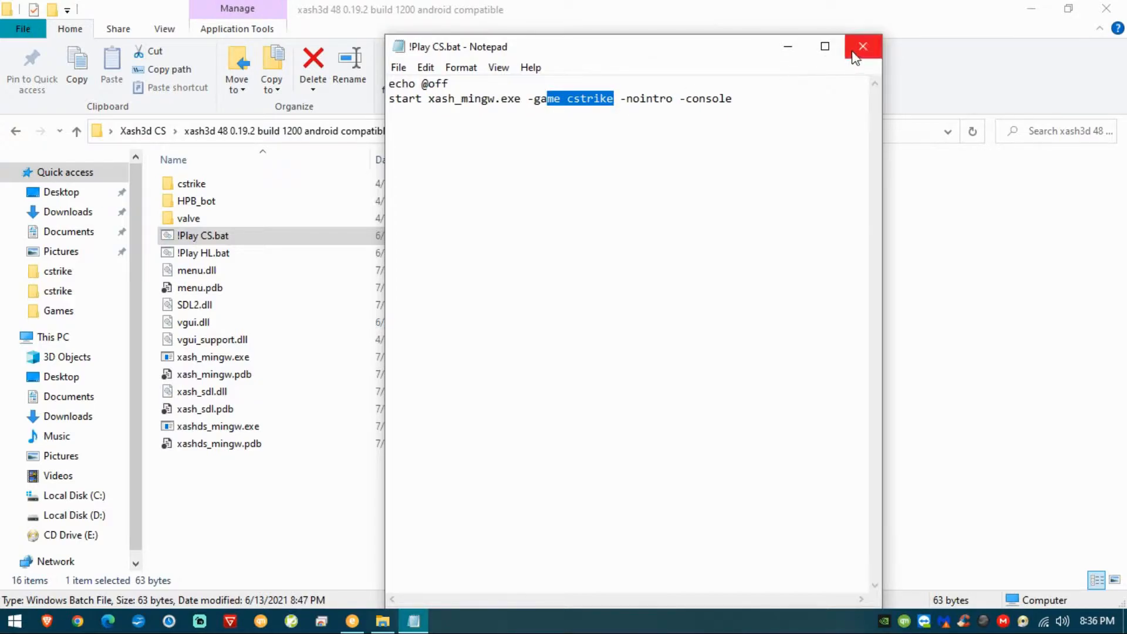
pyautogui.click(863, 46)
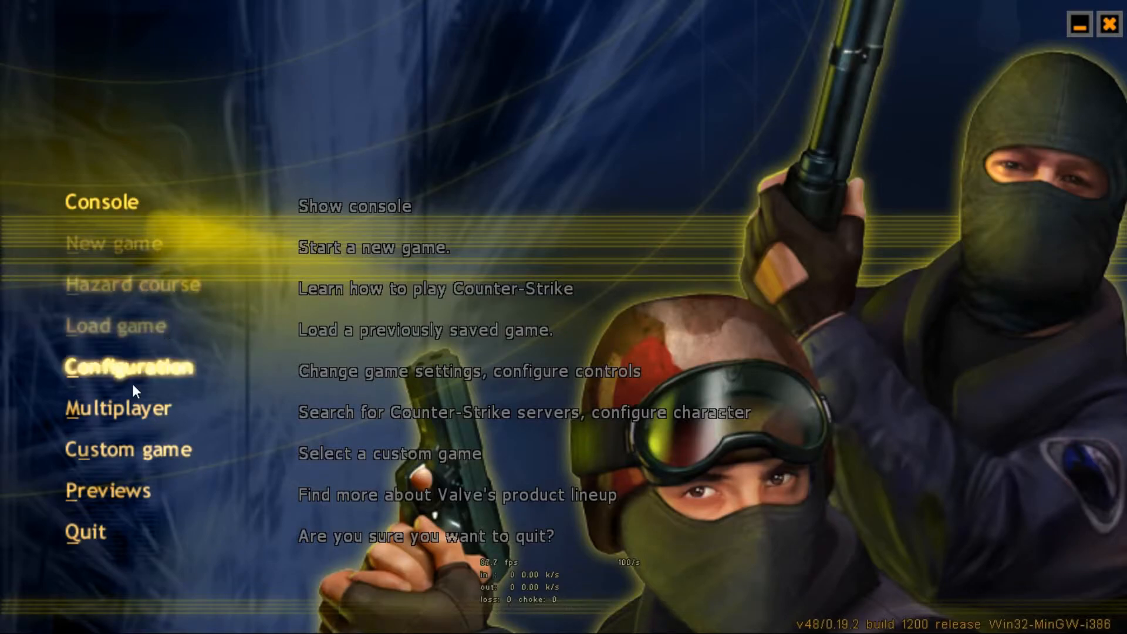
pyautogui.moveTo(128, 417)
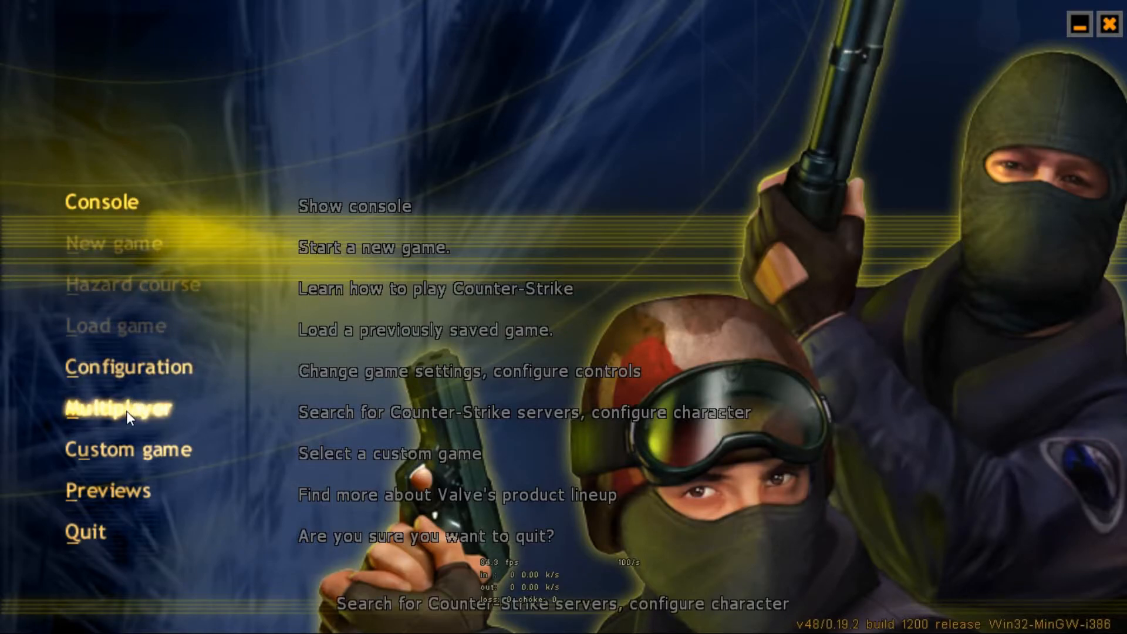
# - Create a new LAN game from Multiplayer with de_dust kept as the map and launch the server
pyautogui.click(119, 407)
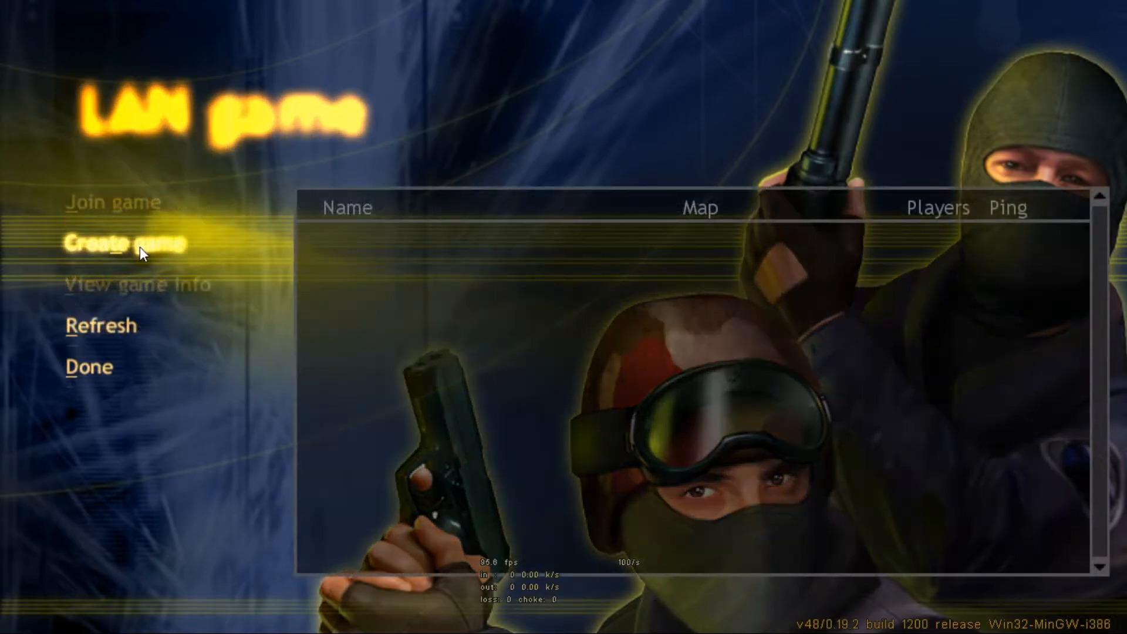
pyautogui.click(122, 242)
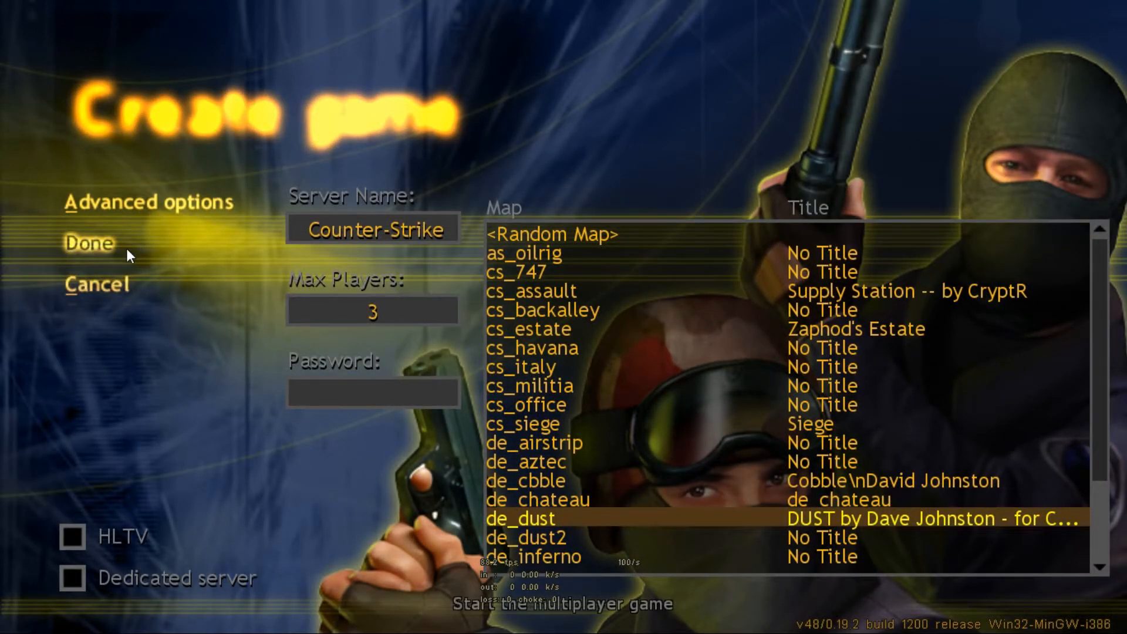
pyautogui.click(89, 243)
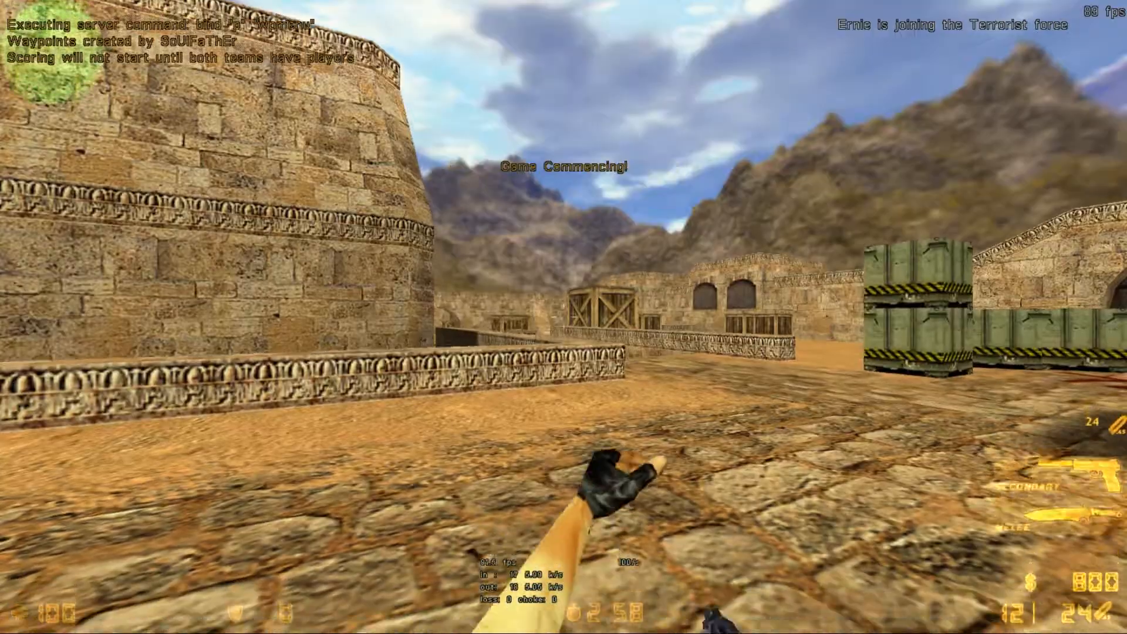
# - Check the scoreboard, enter 'bot' in the developer console, then return to the main menu
pyautogui.press('Tab')
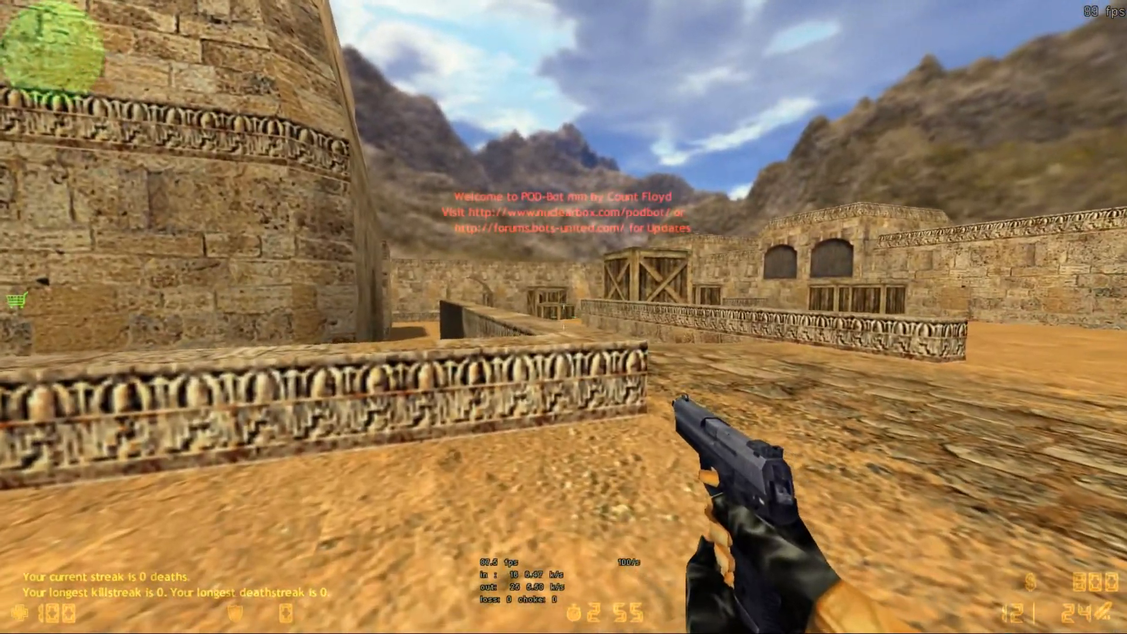
pyautogui.moveTo(564, 317)
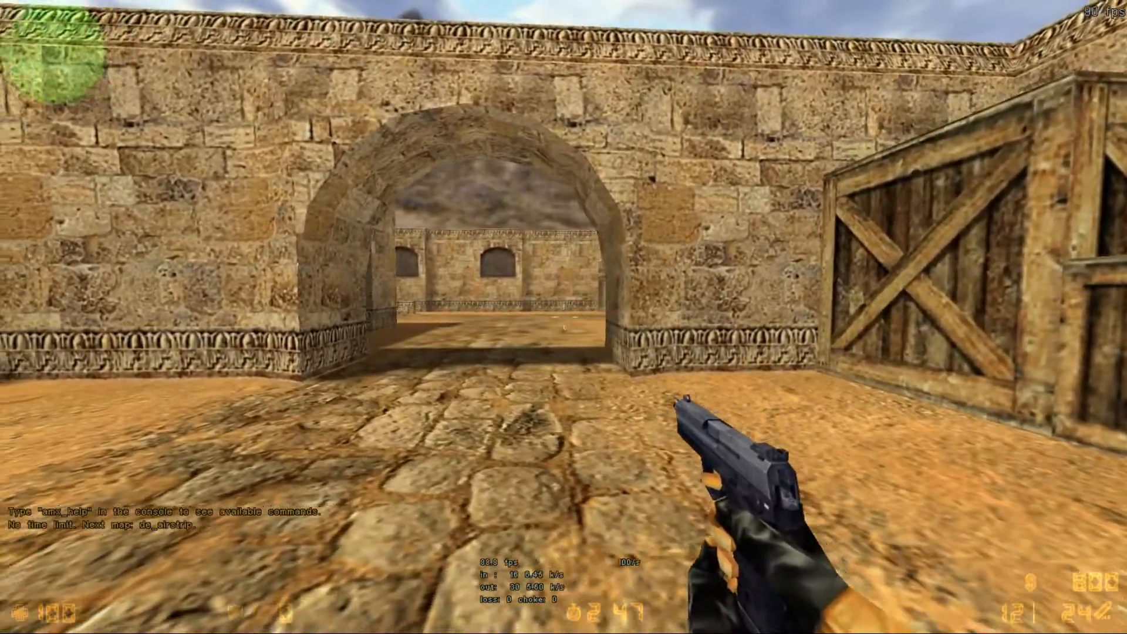
pyautogui.press('`')
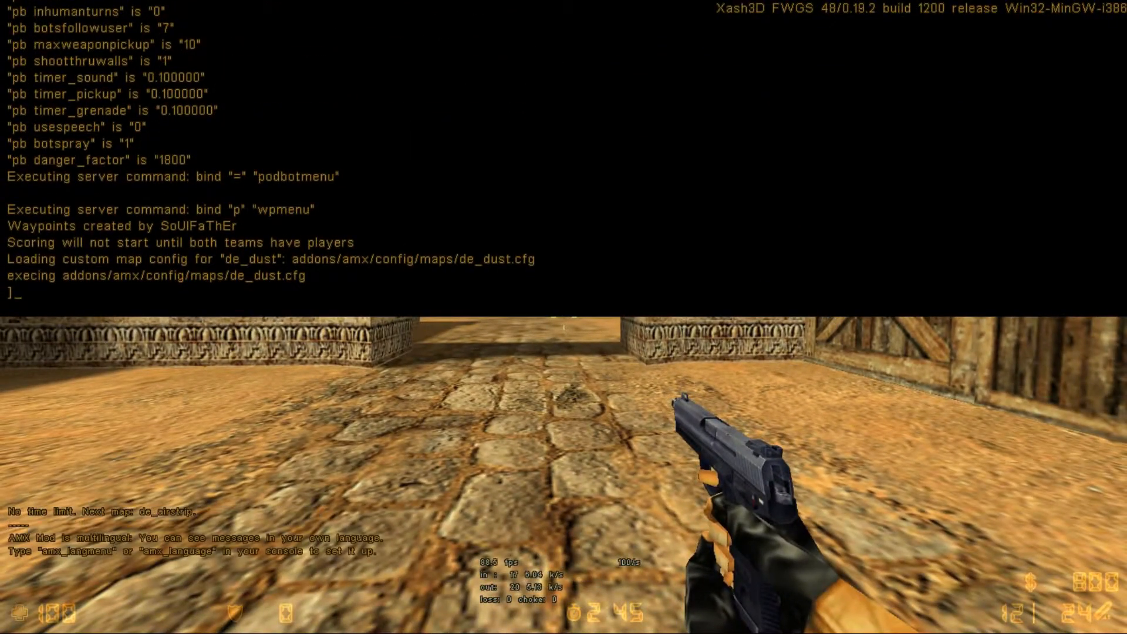
pyautogui.write('bot_')
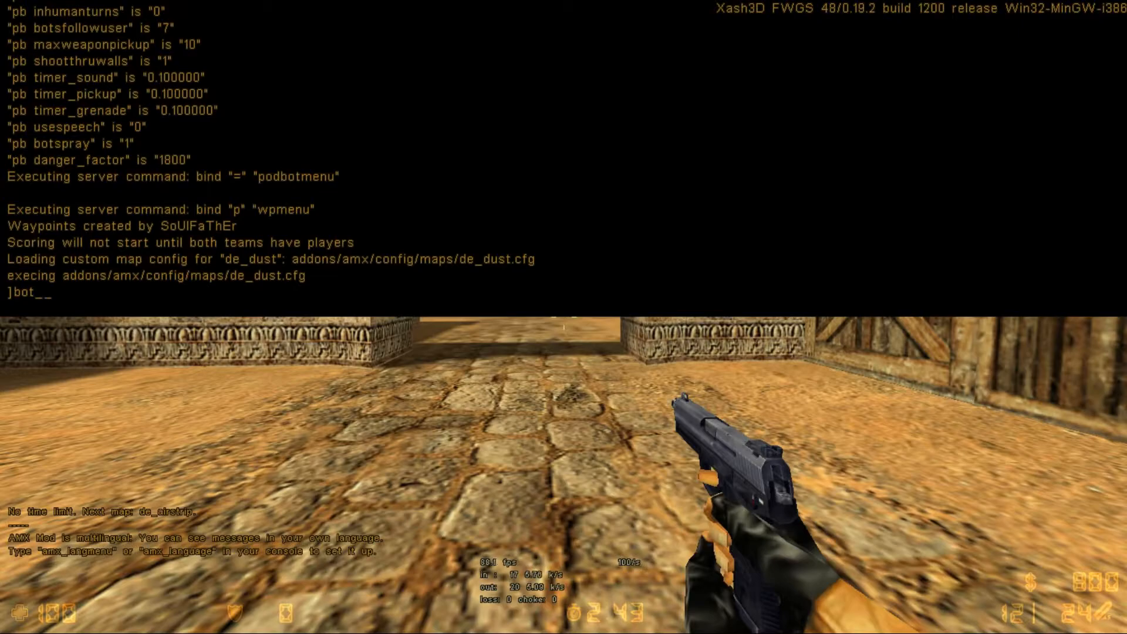
pyautogui.press('Escape')
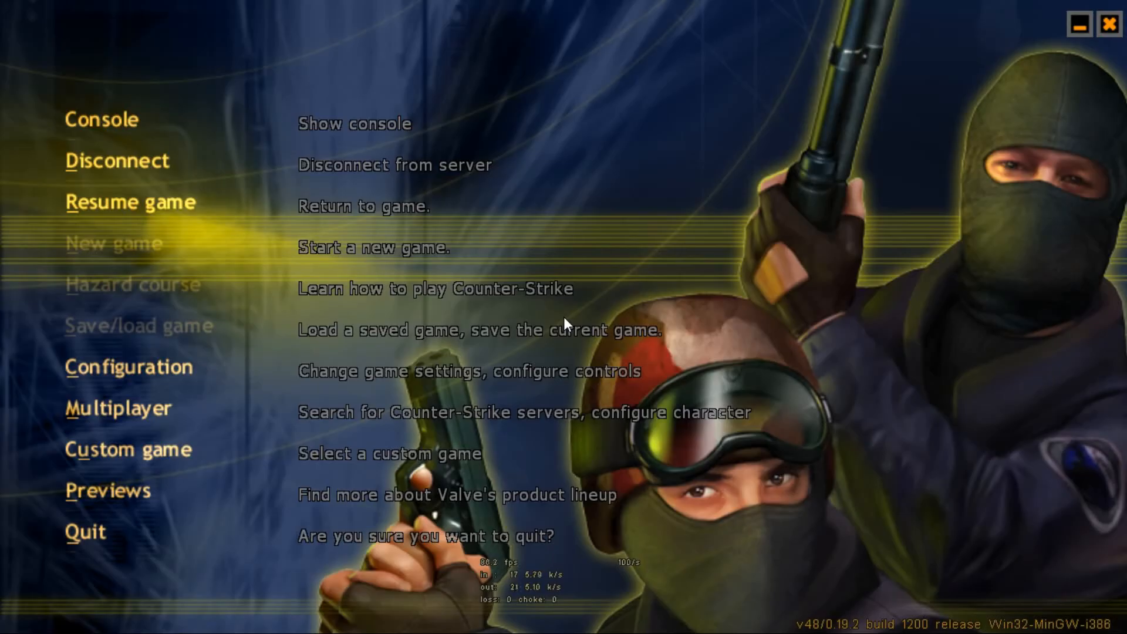
pyautogui.moveTo(117, 161)
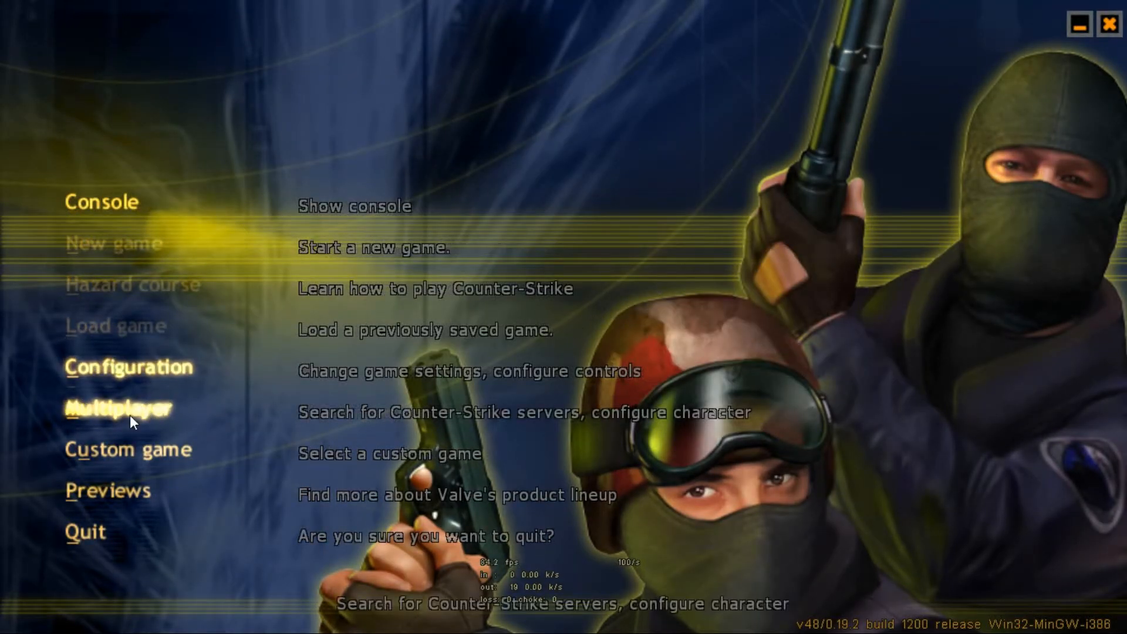
# - Create another de_dust LAN game with Max Players set to 22 and confirm with Done
pyautogui.click(117, 408)
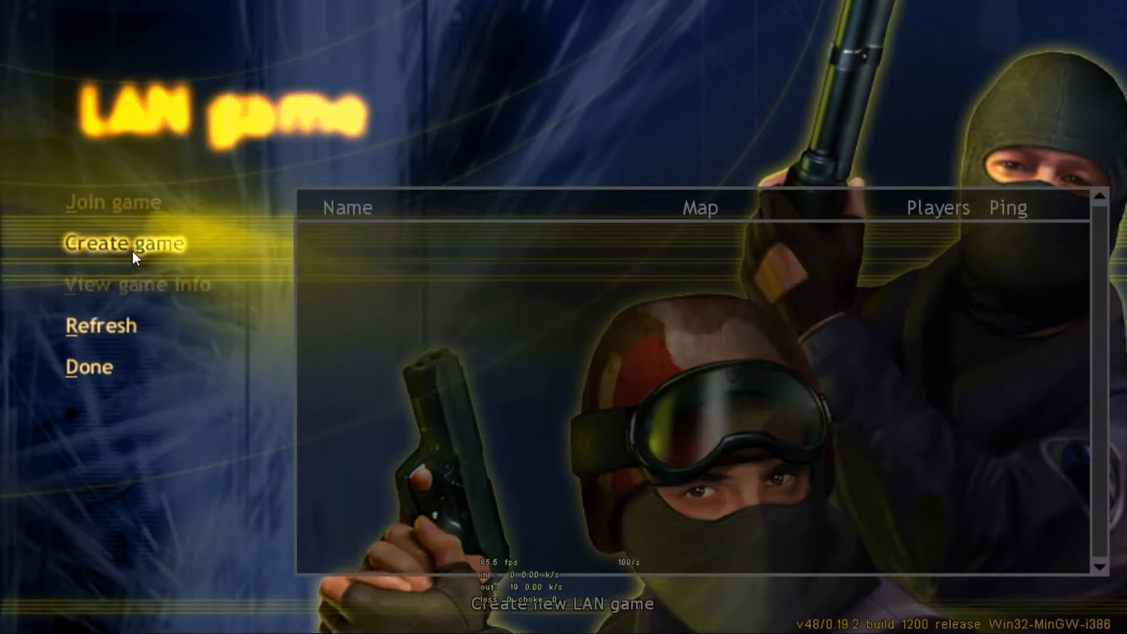
pyautogui.click(122, 243)
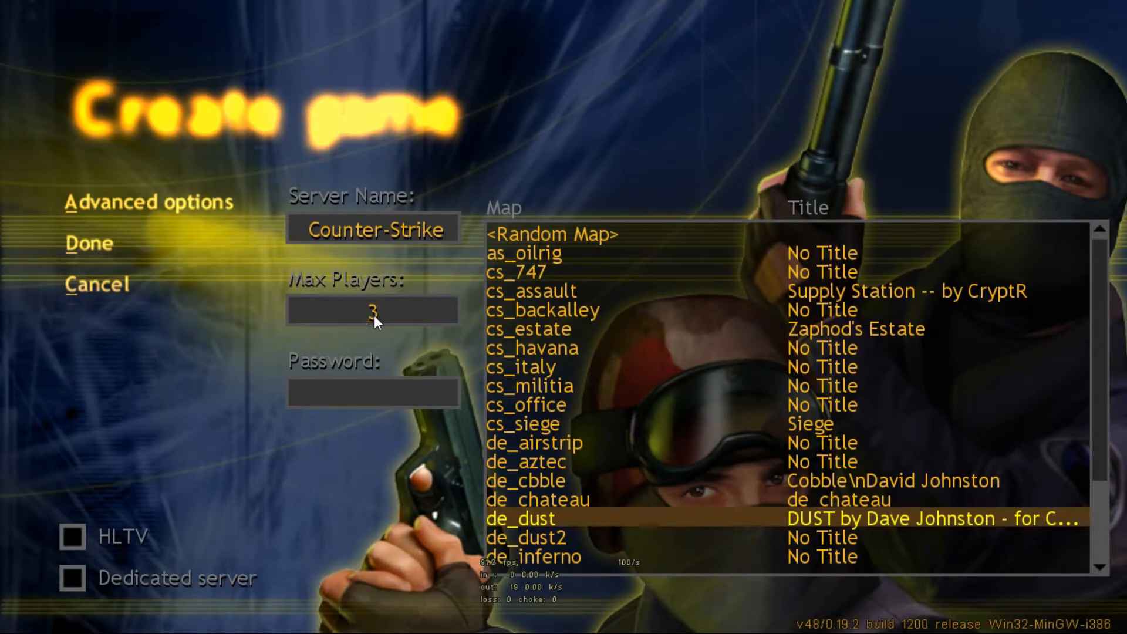
pyautogui.write('1')
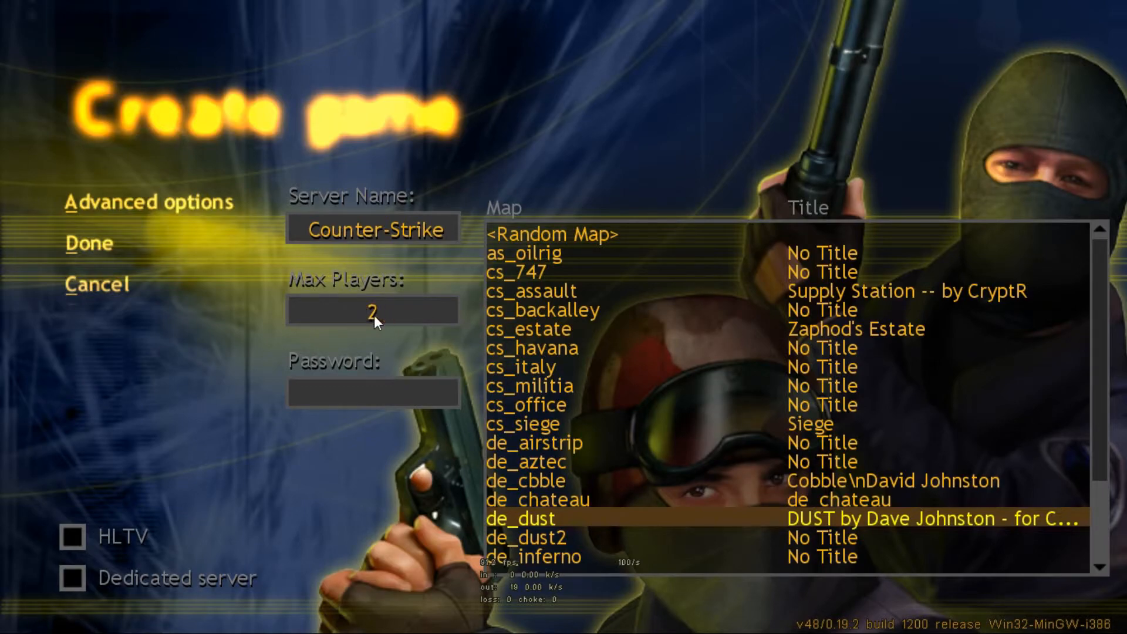
pyautogui.write('2')
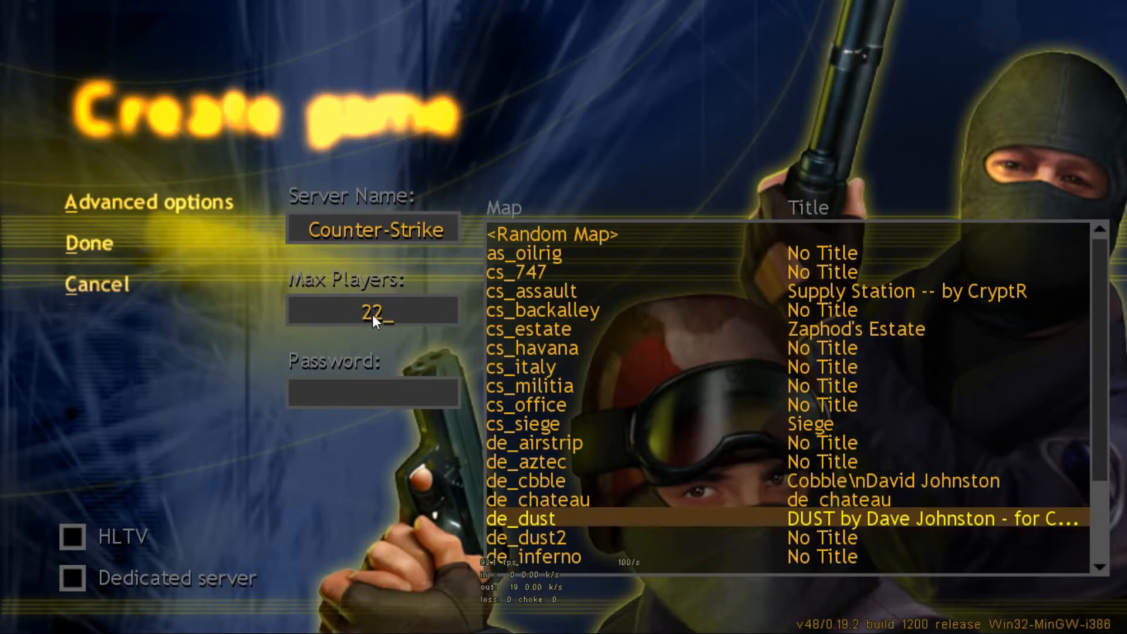
pyautogui.moveTo(361, 326)
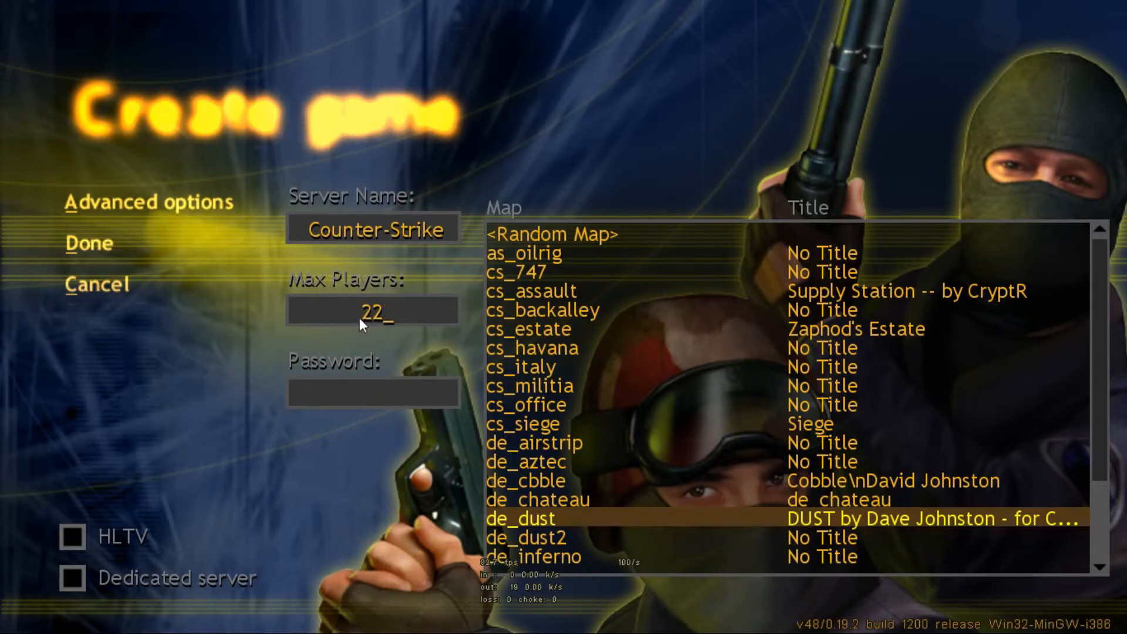
pyautogui.click(373, 310)
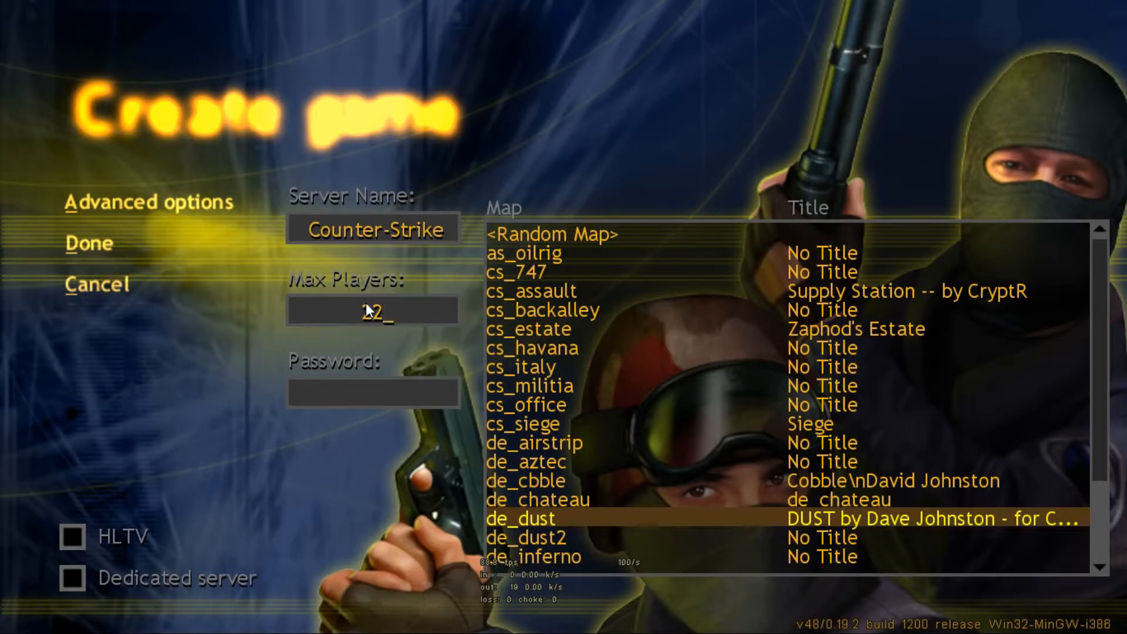
pyautogui.click(88, 243)
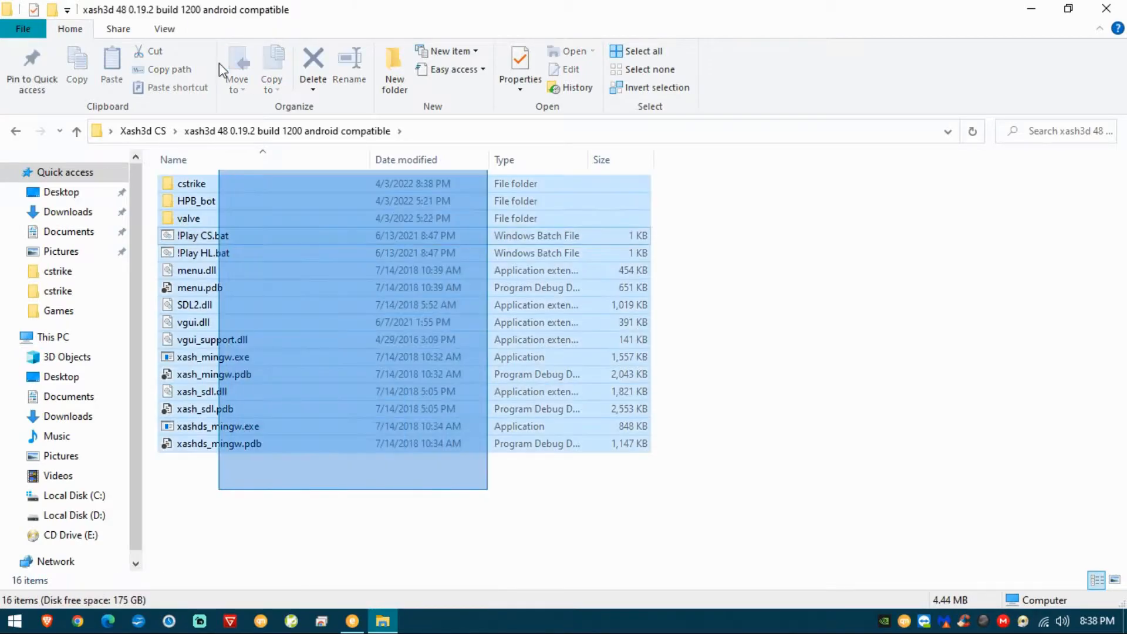
# - Deselect the files and go up to the Xash3D CS parent folder
pyautogui.click(424, 523)
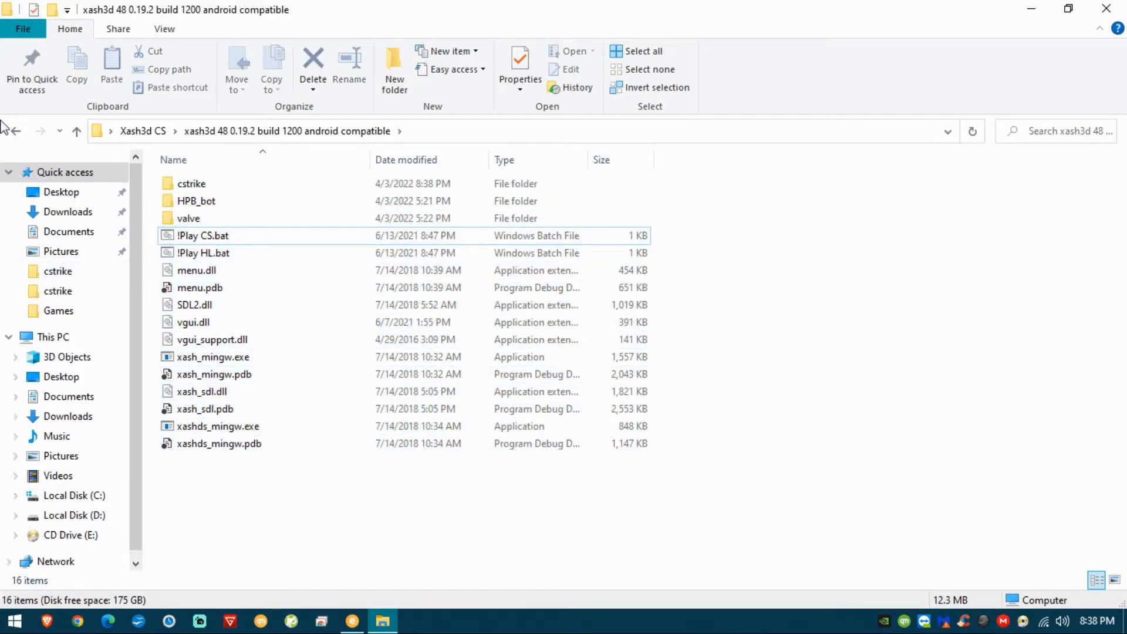
pyautogui.click(142, 130)
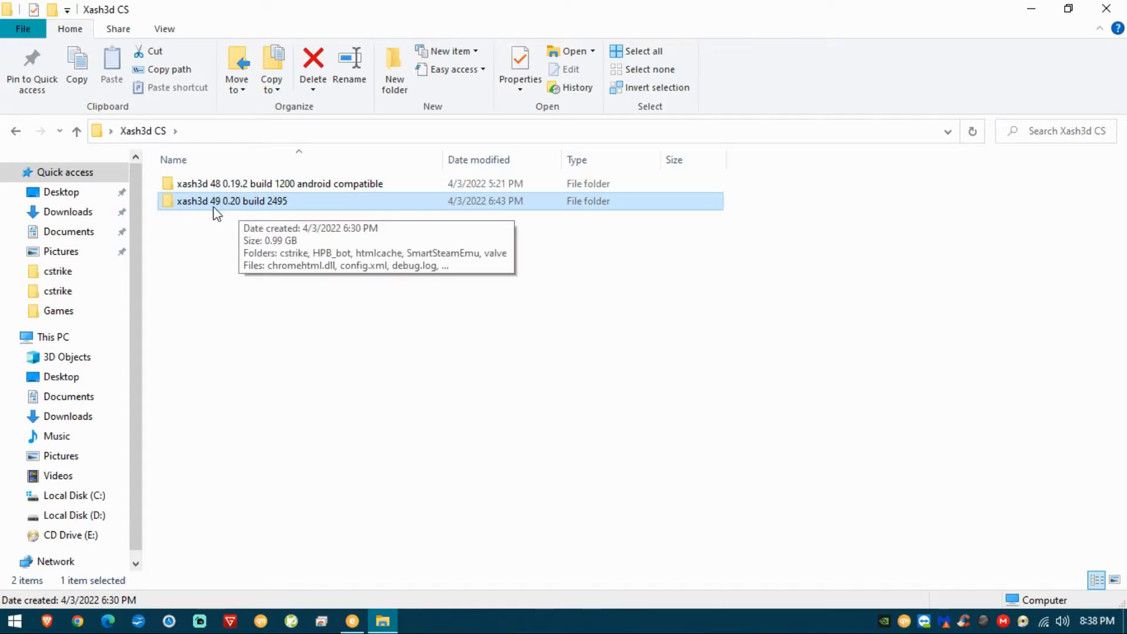
pyautogui.moveTo(281, 216)
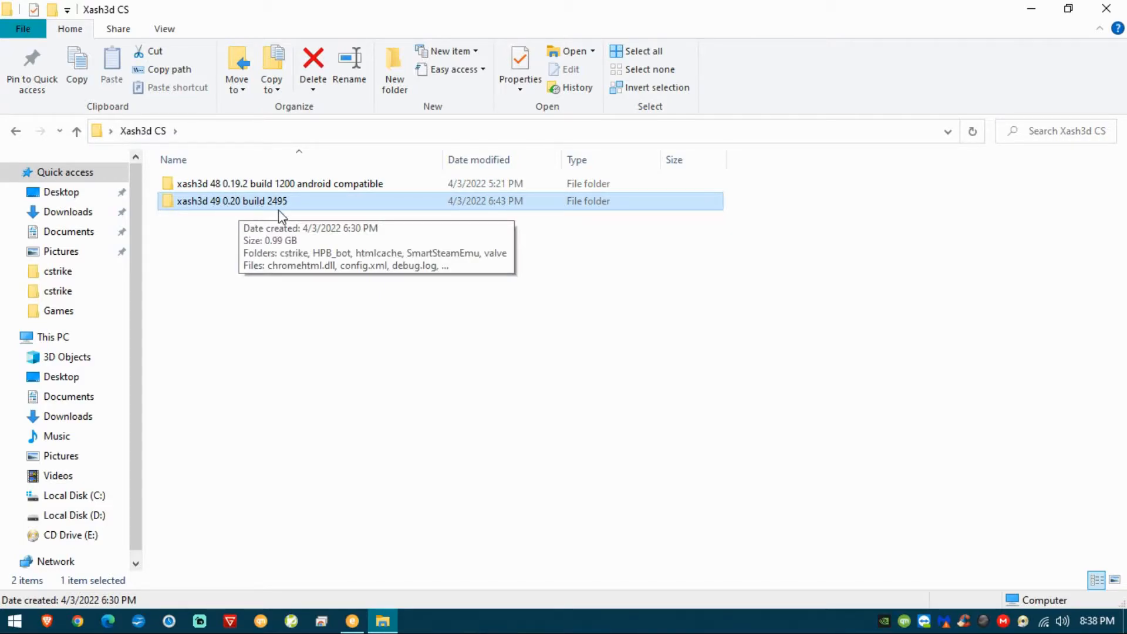
pyautogui.moveTo(293, 209)
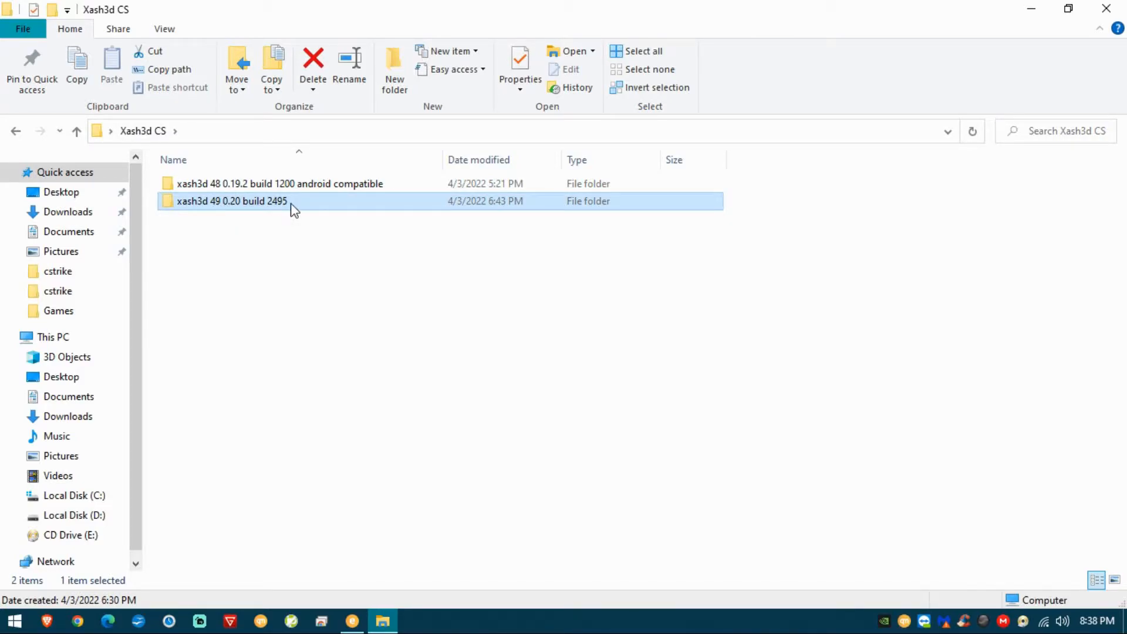
# - Open the xash3d 49 0.20 build 2495 folder showing cstrike, HPB_bot, SmartSteamEmu and valve
pyautogui.doubleClick(232, 201)
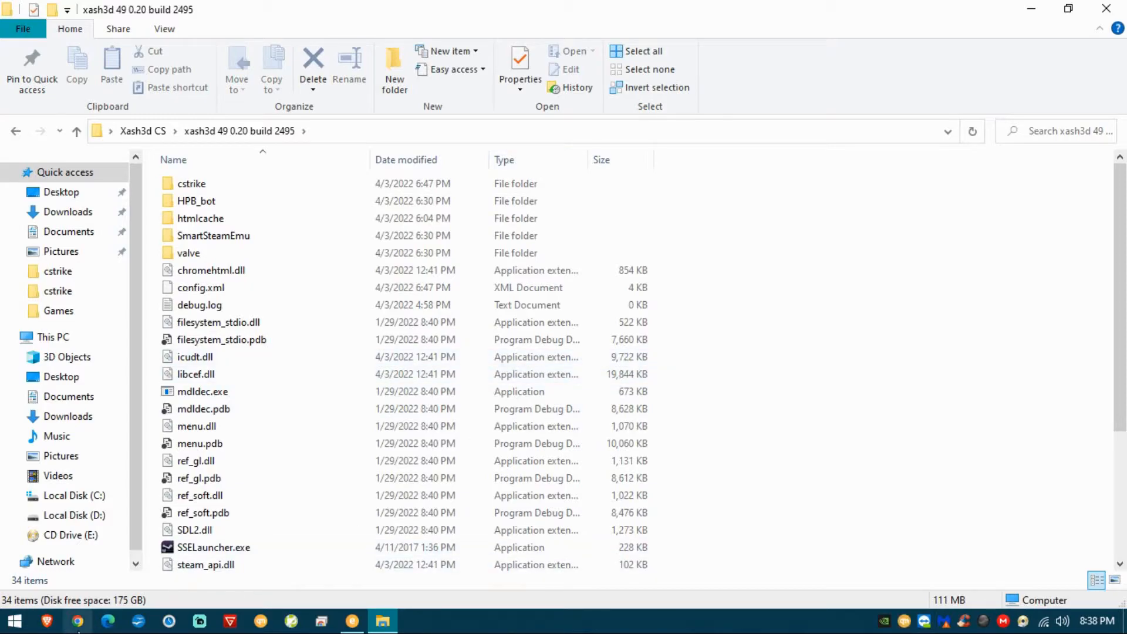
# - Switch to GitHub, revisit README-cs.md in xash3d-fwgs, then return to the repository main page
pyautogui.click(77, 621)
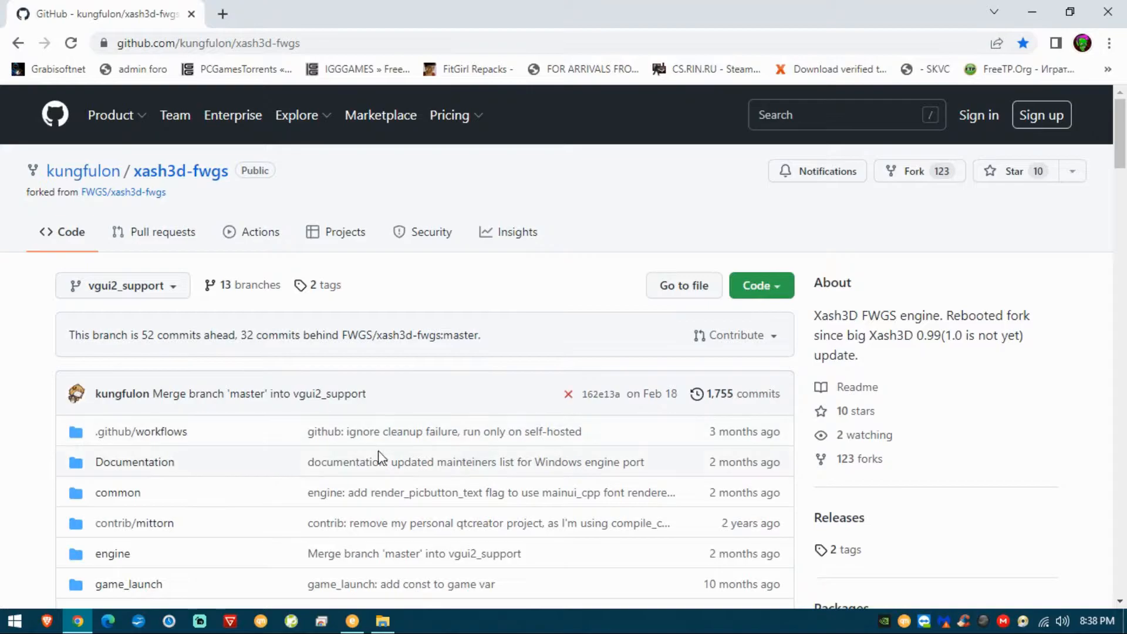
pyautogui.scroll(-3)
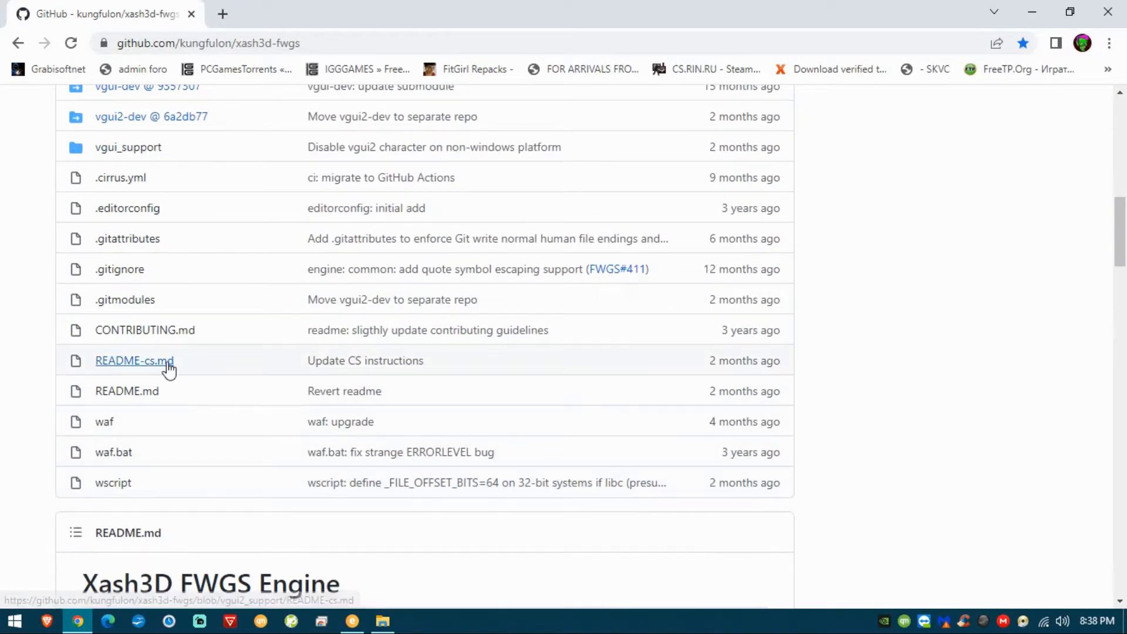
pyautogui.click(134, 360)
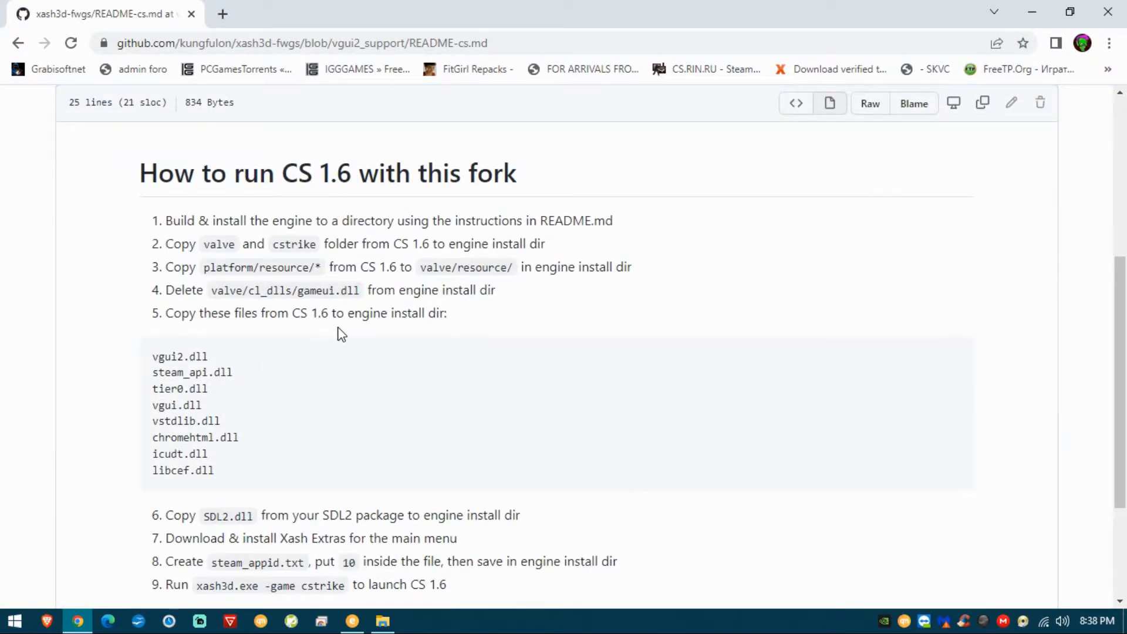
pyautogui.moveTo(461, 315)
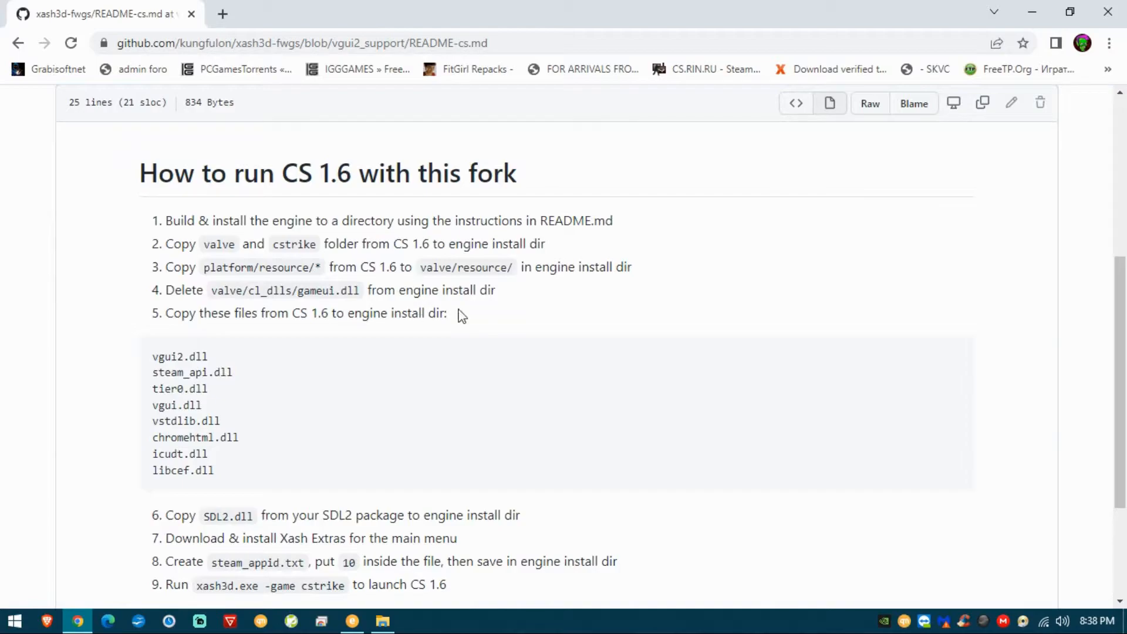
pyautogui.scroll(-3)
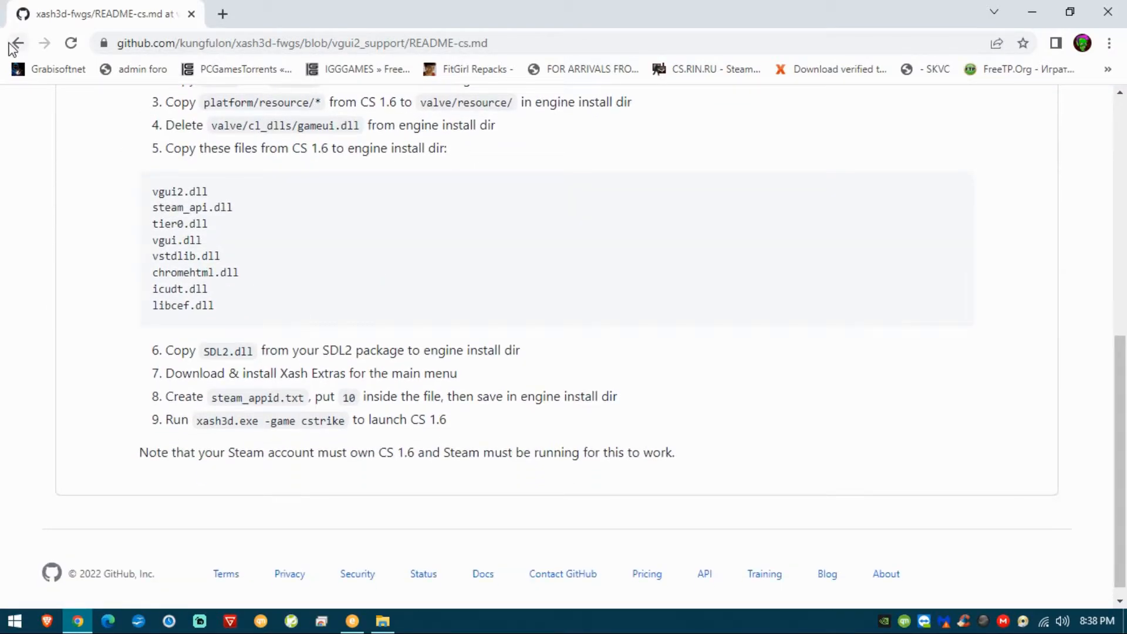
pyautogui.click(18, 42)
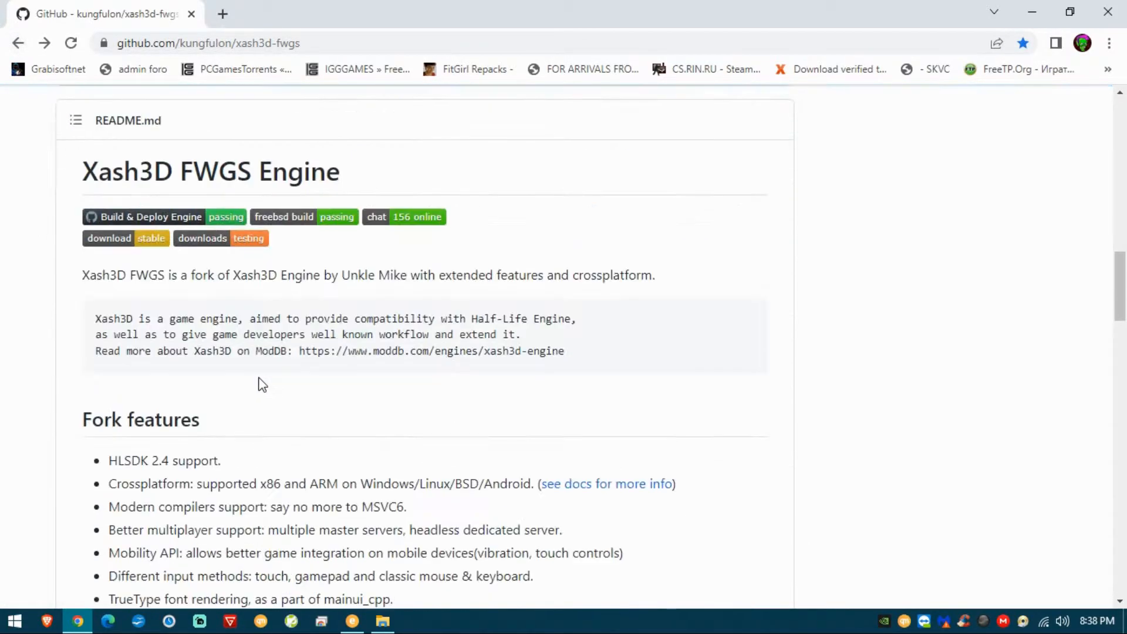
# - Follow the 'testing' link under Installation & Running to the Continuous build release page
pyautogui.scroll(-3)
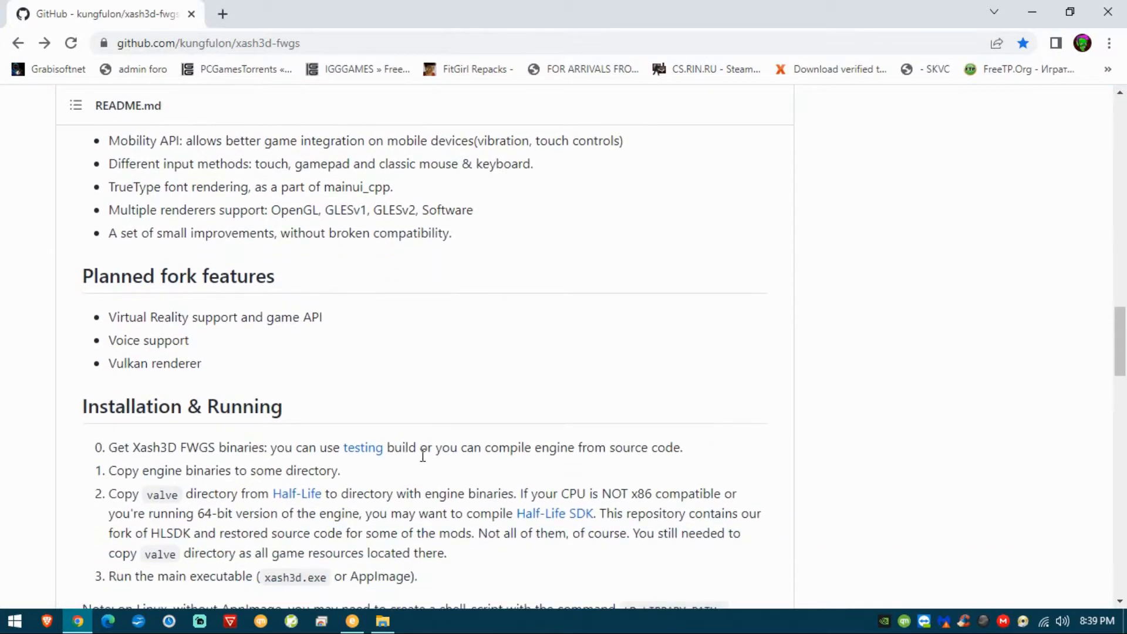
pyautogui.moveTo(375, 464)
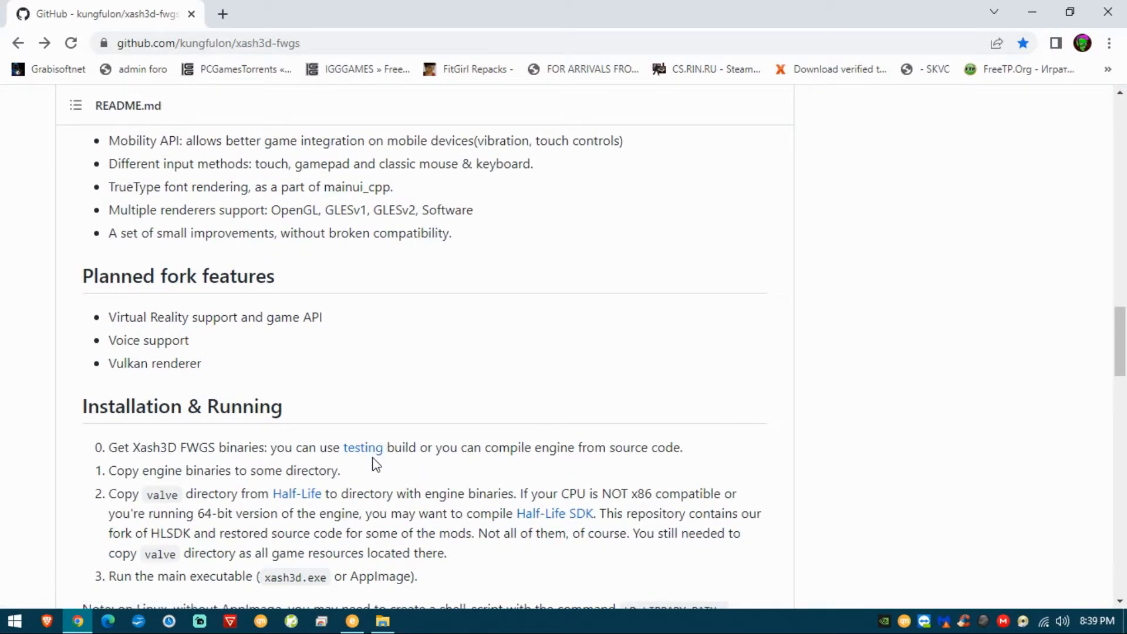
pyautogui.click(363, 447)
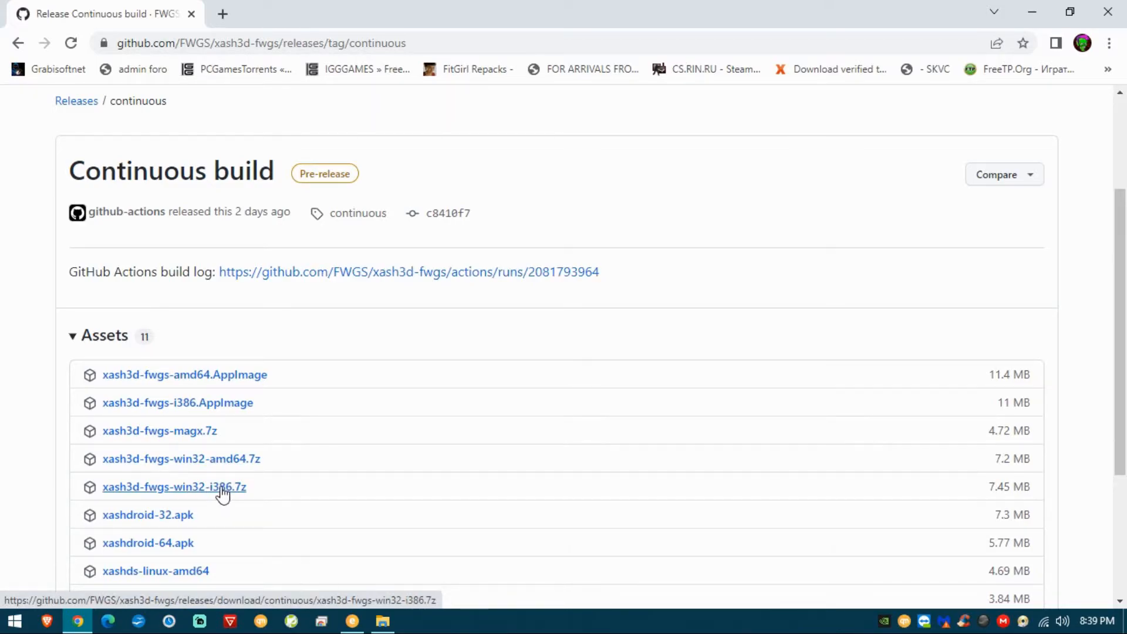
# - Download xash3d-fwgs-win32-i386.7z and select its files, including xash.dll and vgui_support.dll, for extraction
pyautogui.click(174, 486)
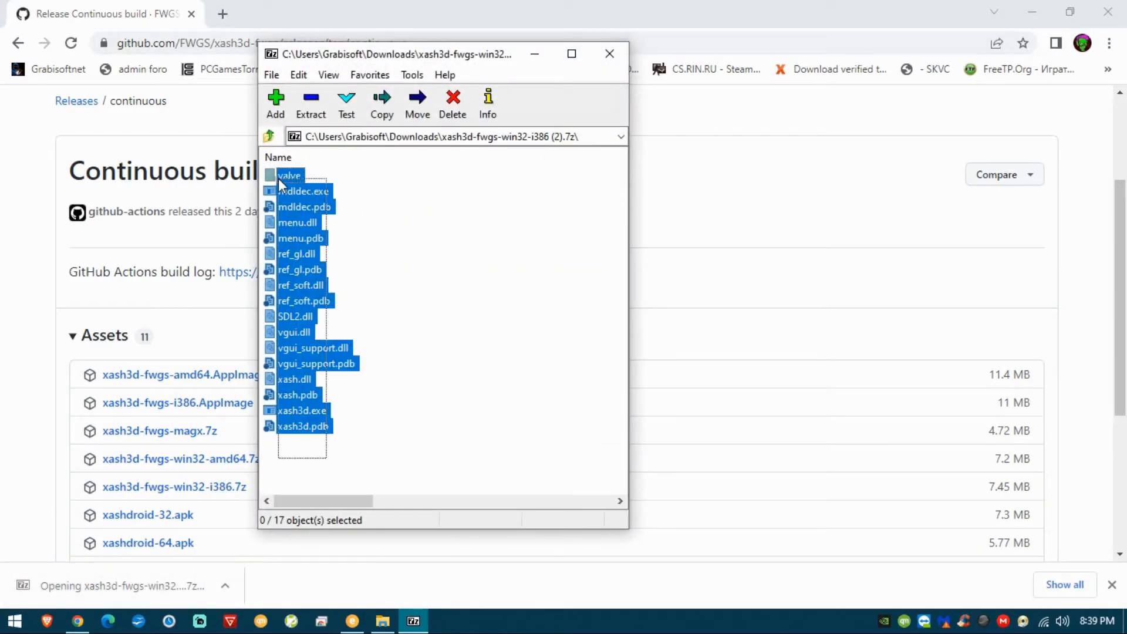
pyautogui.press('ctrl+a')
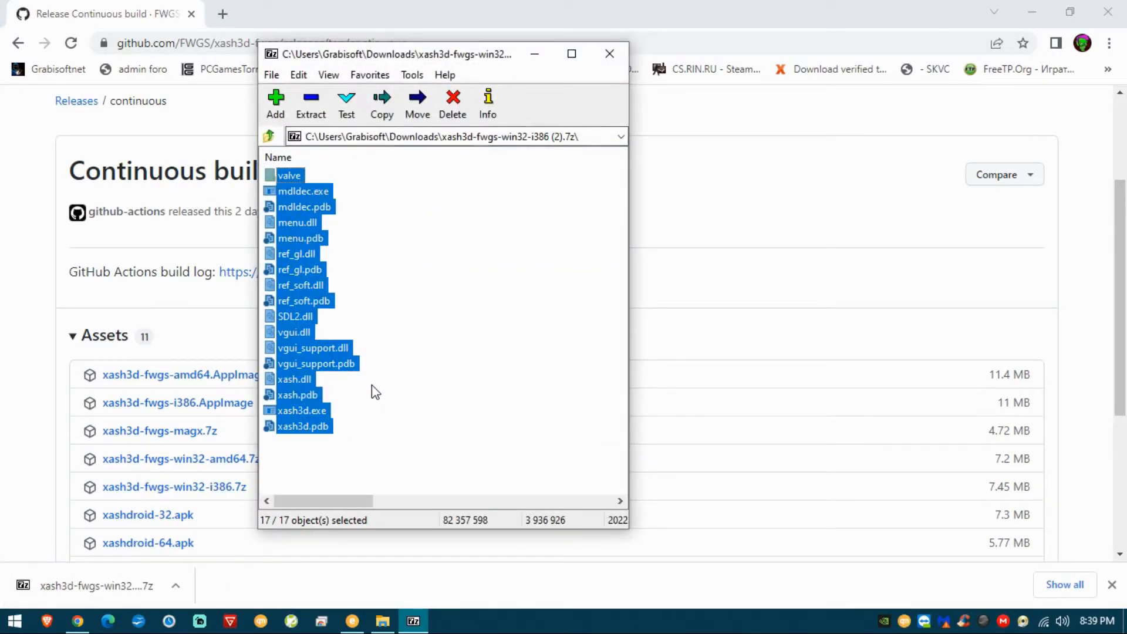
pyautogui.click(290, 379)
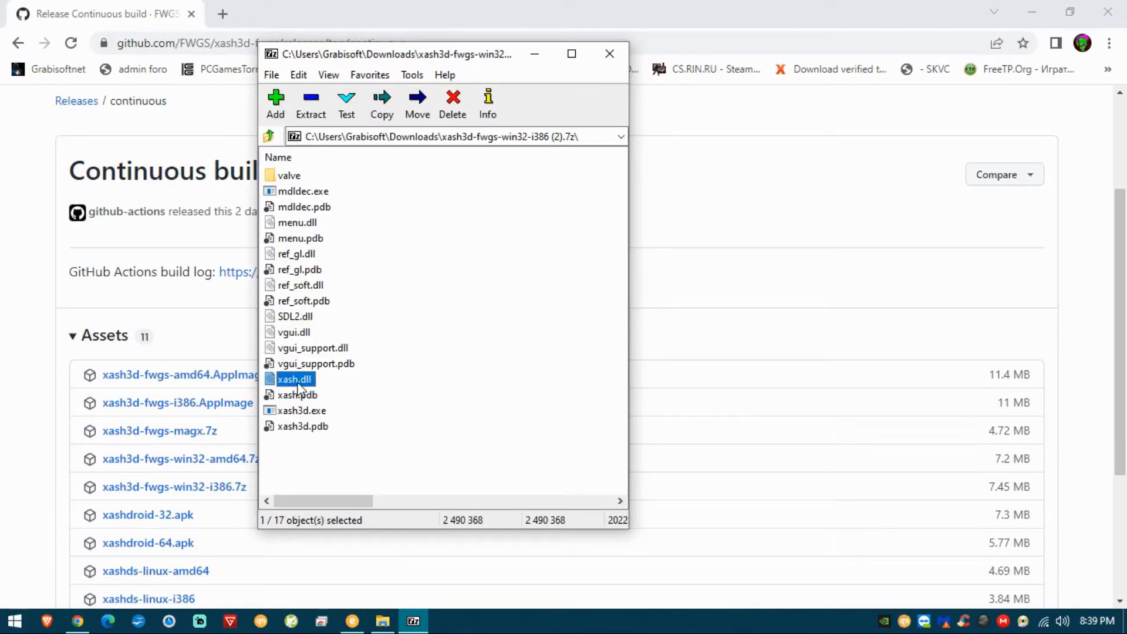
pyautogui.moveTo(351, 341)
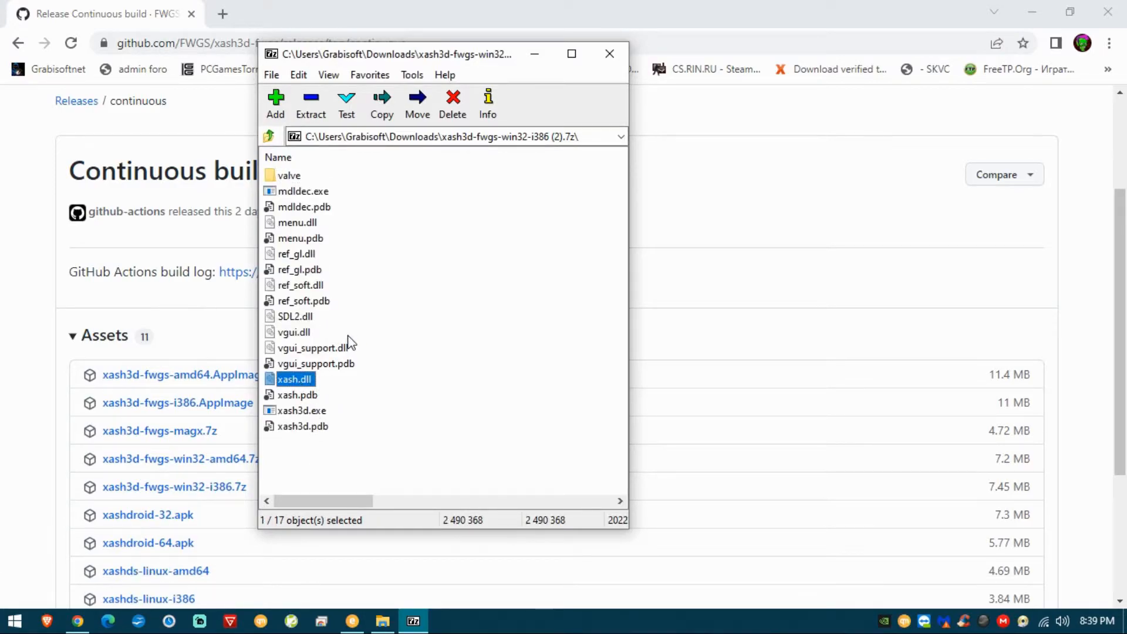
pyautogui.click(313, 348)
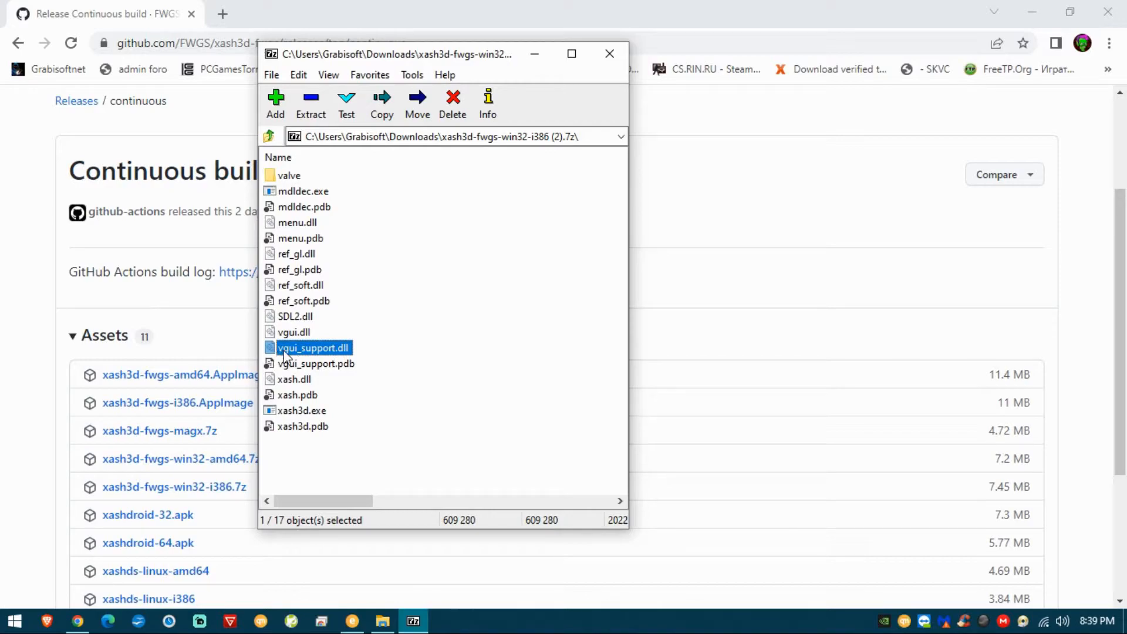
pyautogui.moveTo(333, 356)
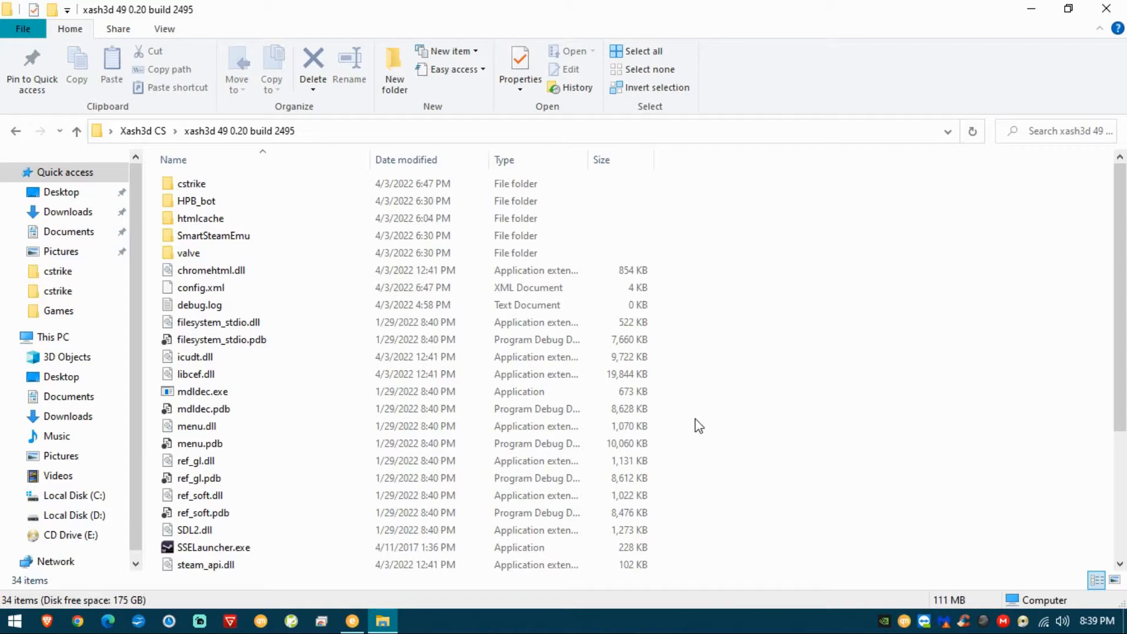
# - Sort the game folder by type and run SSELauncher.exe
pyautogui.click(504, 160)
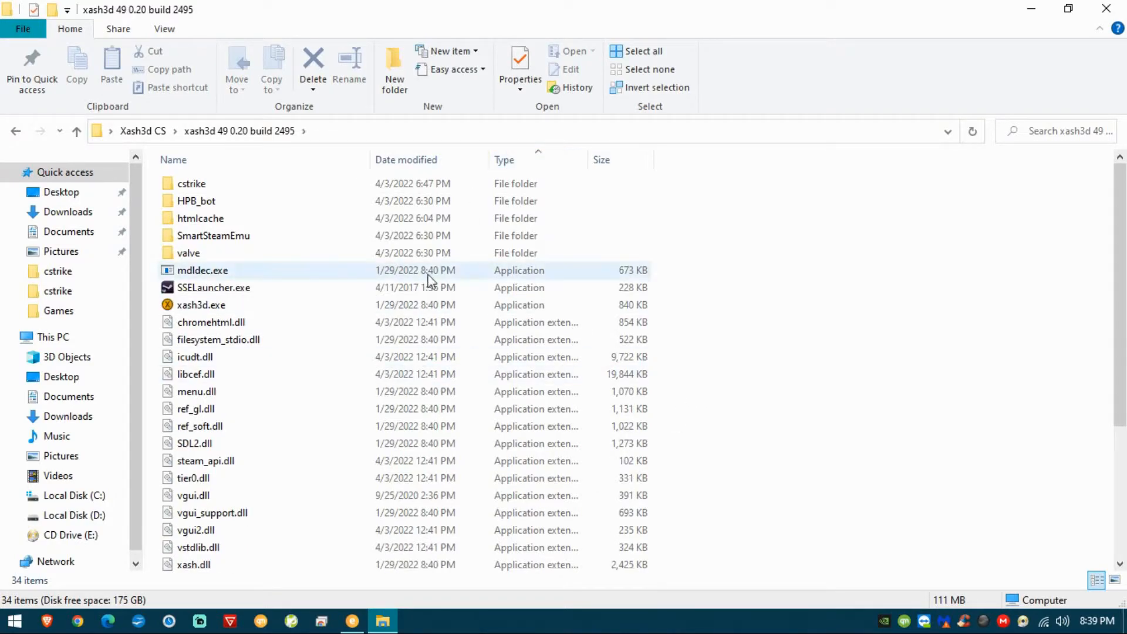
pyautogui.click(213, 287)
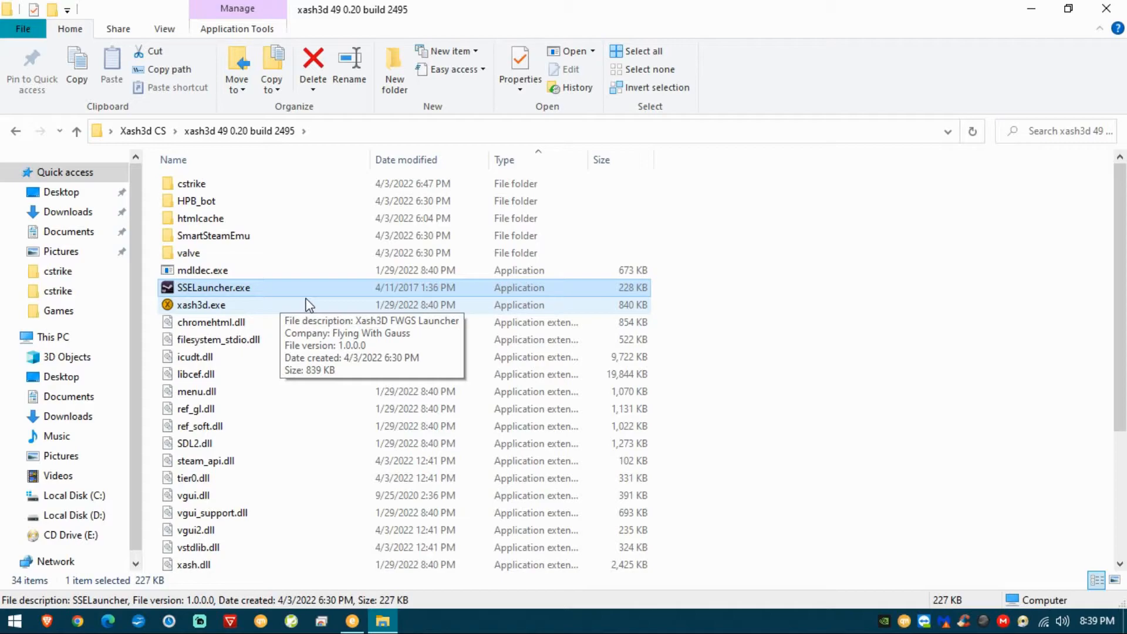
pyautogui.moveTo(295, 301)
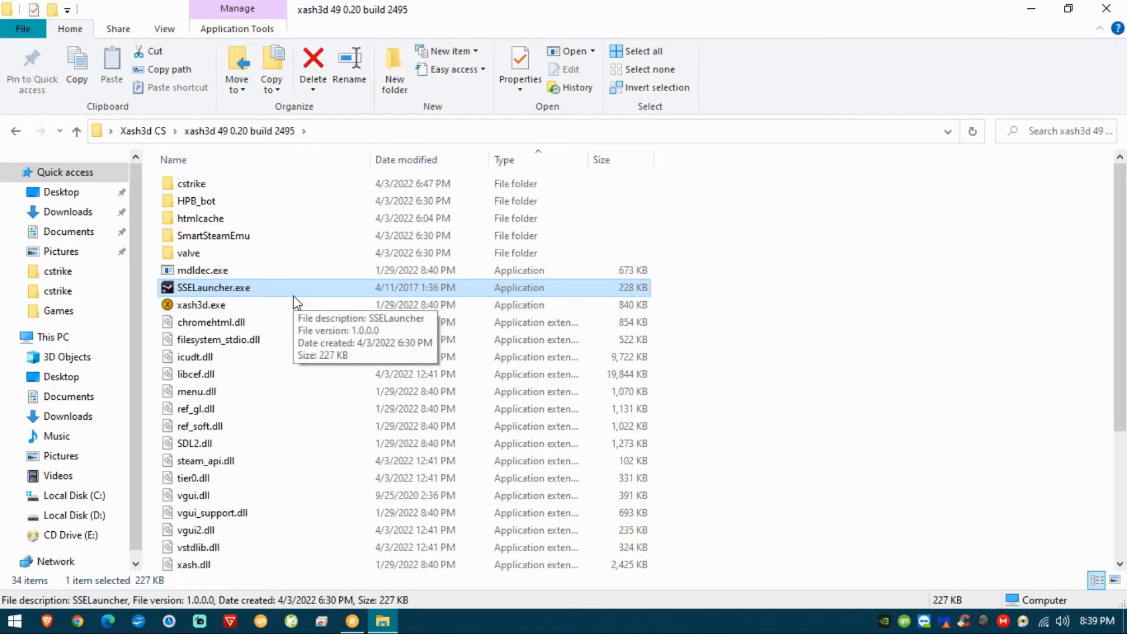
pyautogui.moveTo(467, 322)
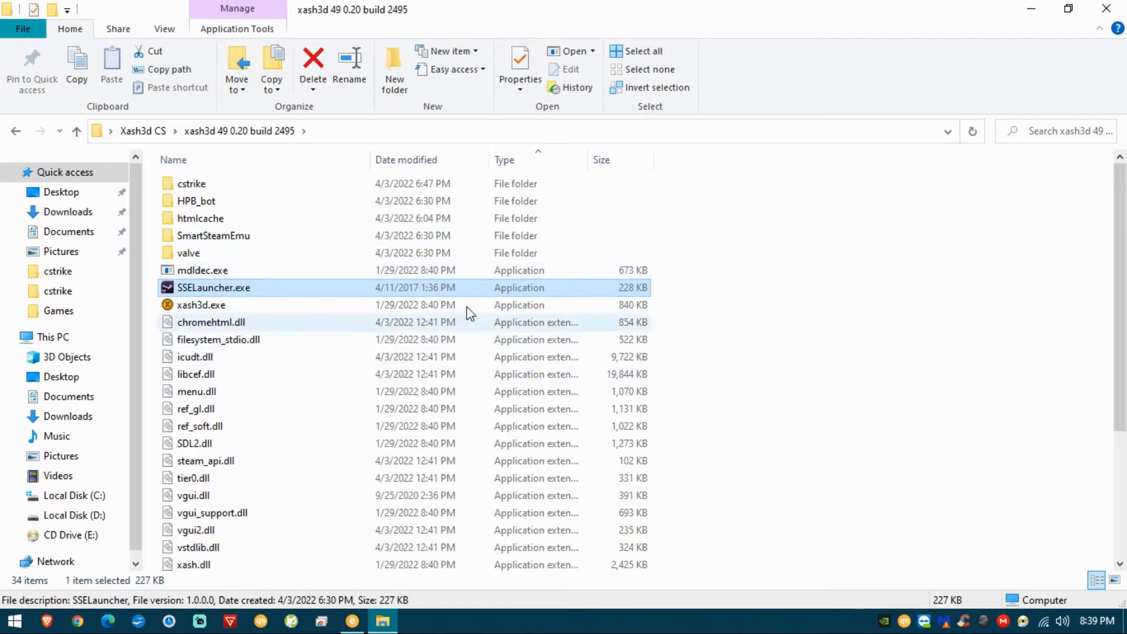
pyautogui.moveTo(217, 288)
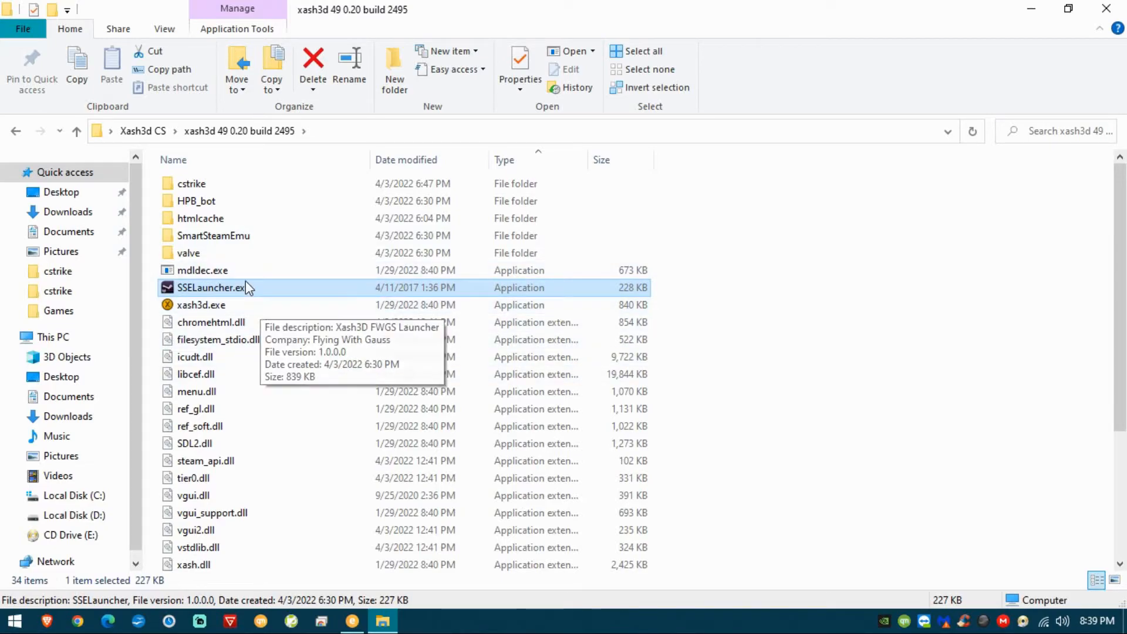
pyautogui.doubleClick(212, 288)
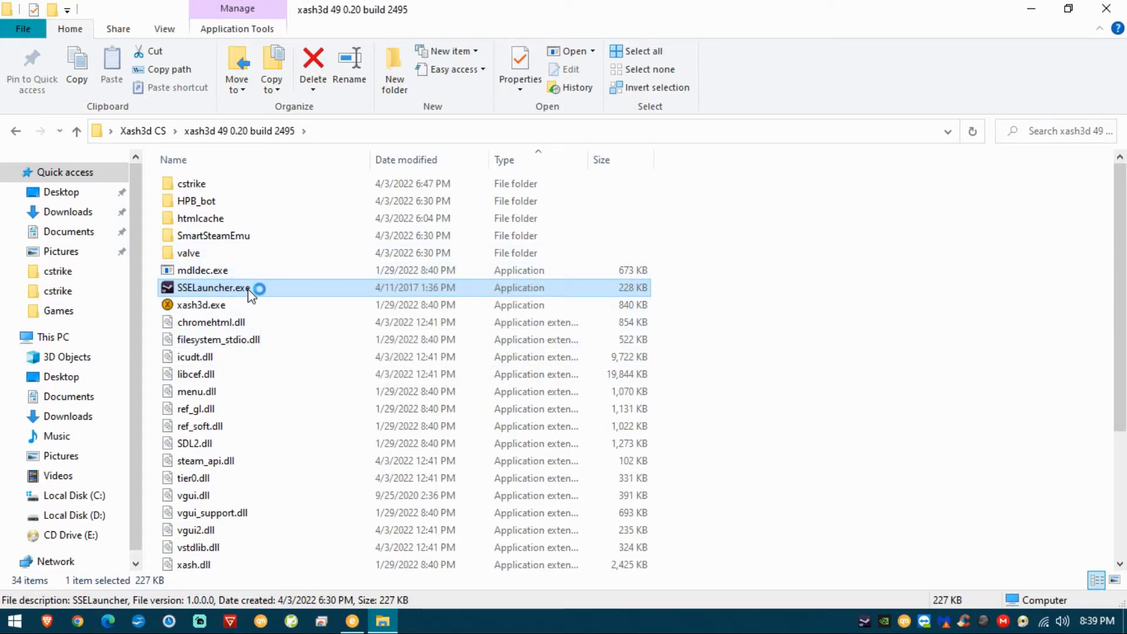
# - Launch Counter-Strike through the xash3d entry in SmartSteamEmu Launcher
pyautogui.doubleClick(214, 287)
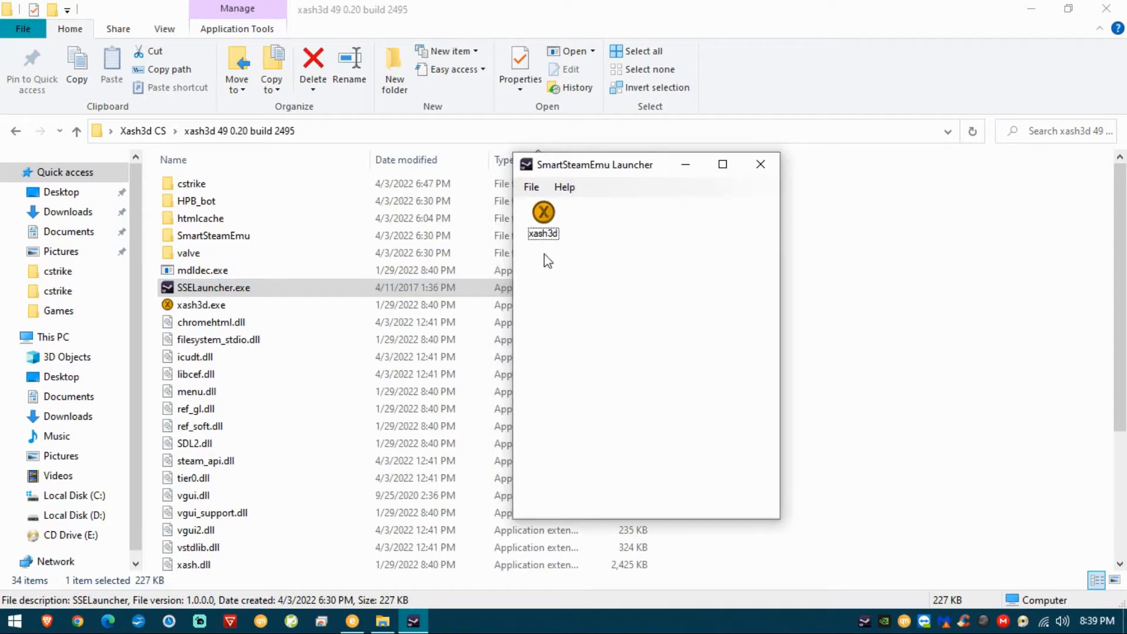
pyautogui.click(214, 287)
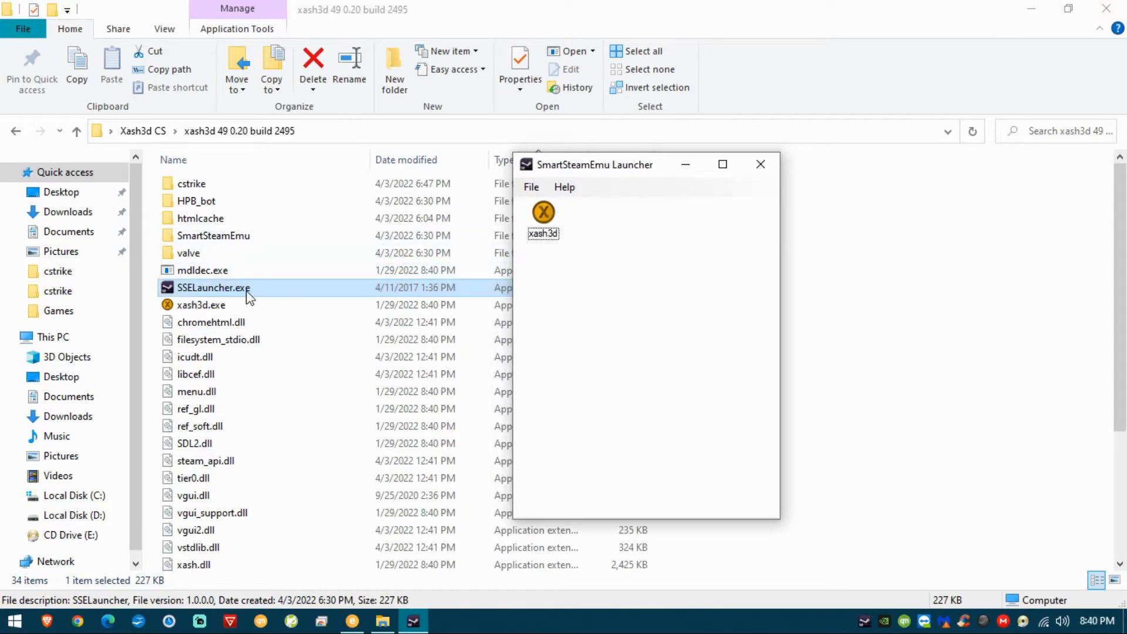
pyautogui.moveTo(364, 297)
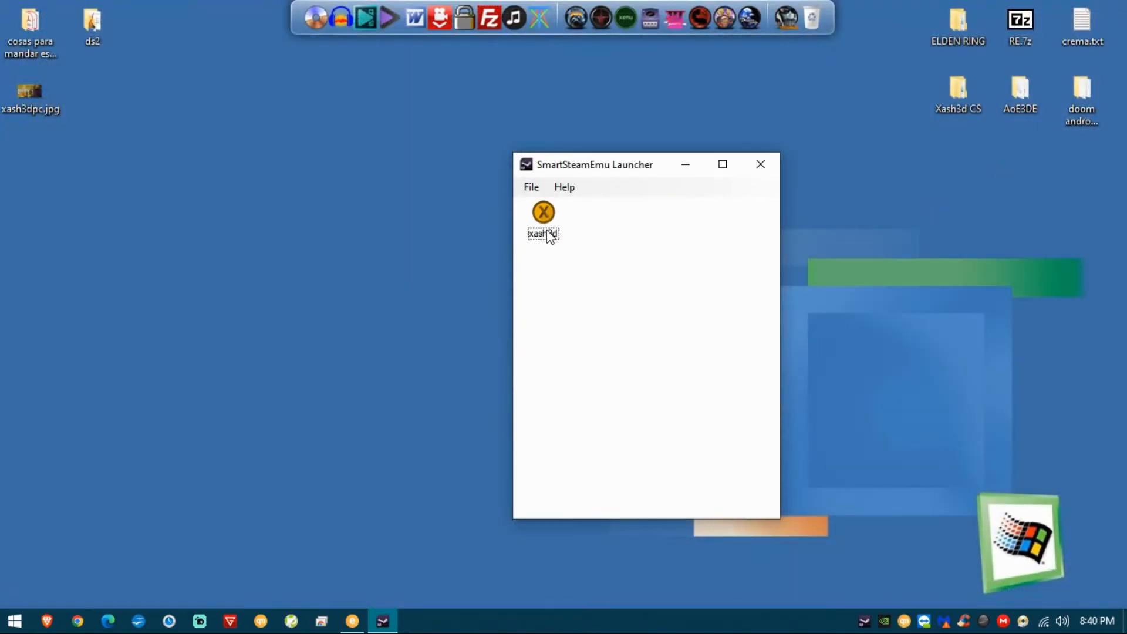
pyautogui.click(543, 220)
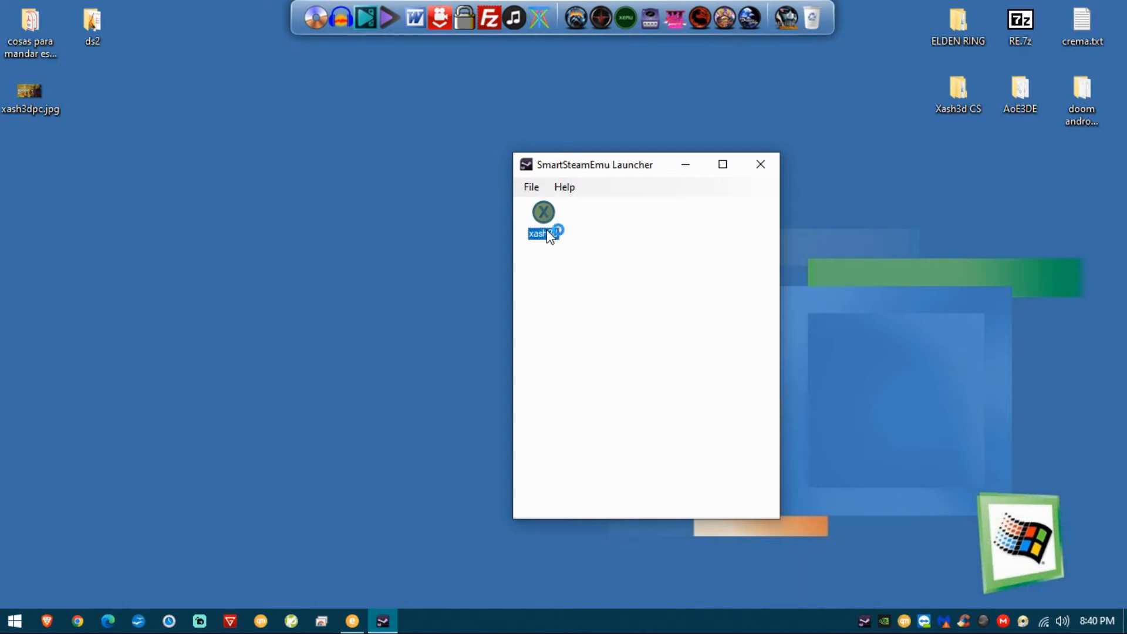
pyautogui.doubleClick(541, 232)
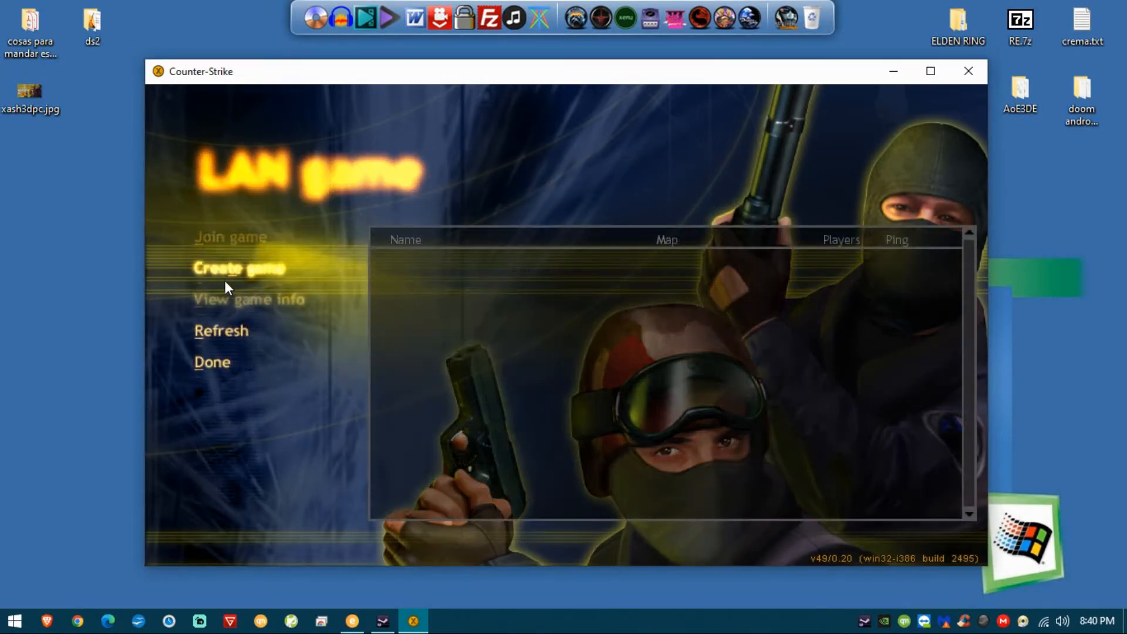
# - Create a new LAN game on de_dust and start the server
pyautogui.click(240, 267)
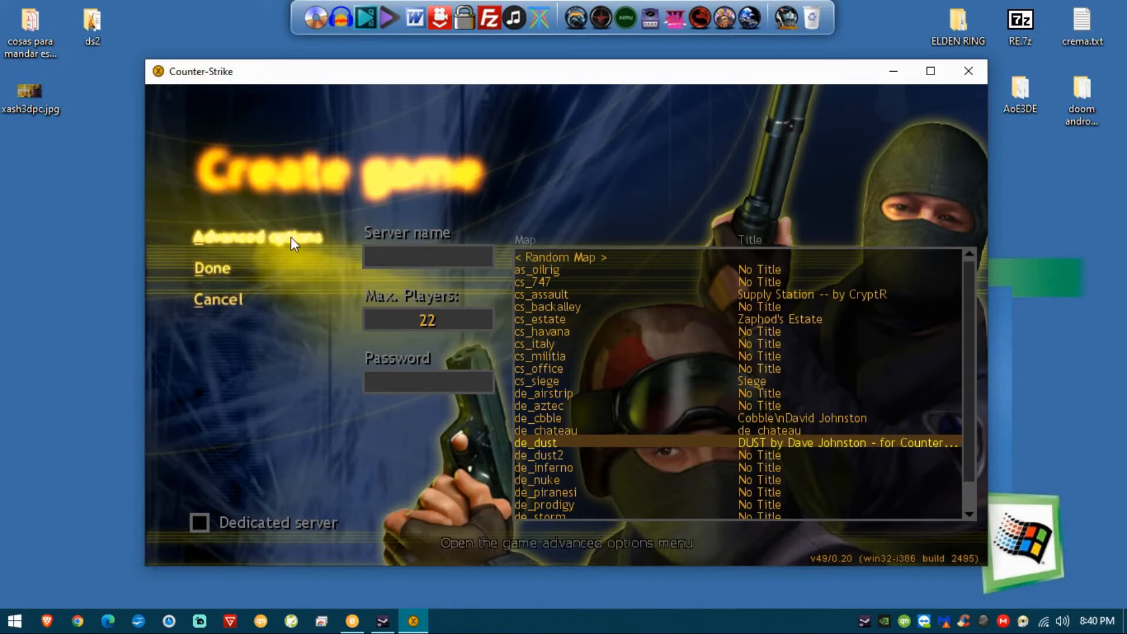
pyautogui.moveTo(345, 261)
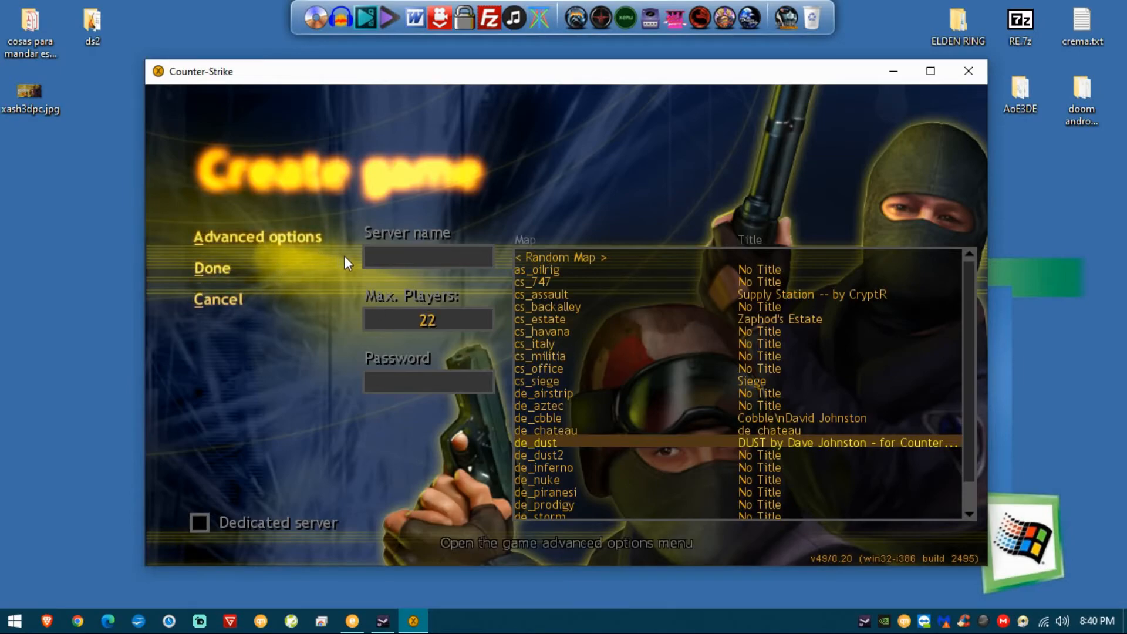
pyautogui.click(213, 267)
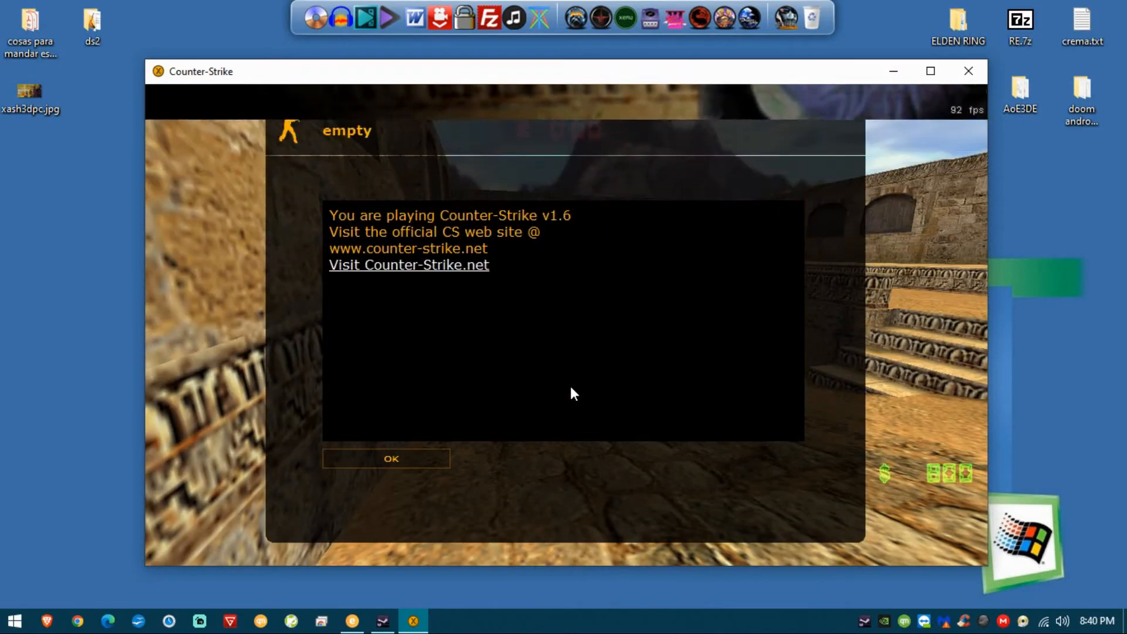
# - Dismiss the server welcome message and spawn into the de_dust match
pyautogui.click(391, 459)
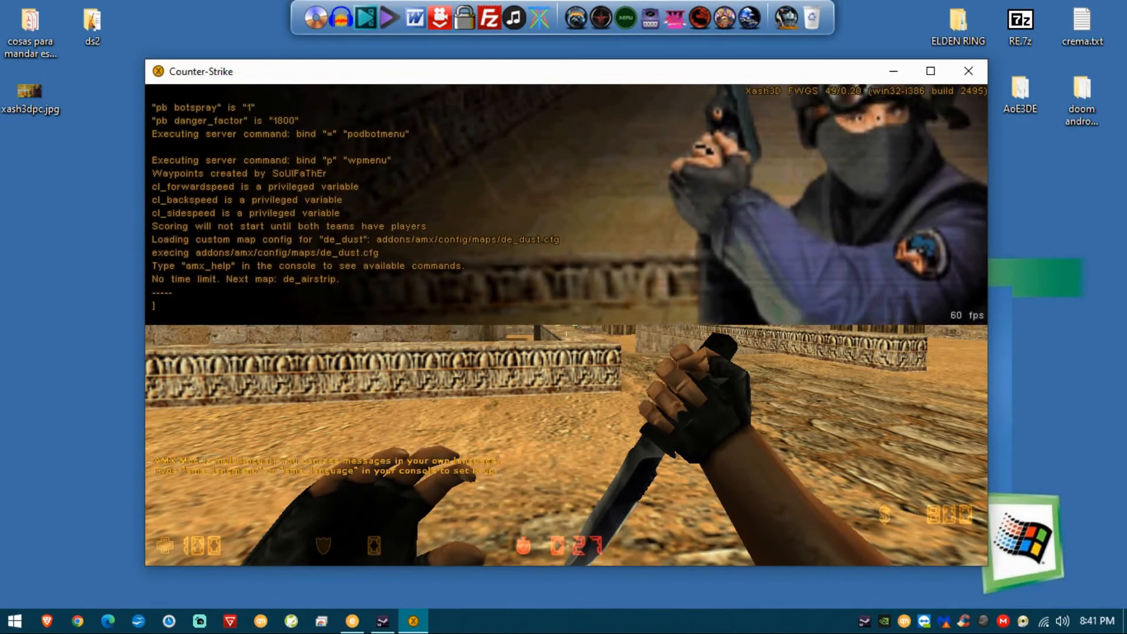
# - Add bots via bot_add console commands and show the scoreboard with six Terrorists and seven Counter-Terrorists
pyautogui.write('bot_a')
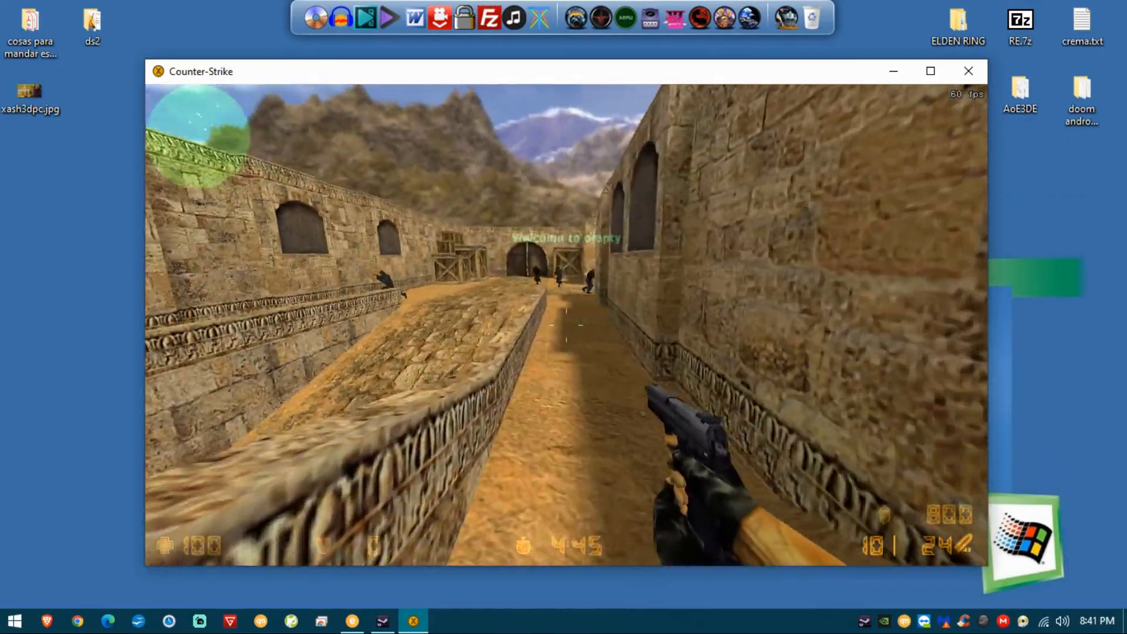
pyautogui.press('tab')
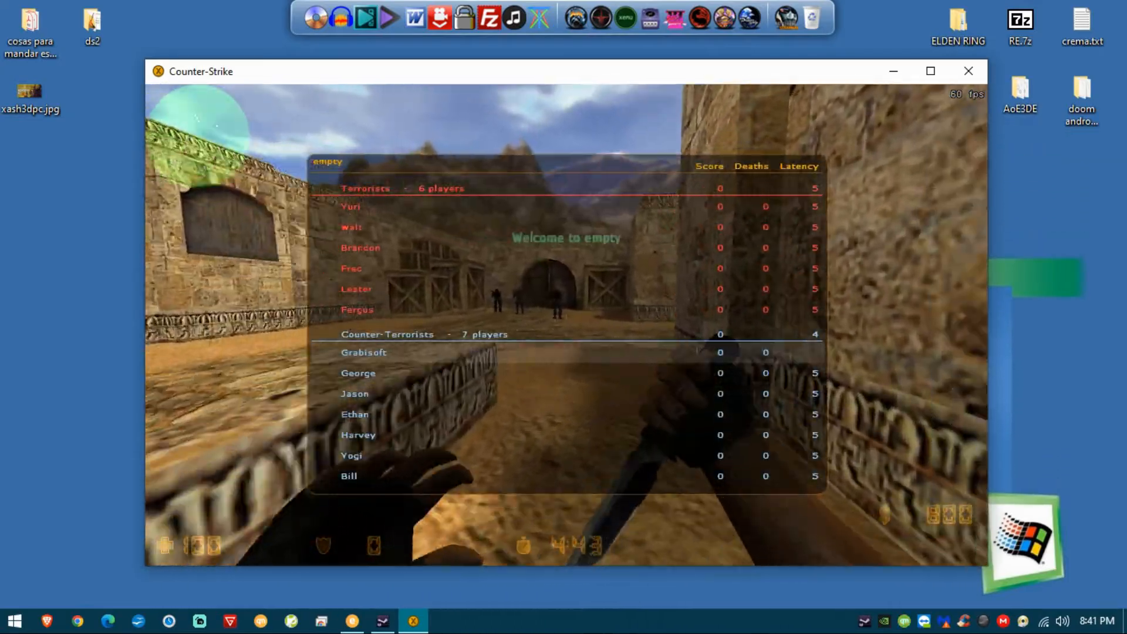